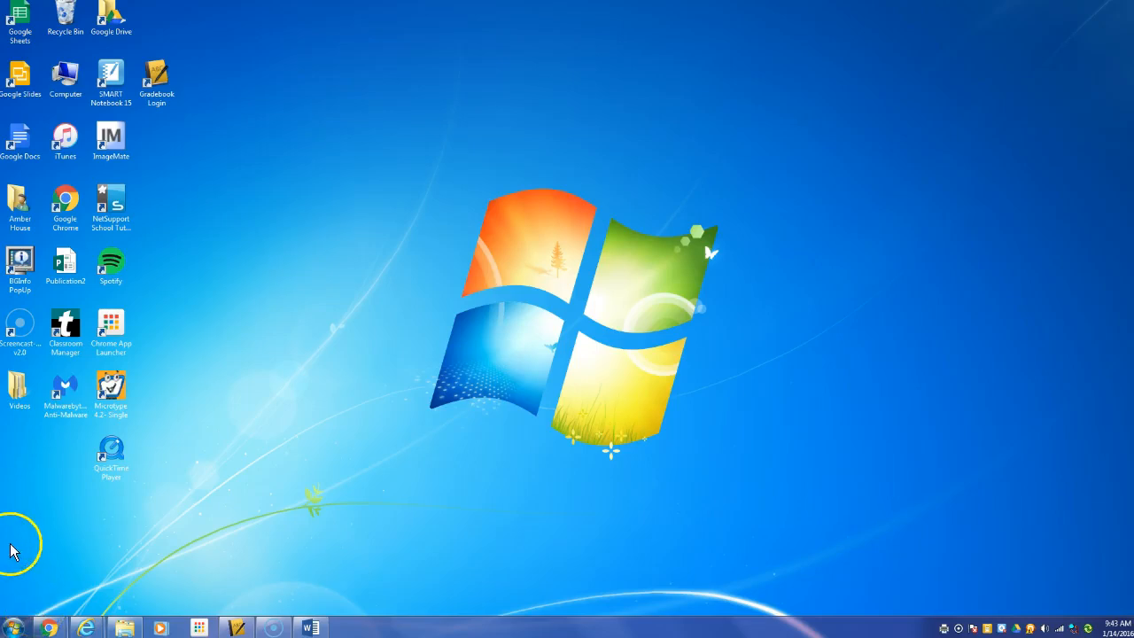
Launch Excel 2013 from the Start menu and dismiss the default-program prompt
click(13, 627)
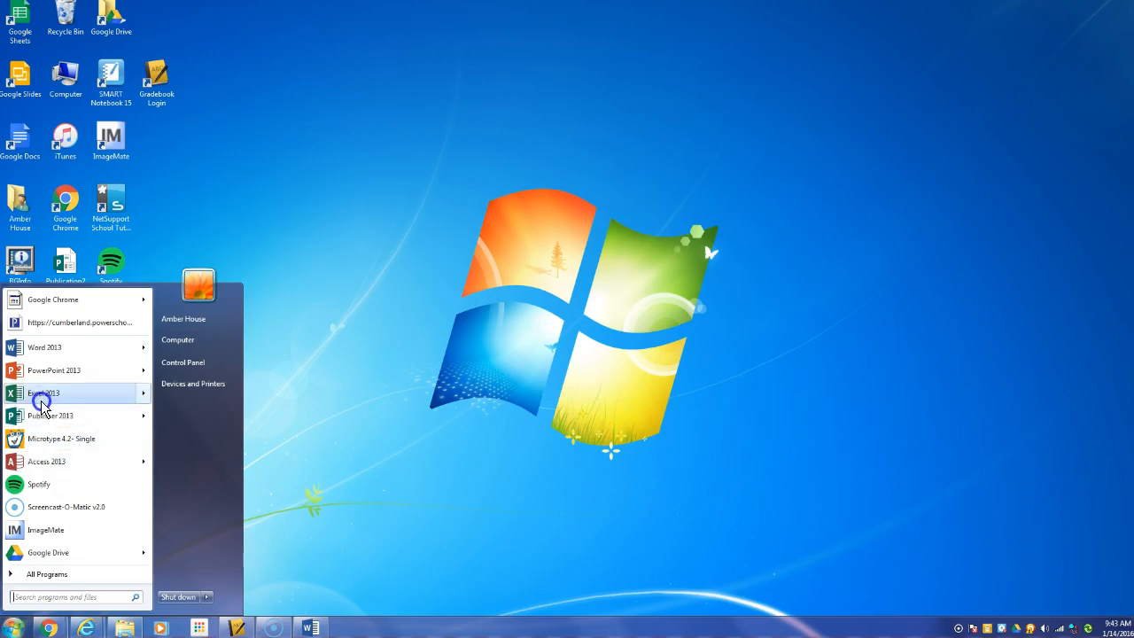
click(43, 392)
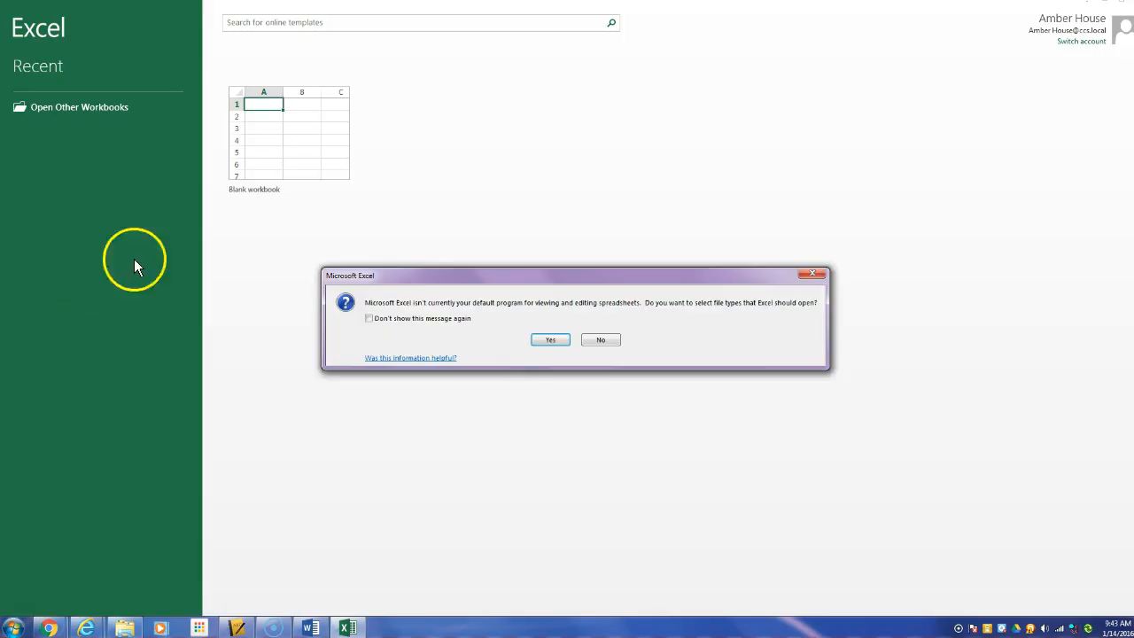
click(600, 339)
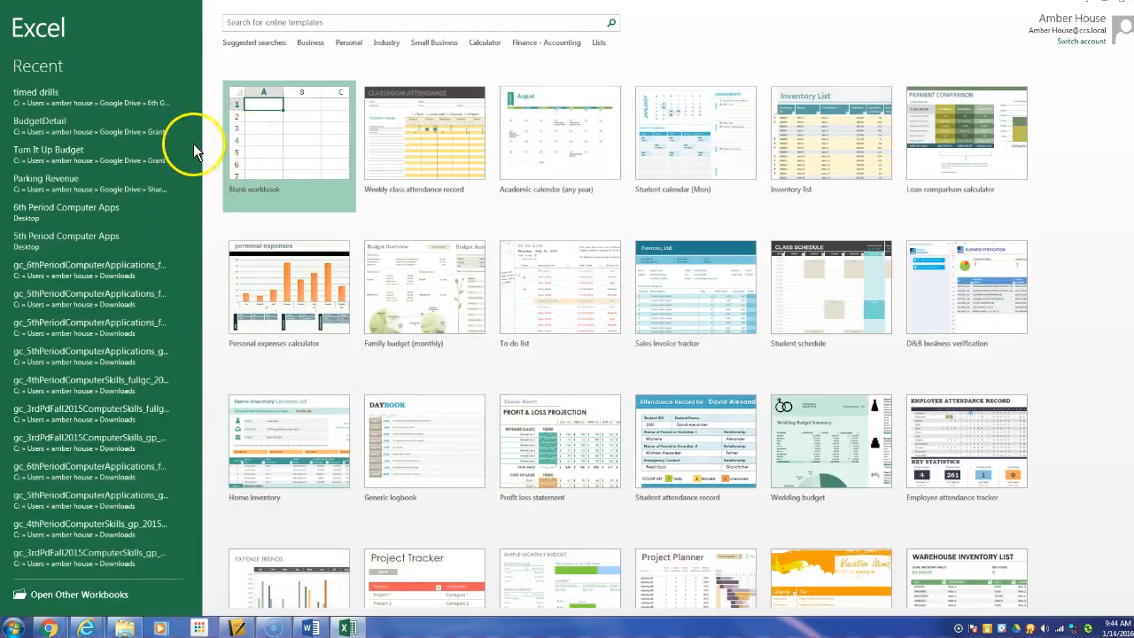
Start a blank workbook with MY BIRTHDAY LIST, XX Years Old, XXXX,XX 2016 in A1:A3
click(289, 133)
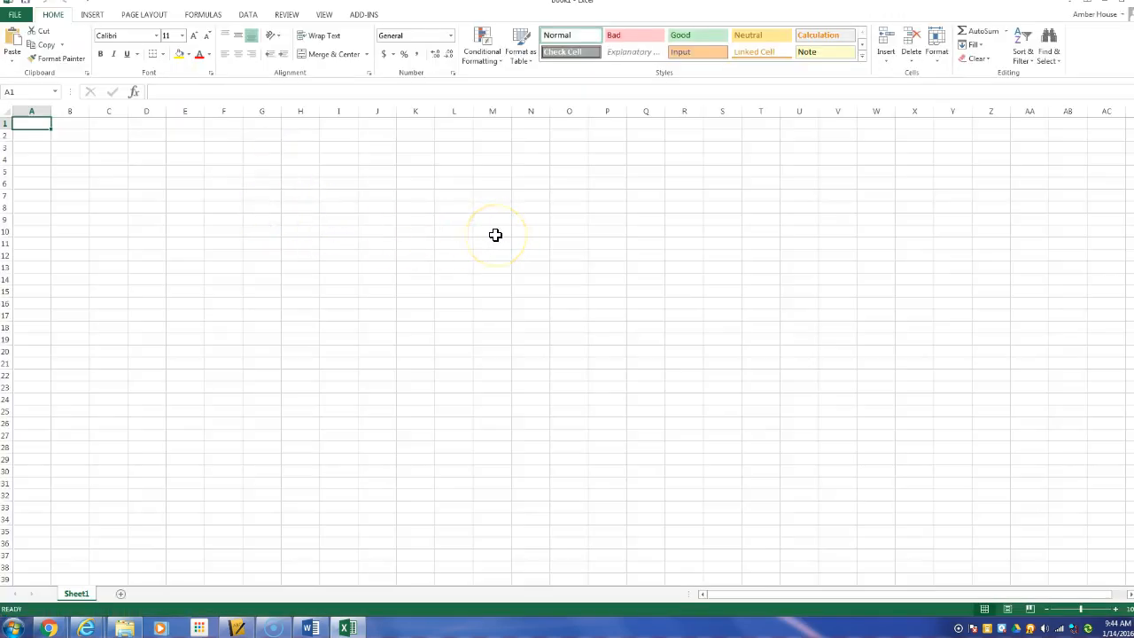
mouse_move(494, 234)
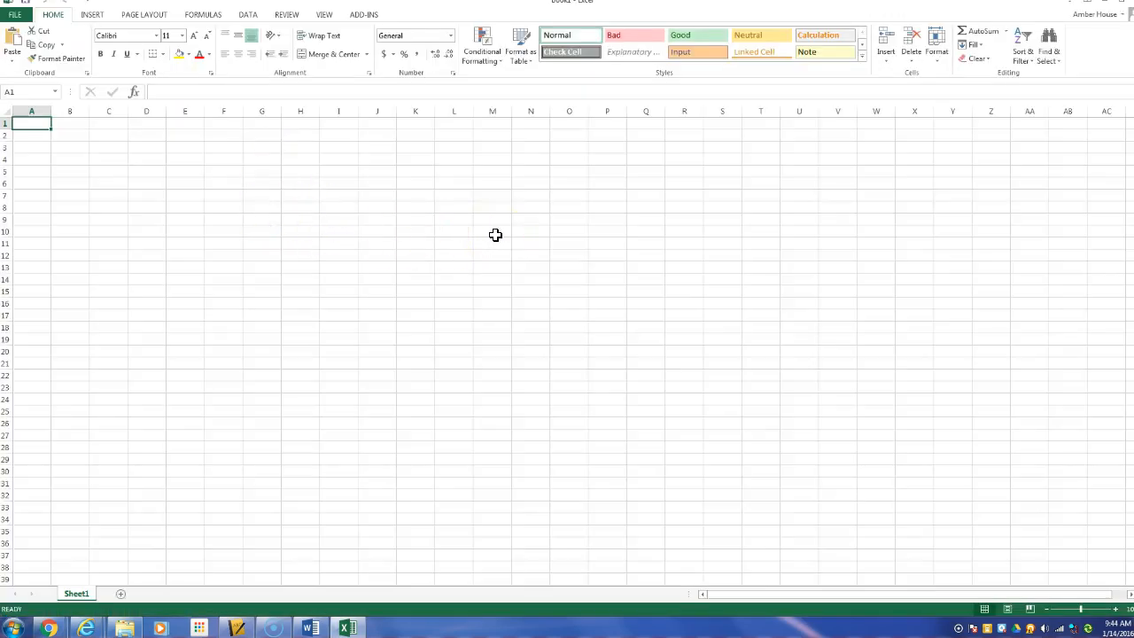
text(m)
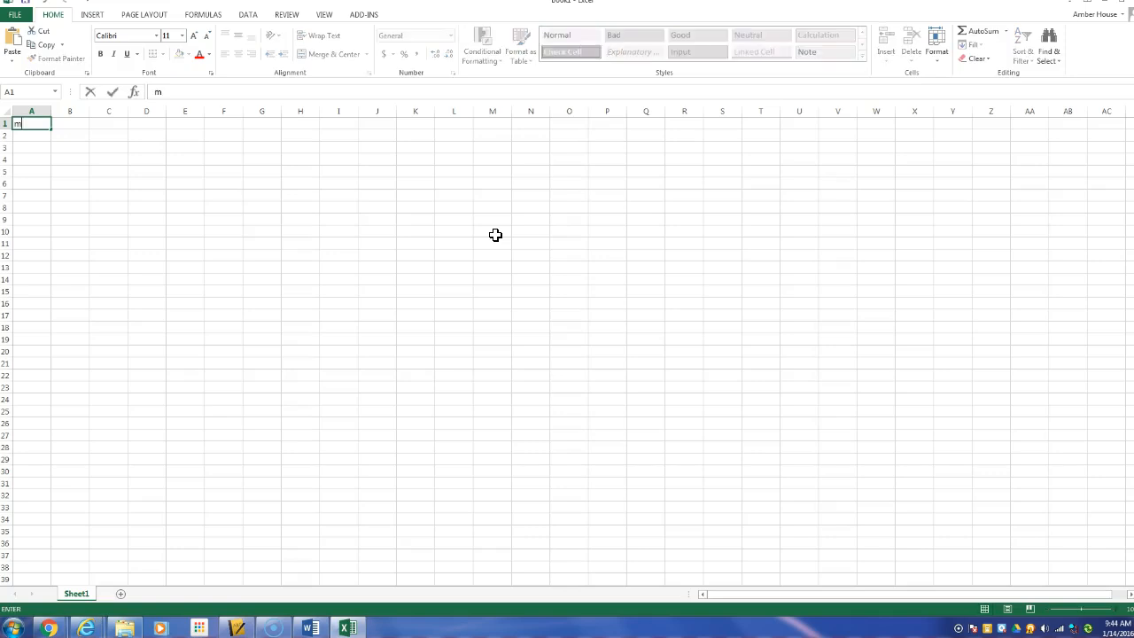
text(Y BIRTHDAY LIST)
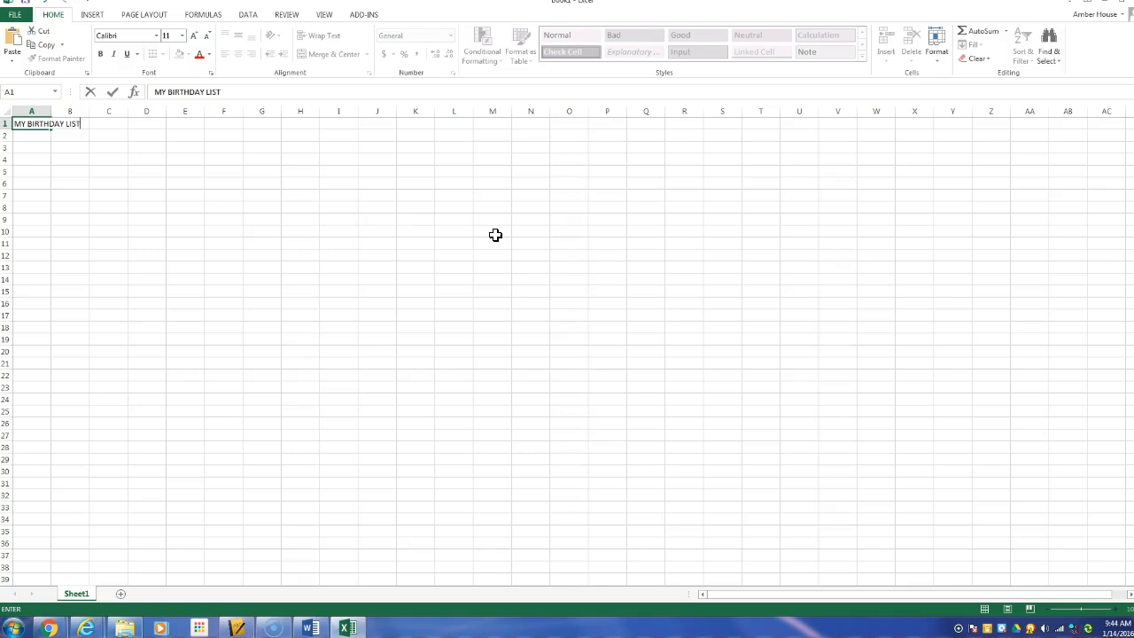
key(Enter)
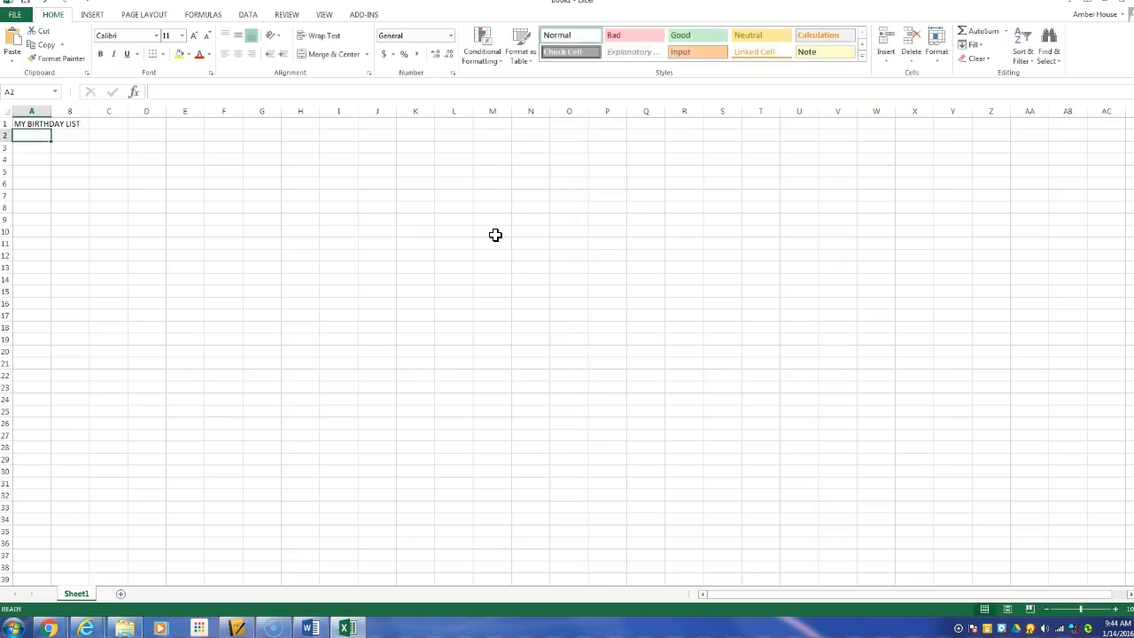
text(XX)
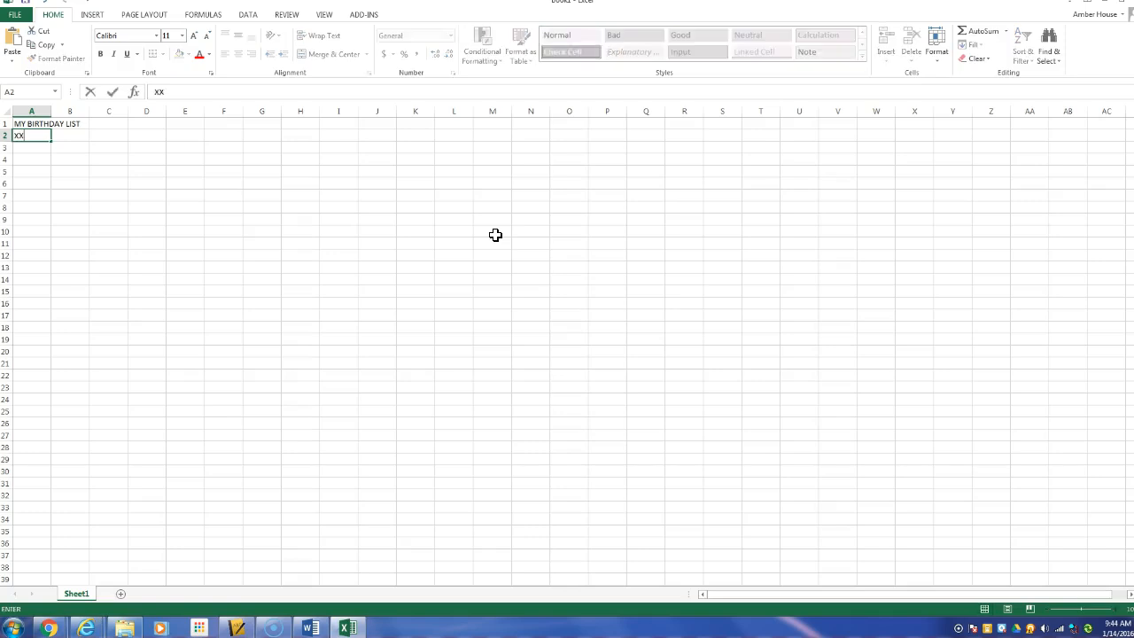
text(Years Old)
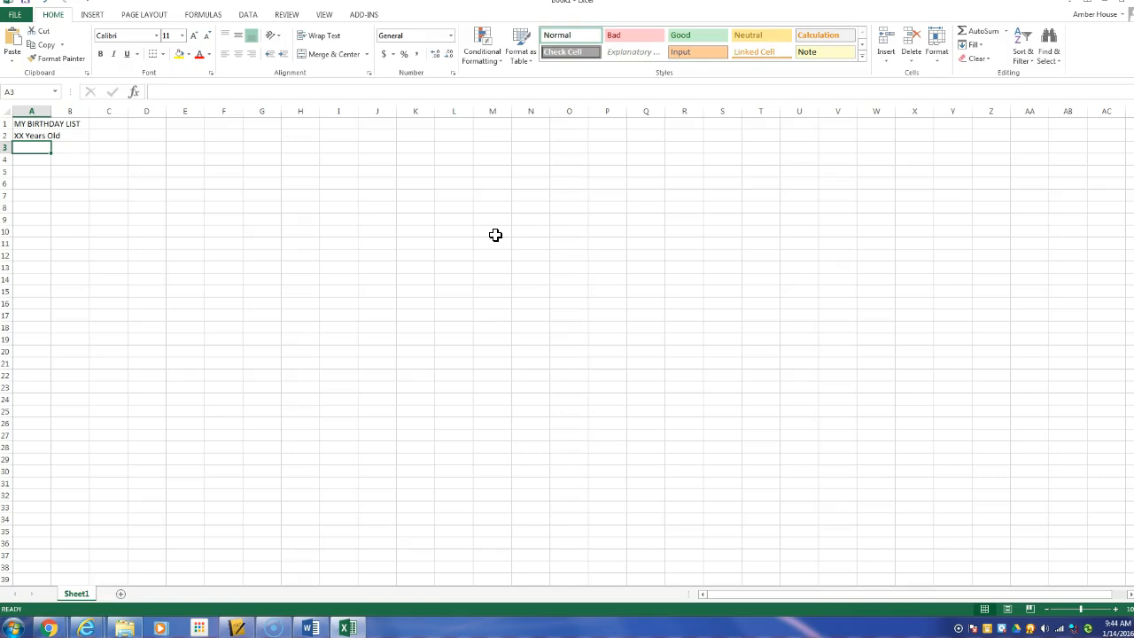
text(XXX)
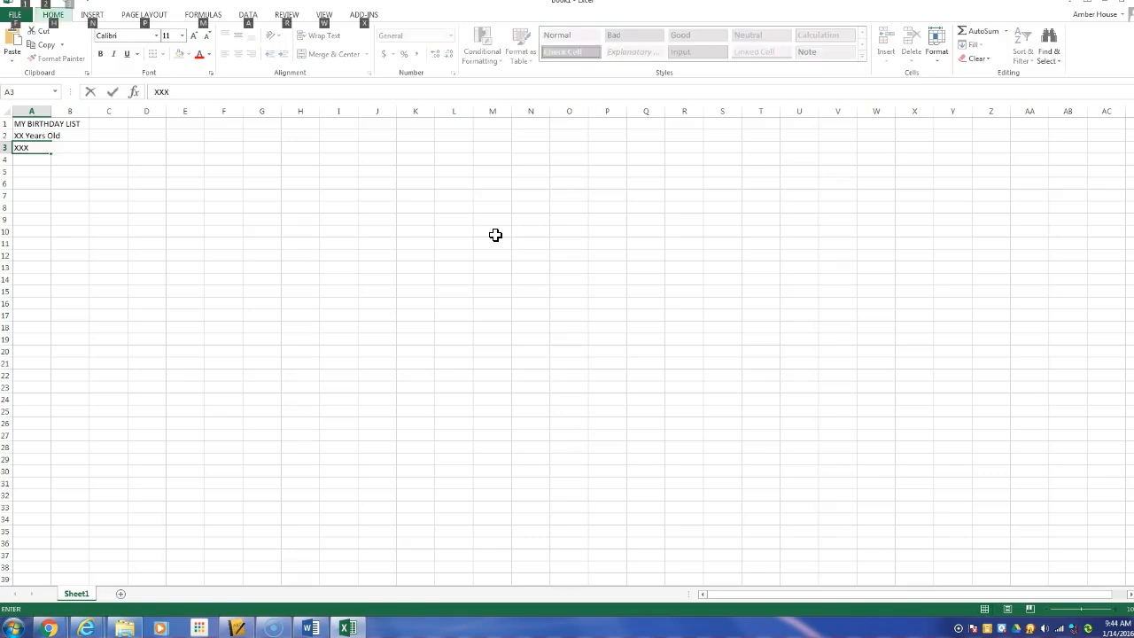
click(378, 14)
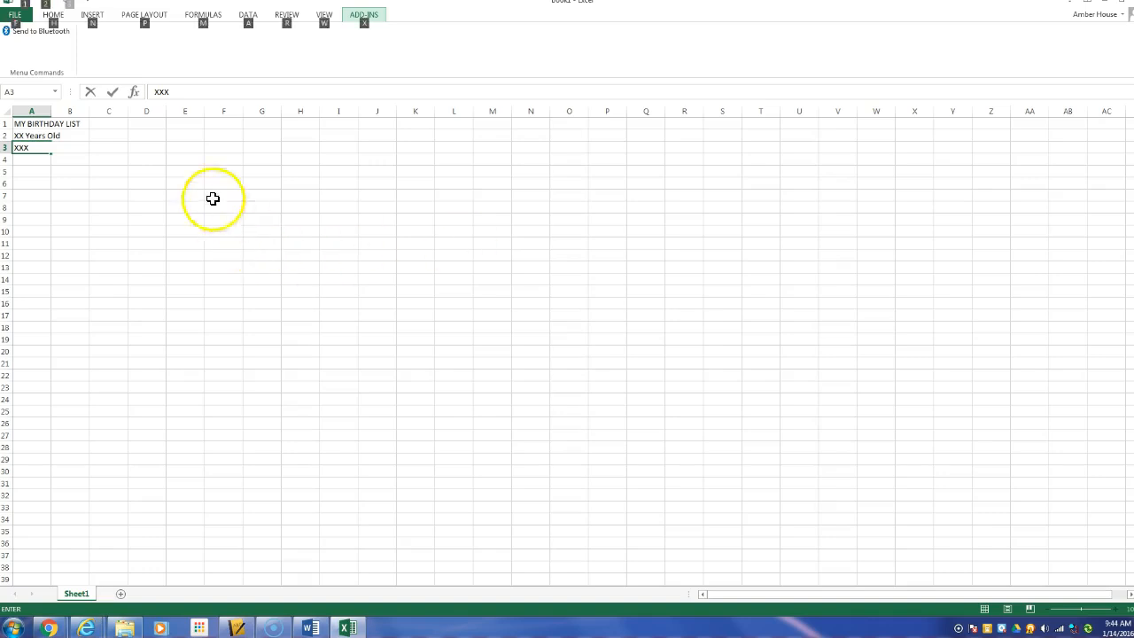
text(X)
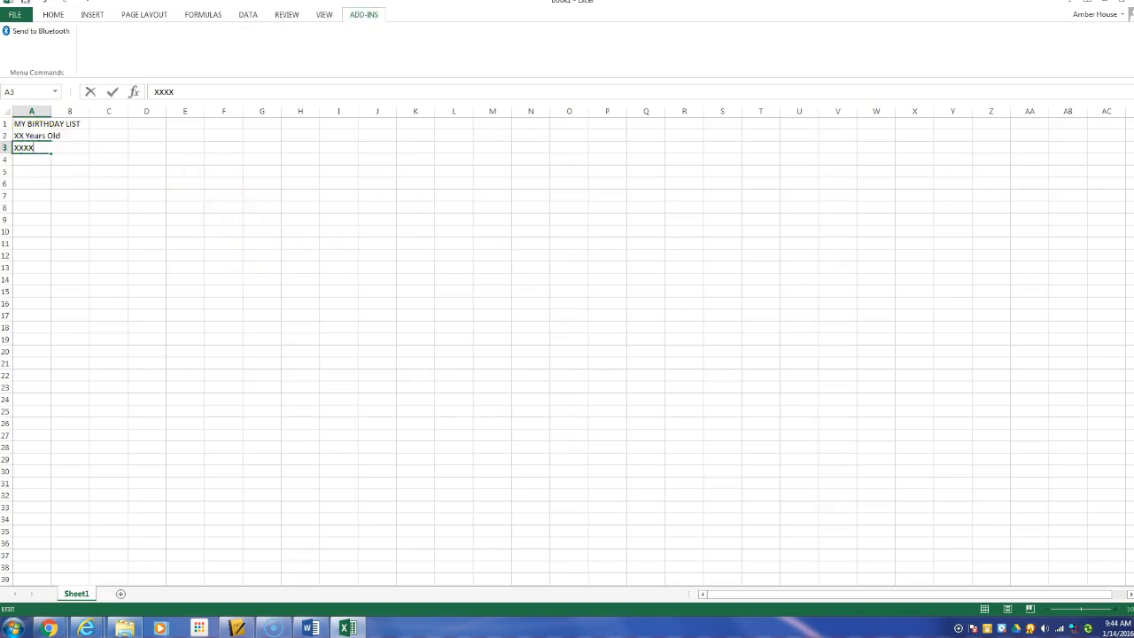
text(,XX)
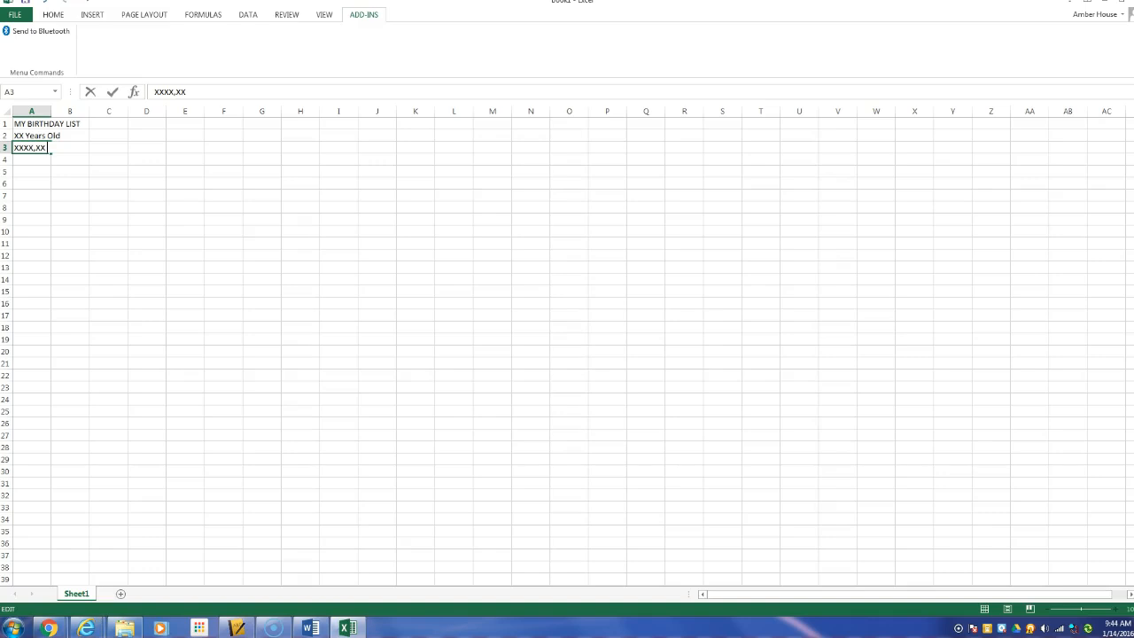
text(2016)
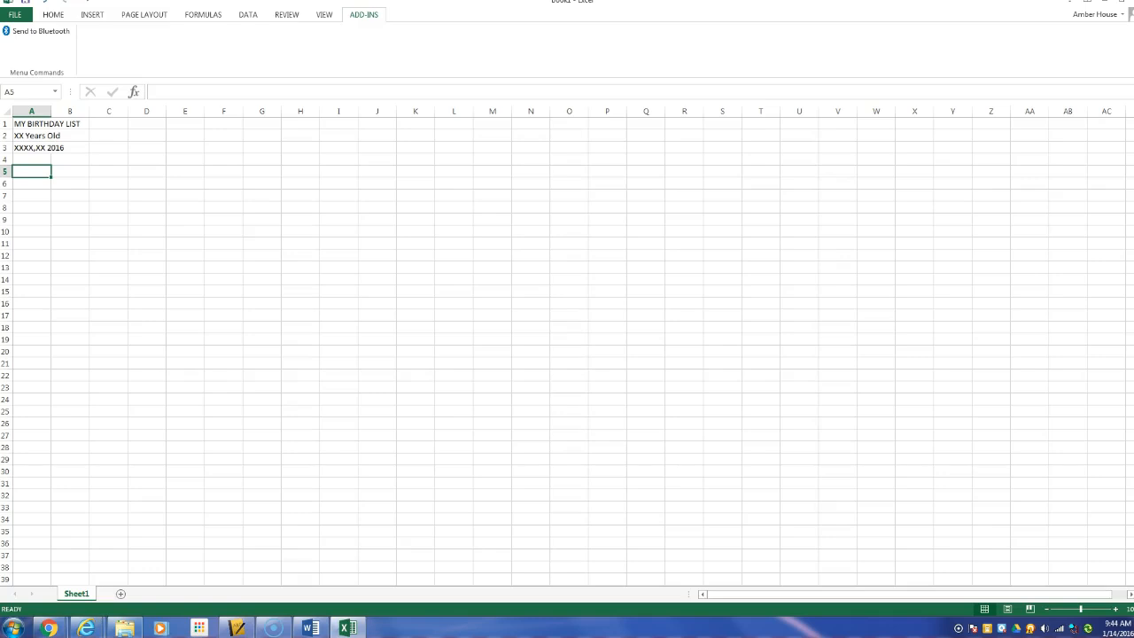
Enter the column headings Item, Price, Store and Website in A5:D5
text(Item)
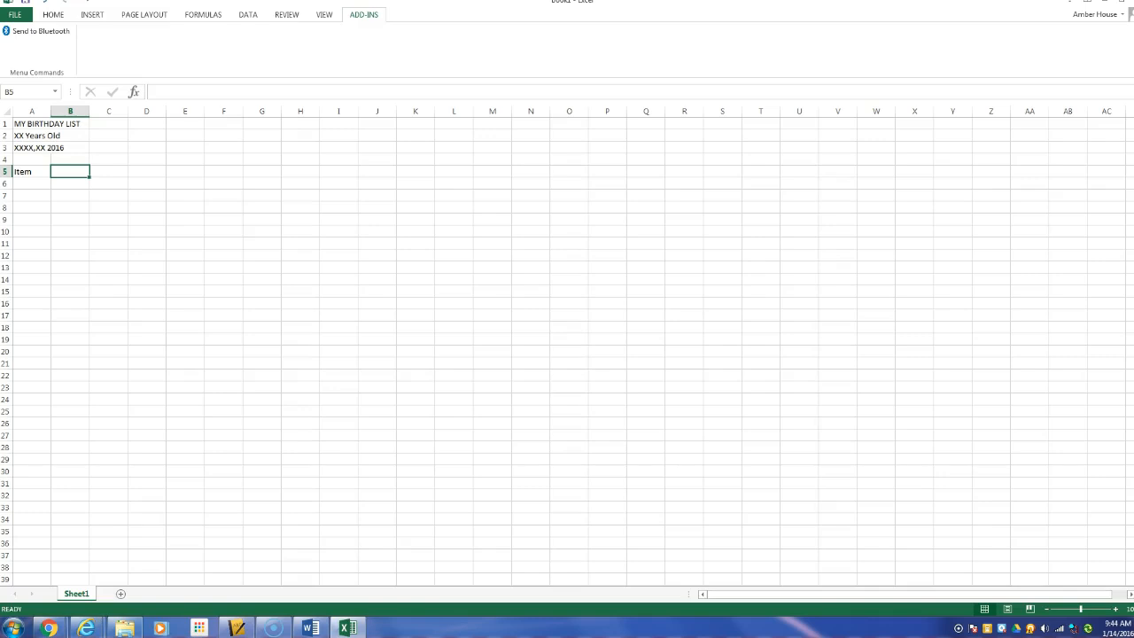
text(Price)
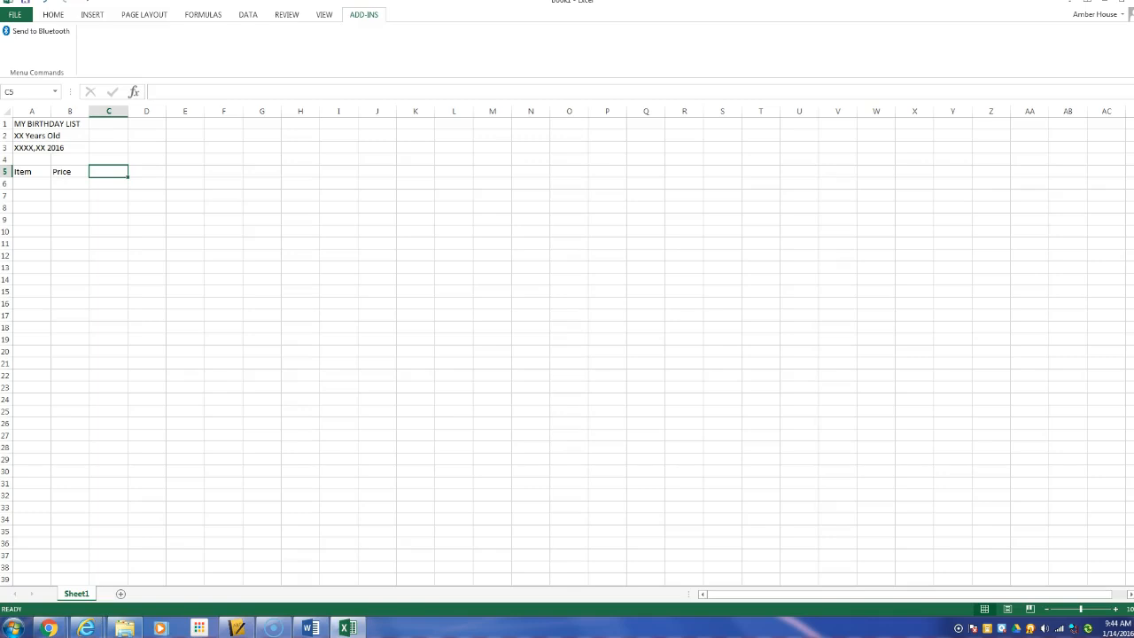
text(Store)
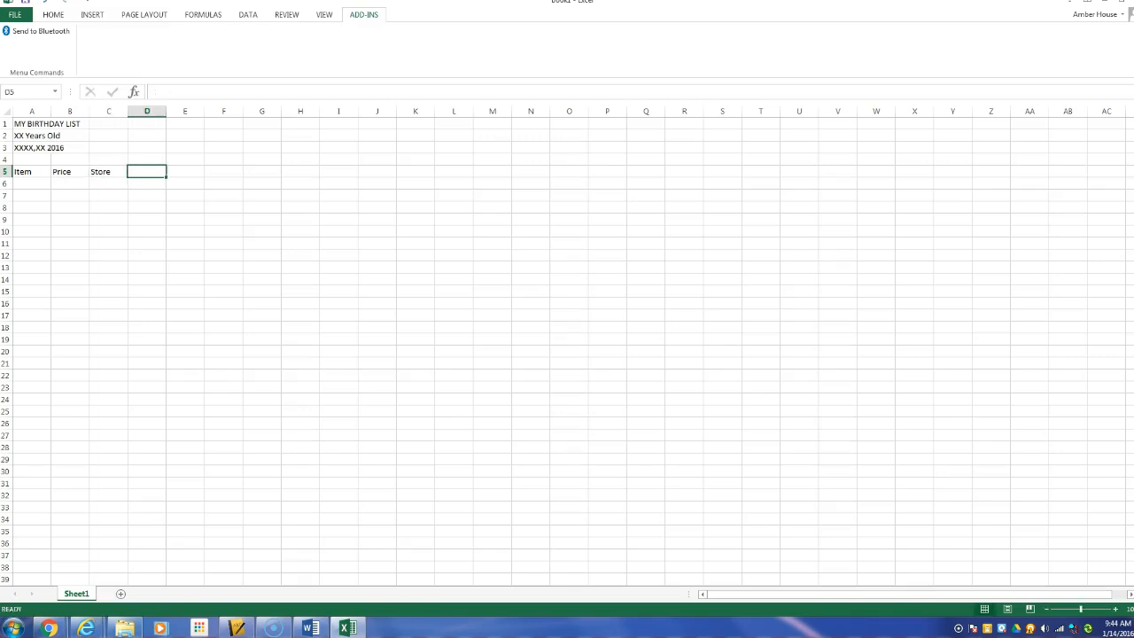
text(WE)
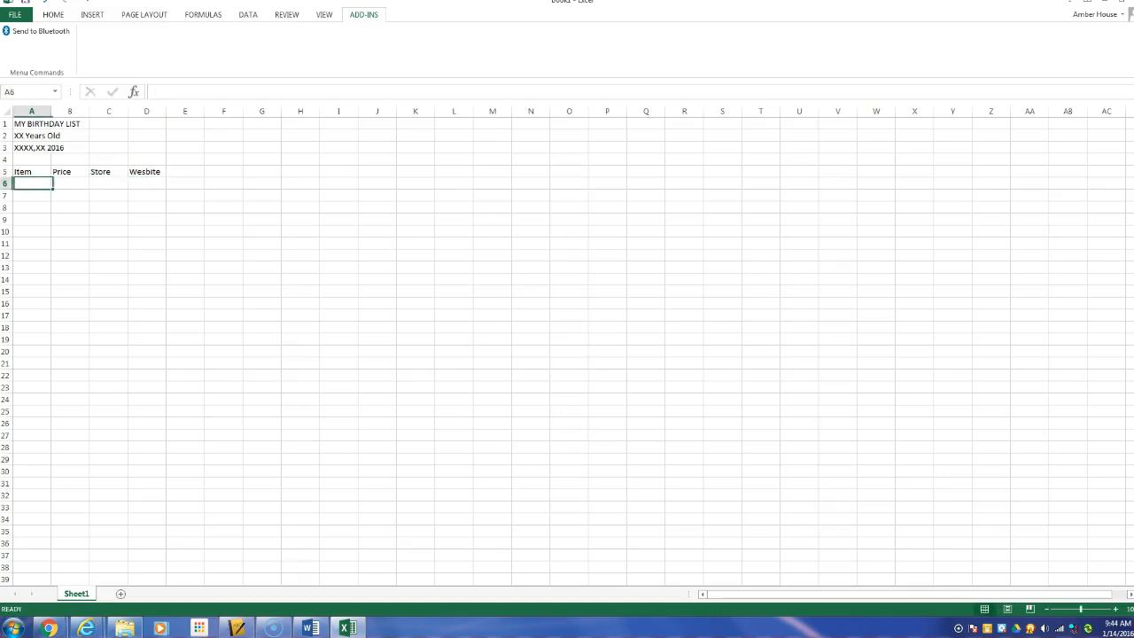
Type Totals in A11 and '*Prices may vary based on the time of the year' in A15
click(30, 172)
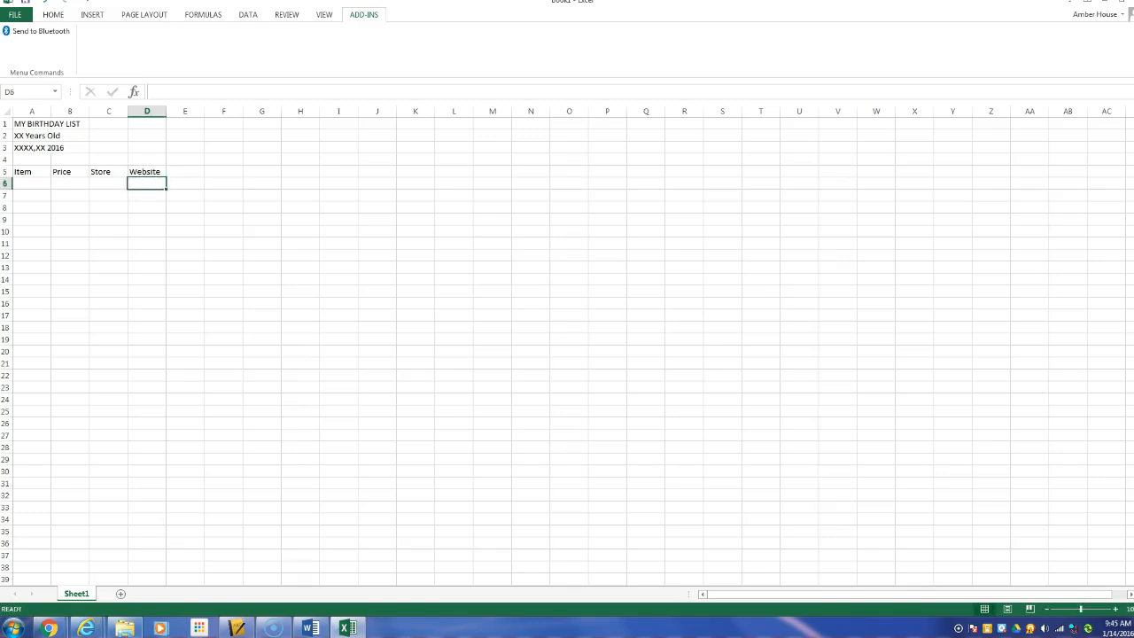
click(36, 183)
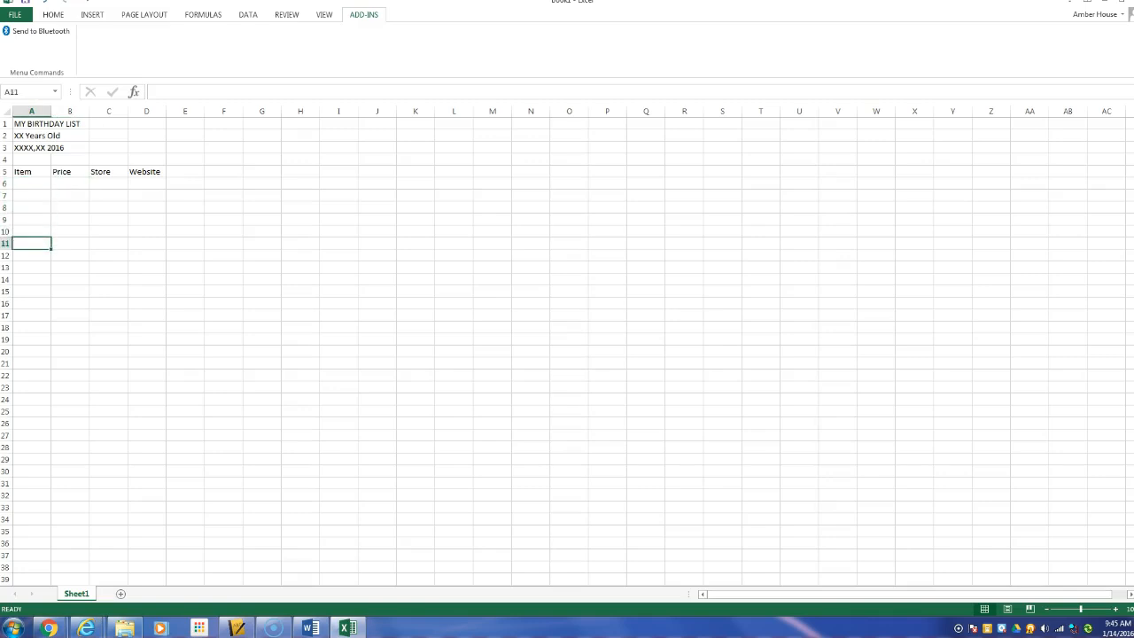
text(Totals)
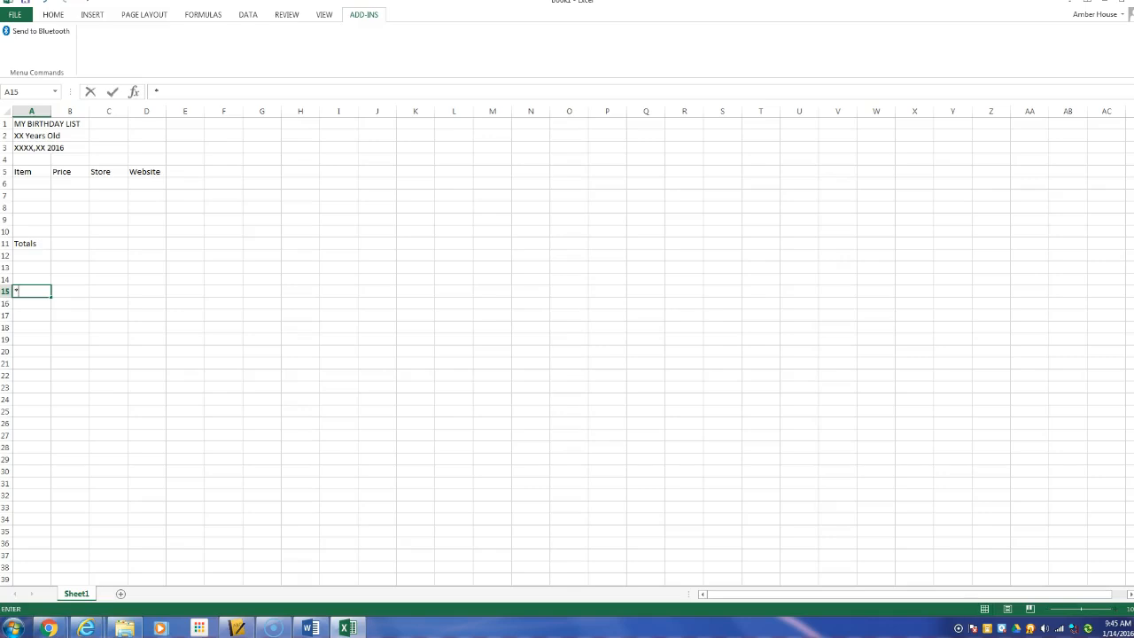
text(Prices may vary b)
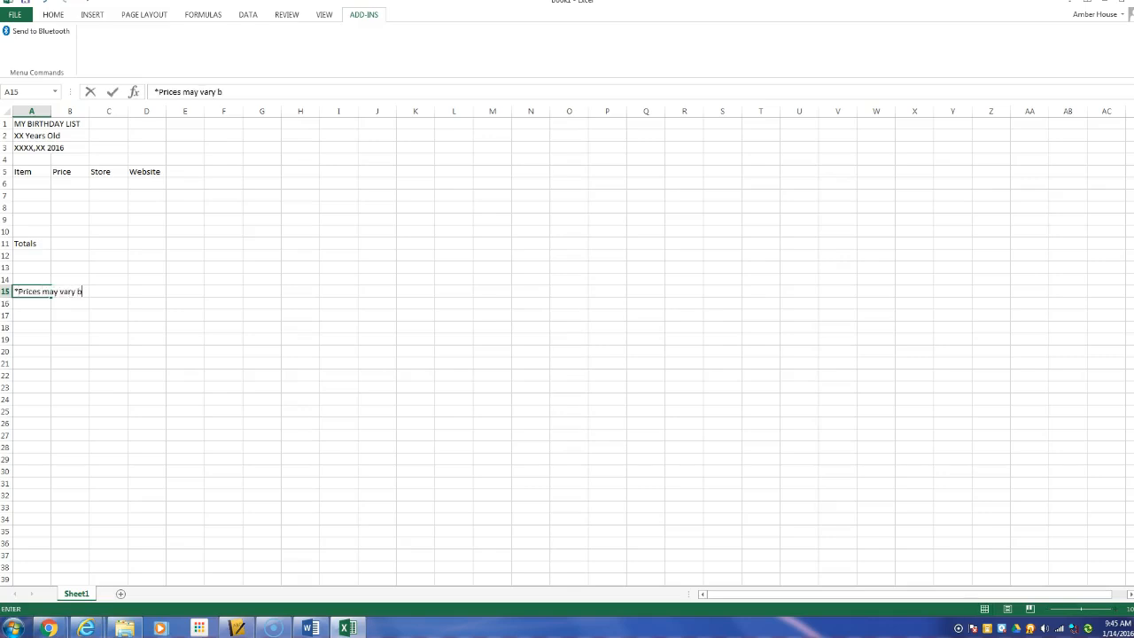
text(ased on the time of the yes)
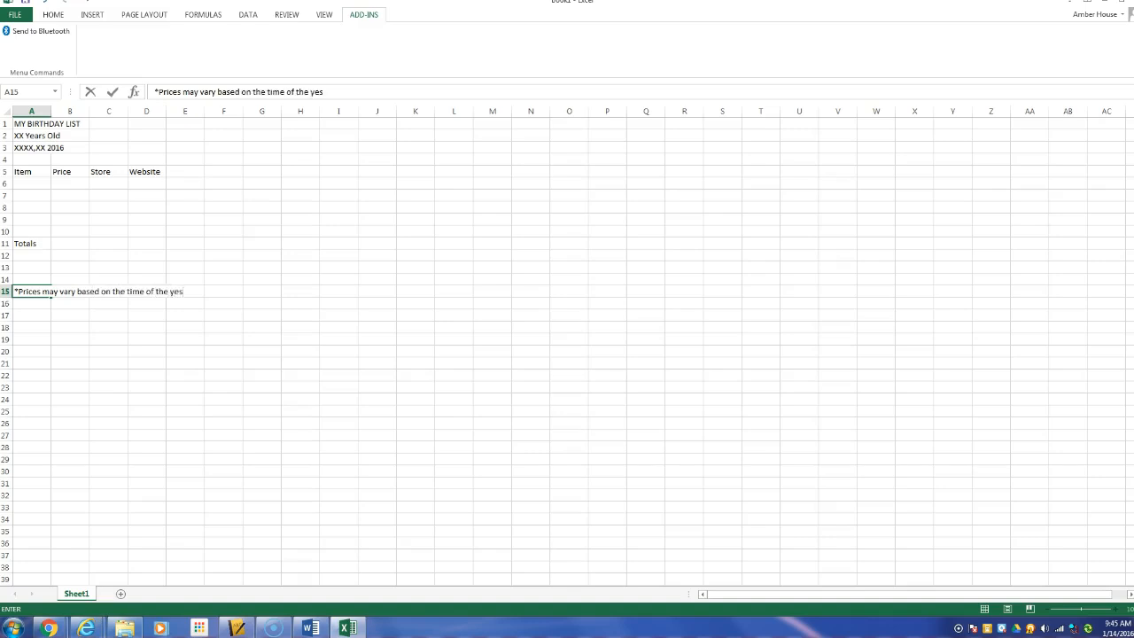
text(ar)
key(Enter)
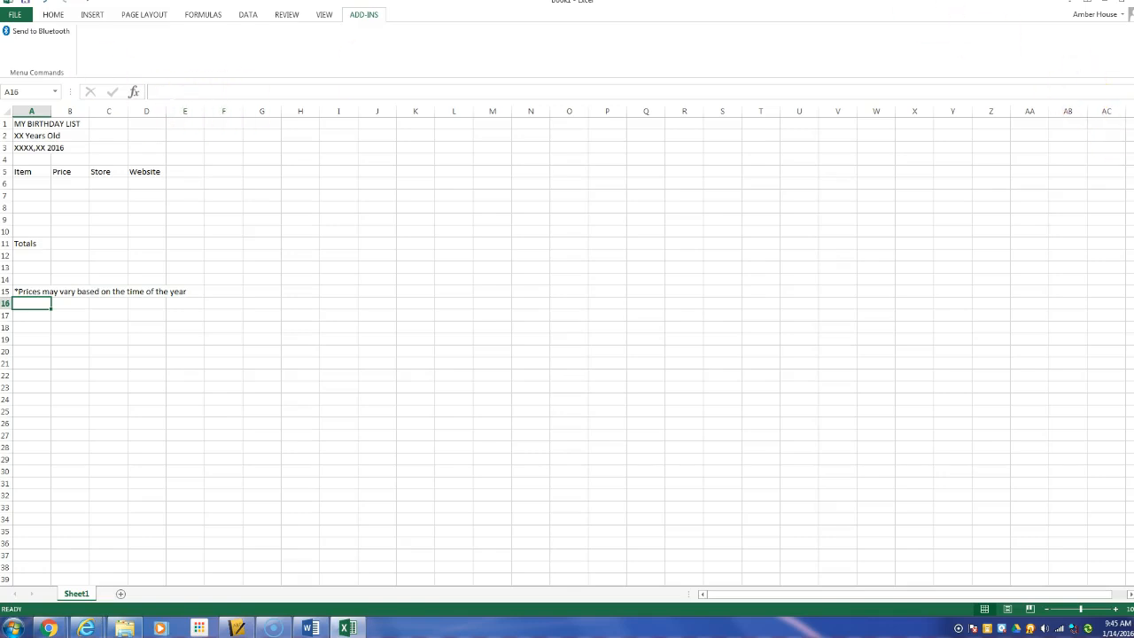
Edit the age line in A2 and italicize the 13 Years Old text
click(57, 14)
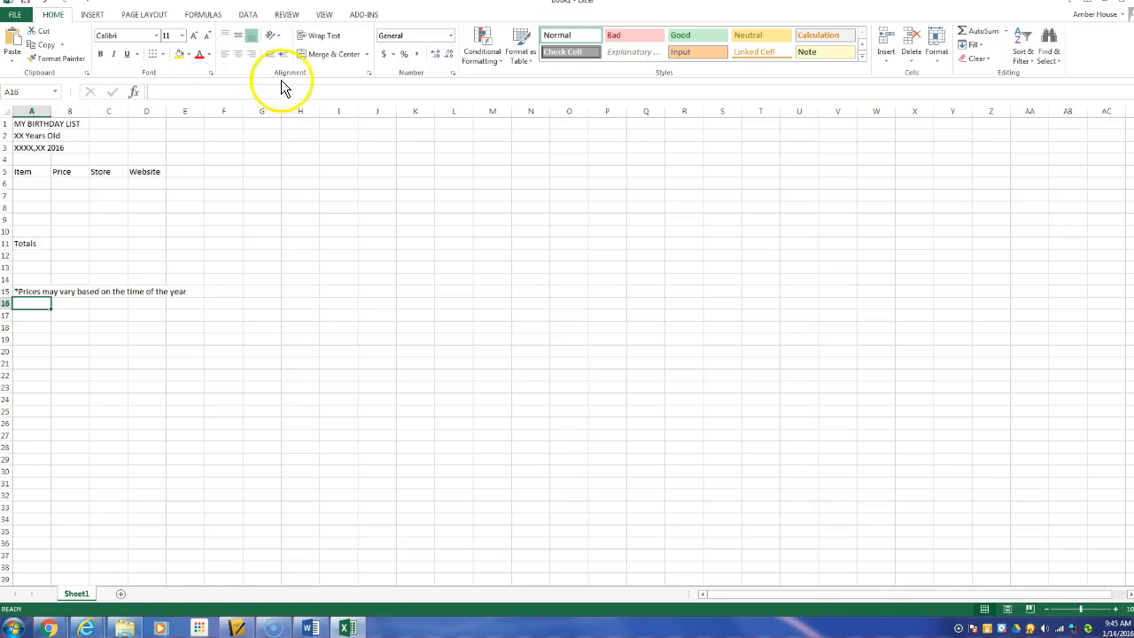
mouse_move(300, 45)
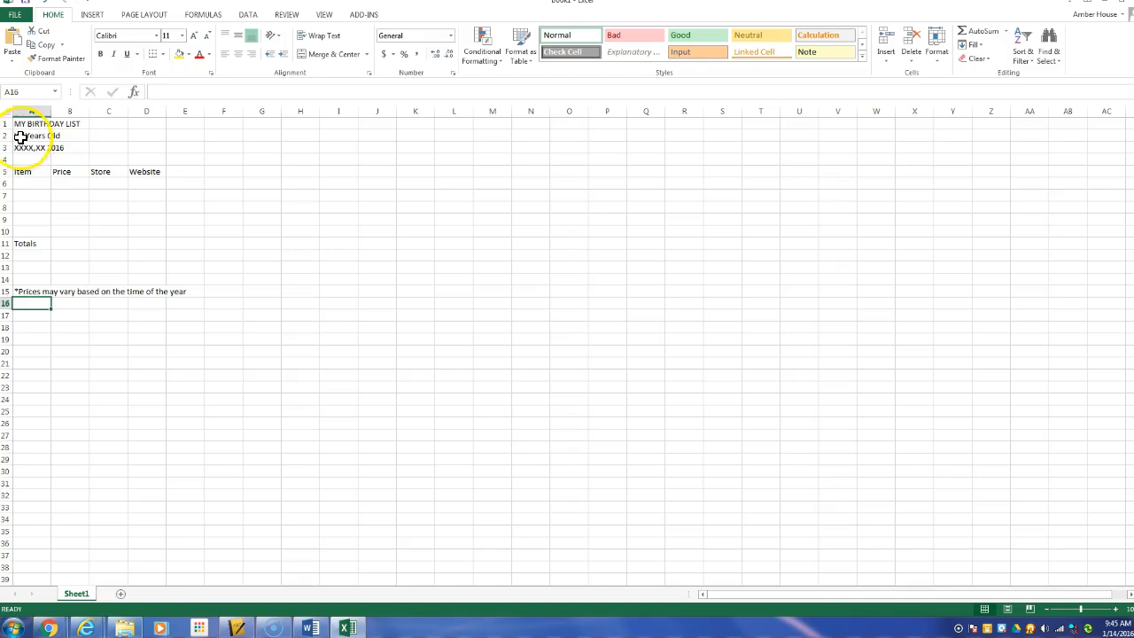
double_click(31, 137)
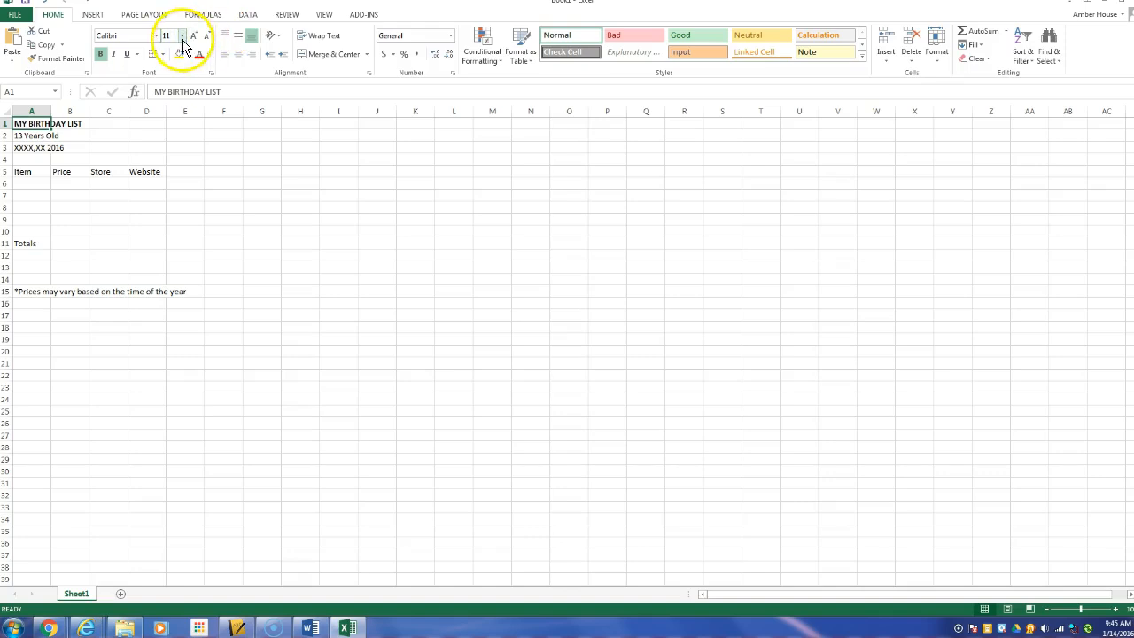
click(184, 35)
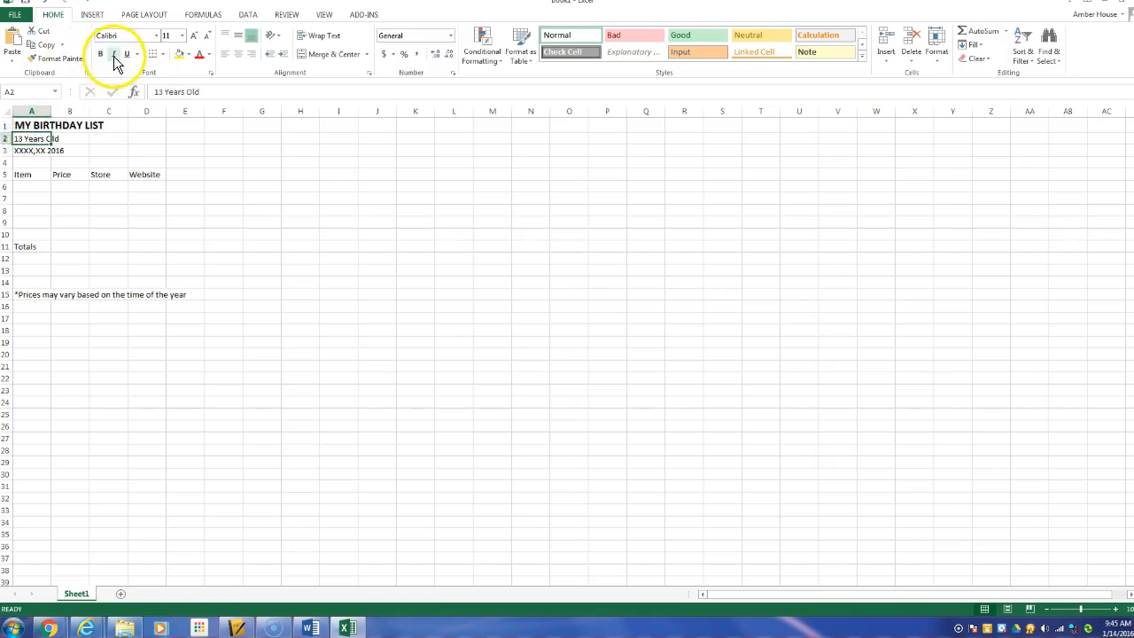
click(113, 55)
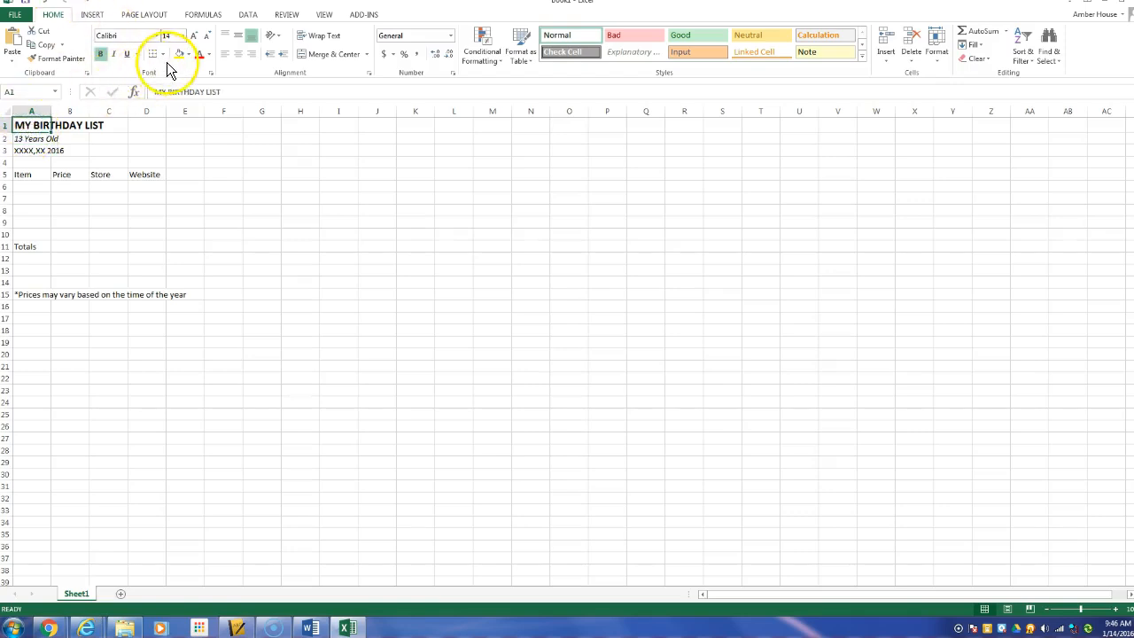
Make the MY BIRTHDAY LIST title font colour red
click(194, 55)
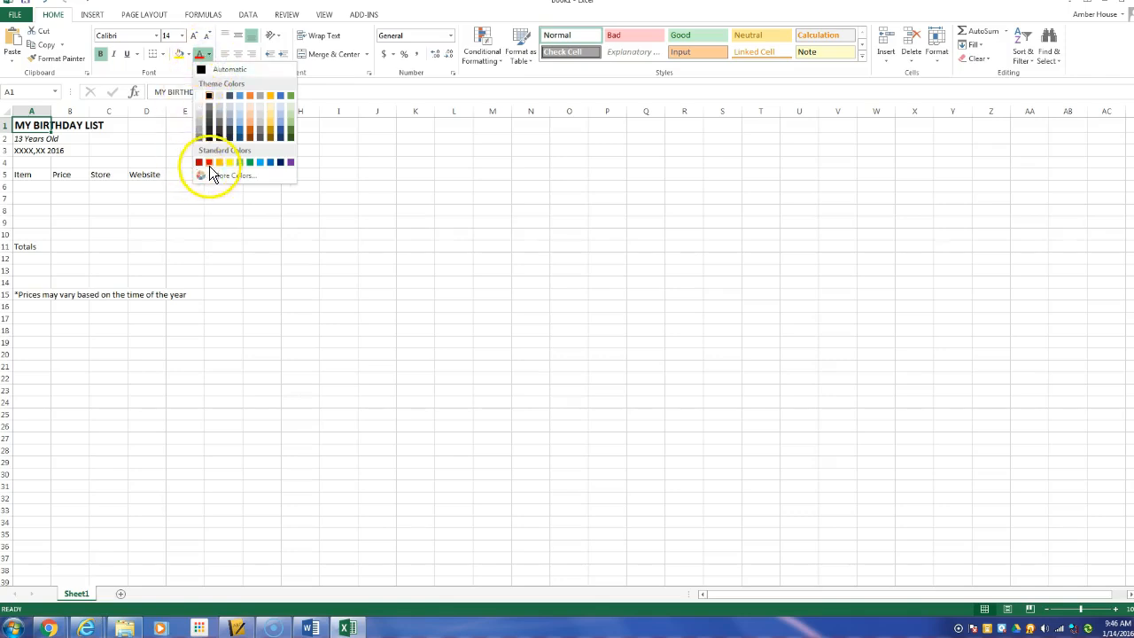
click(210, 162)
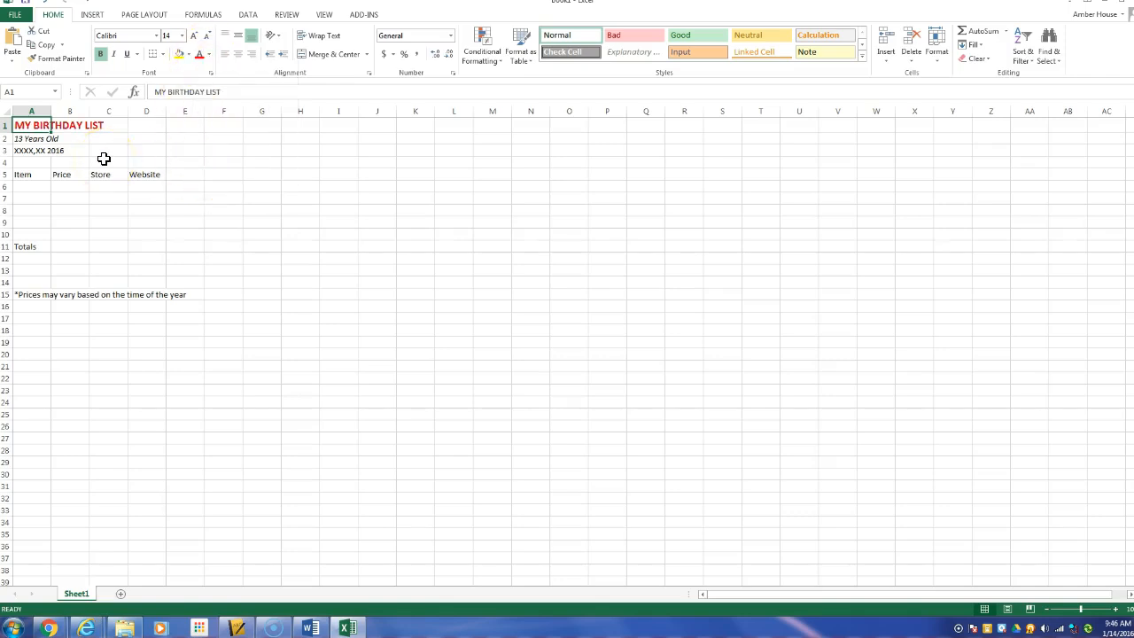
click(135, 246)
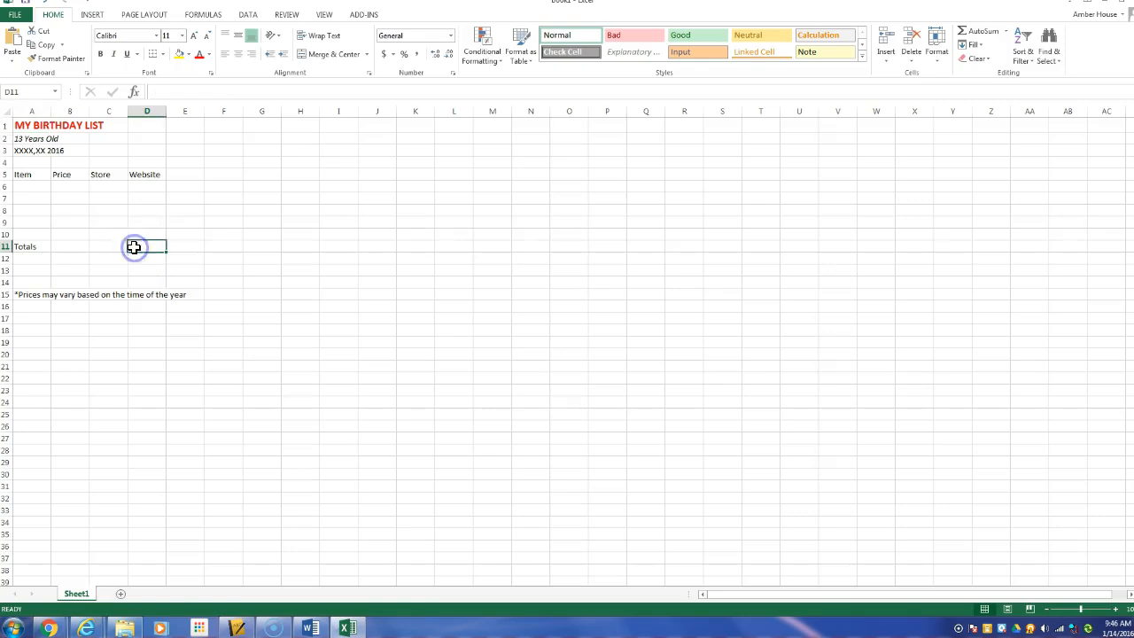
click(30, 154)
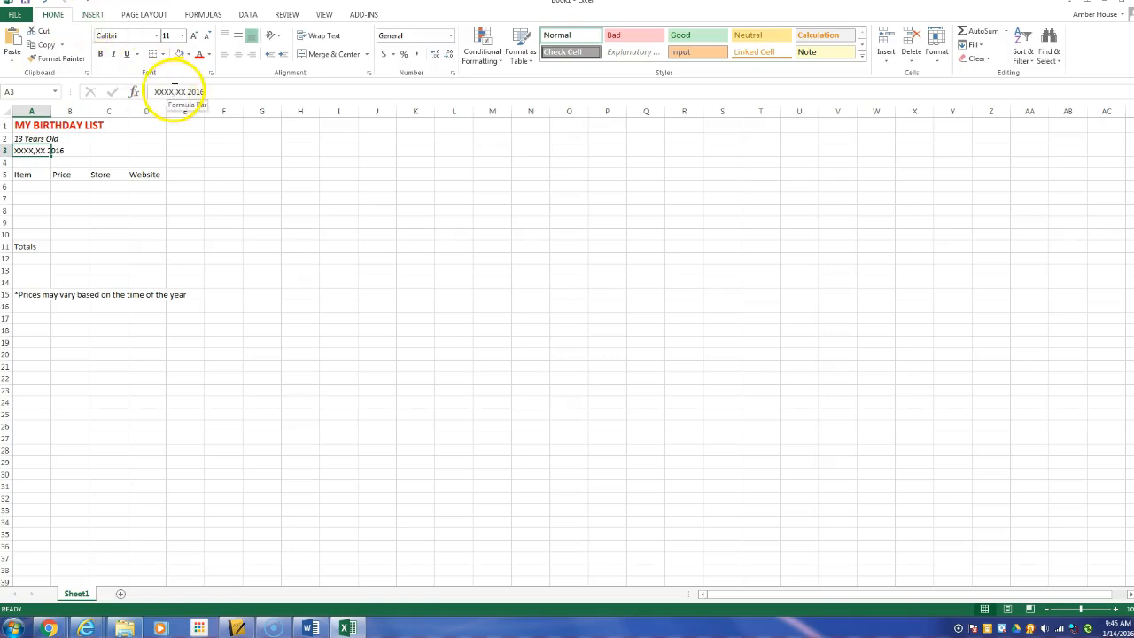
Enter the date 5/6/2016 in A3 in place of the placeholder
key(Backspace)
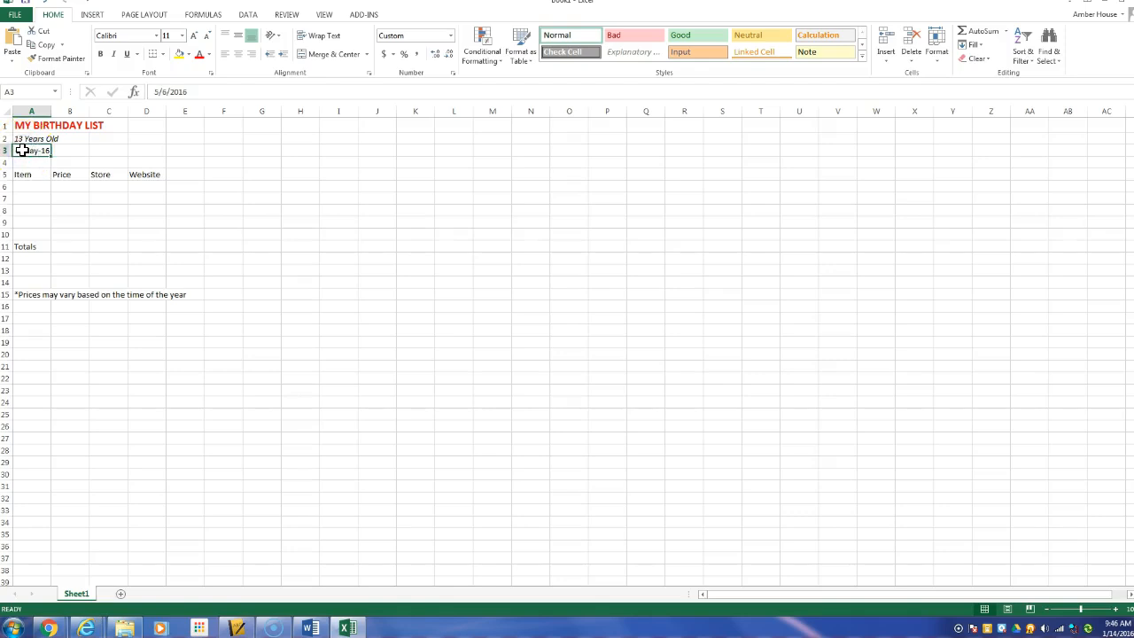
Apply the long Date format 'Friday, May 06, 2016' to A3 via Format Cells
right_click(30, 150)
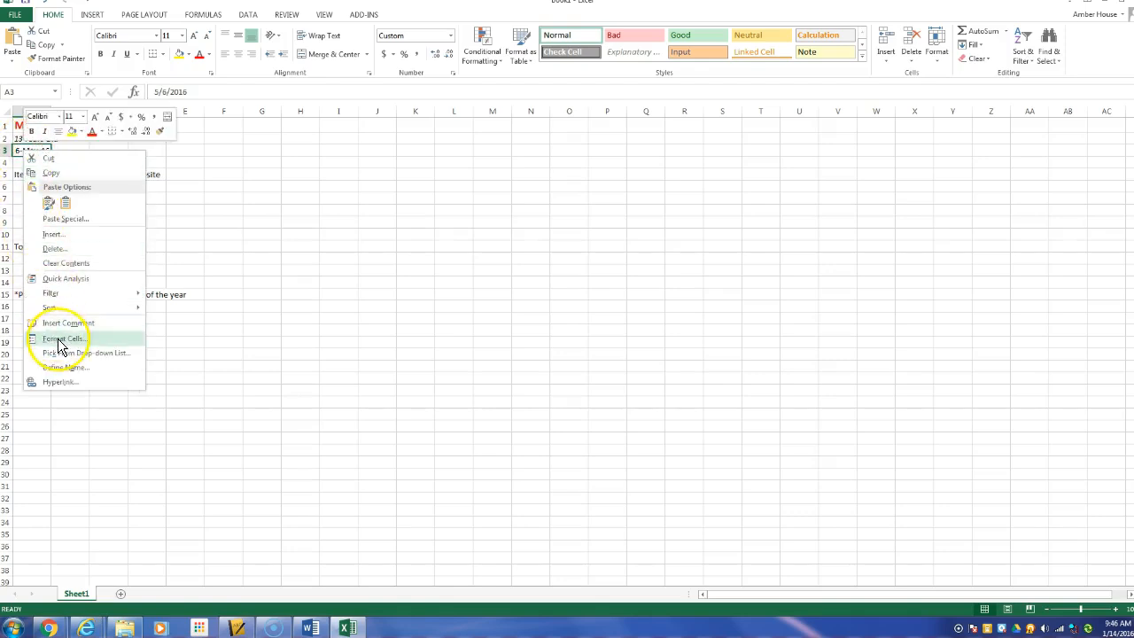
click(63, 339)
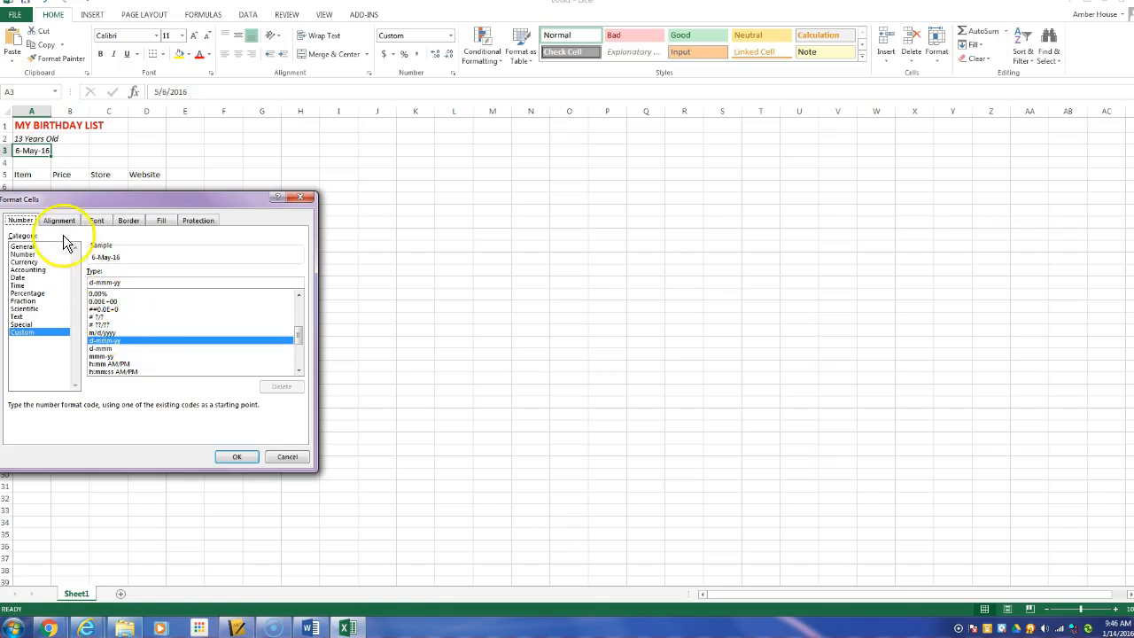
mouse_move(27, 283)
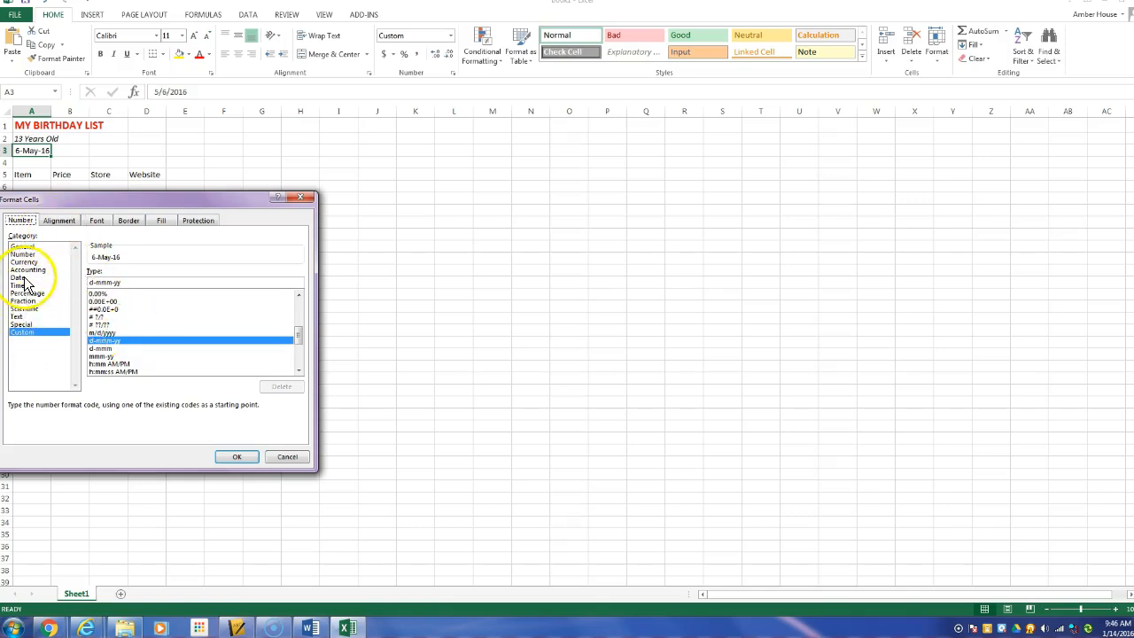
click(24, 277)
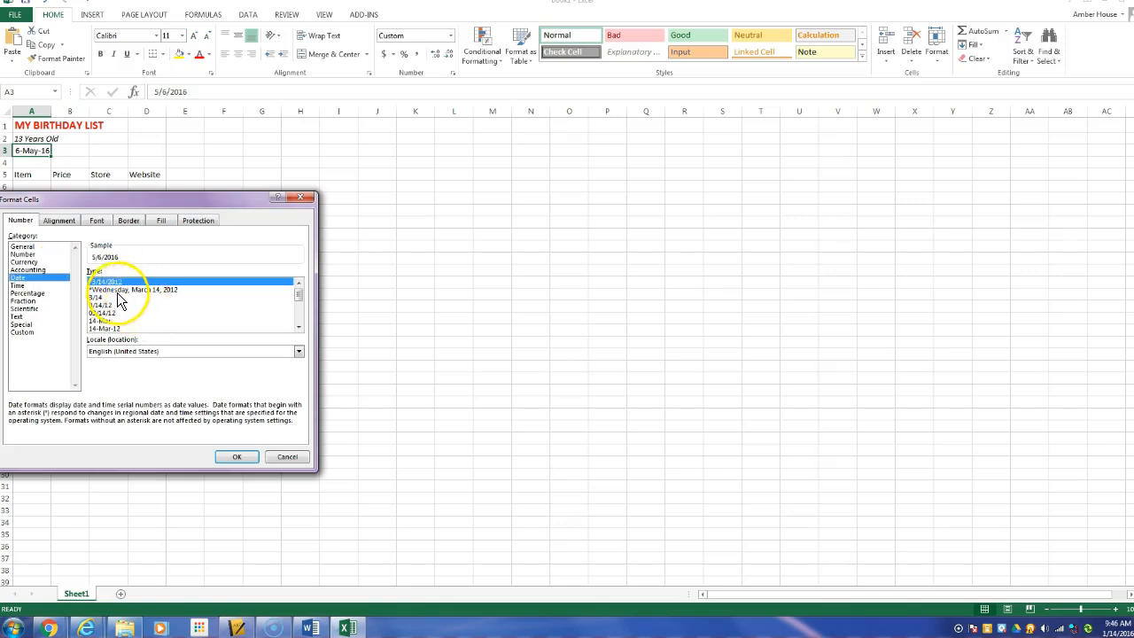
click(132, 290)
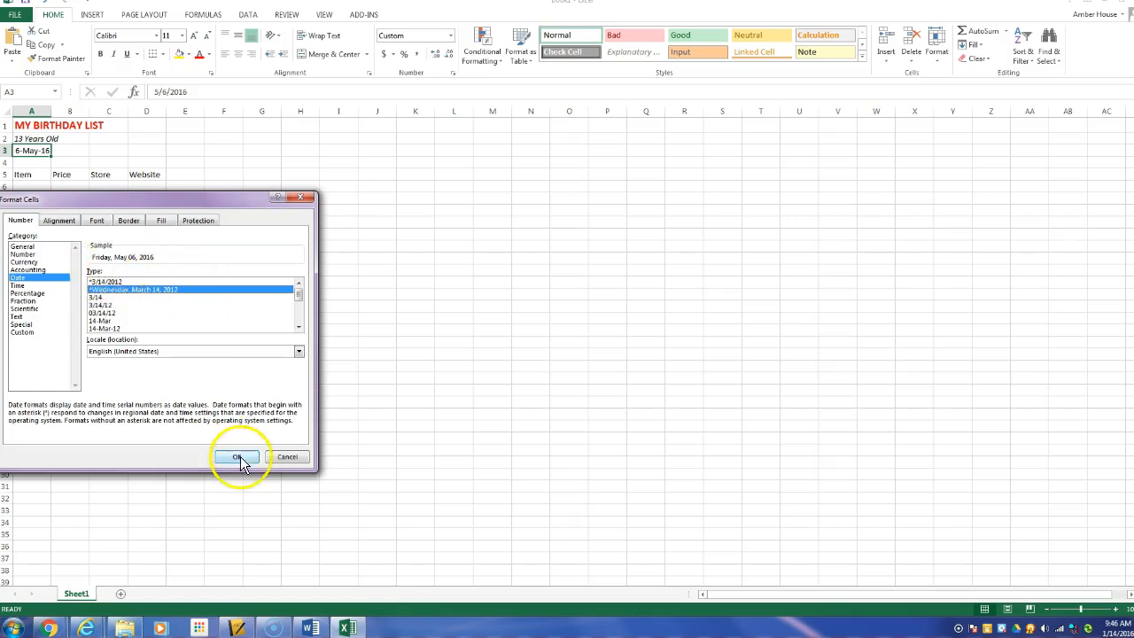
click(238, 457)
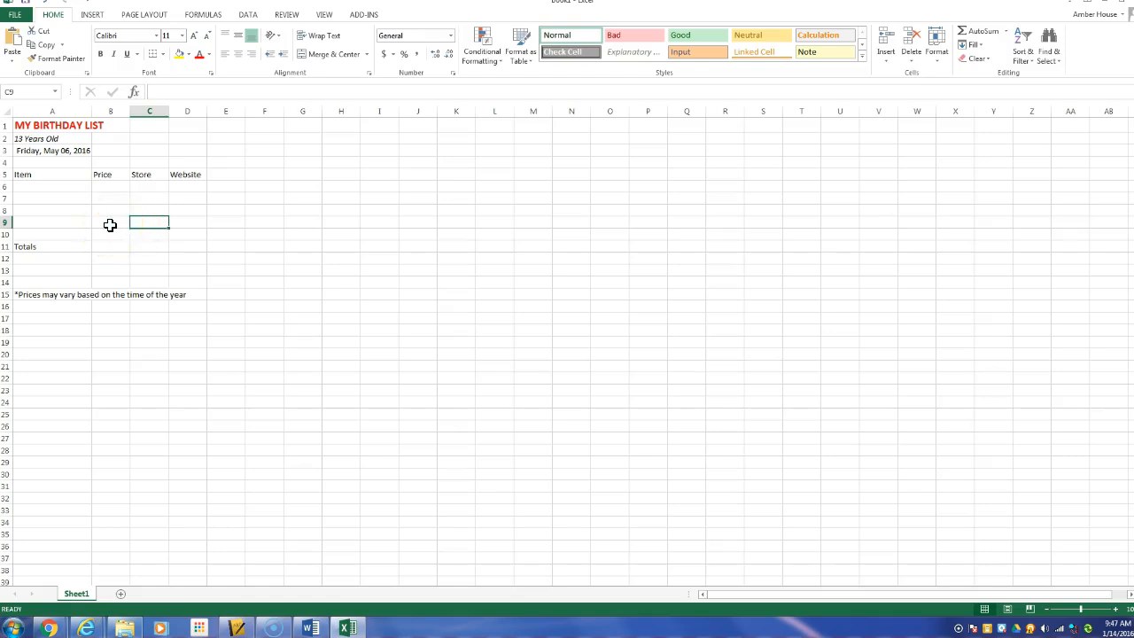
Merge and center rows 1–3 across columns A:D and bold the row 5 headings
click(49, 125)
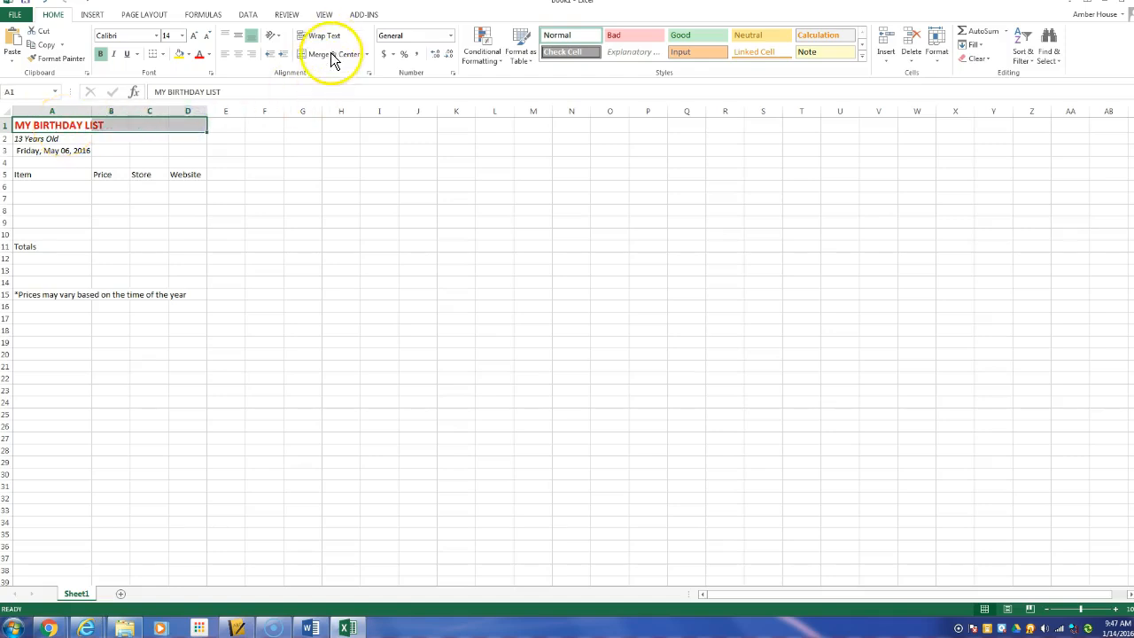
click(39, 140)
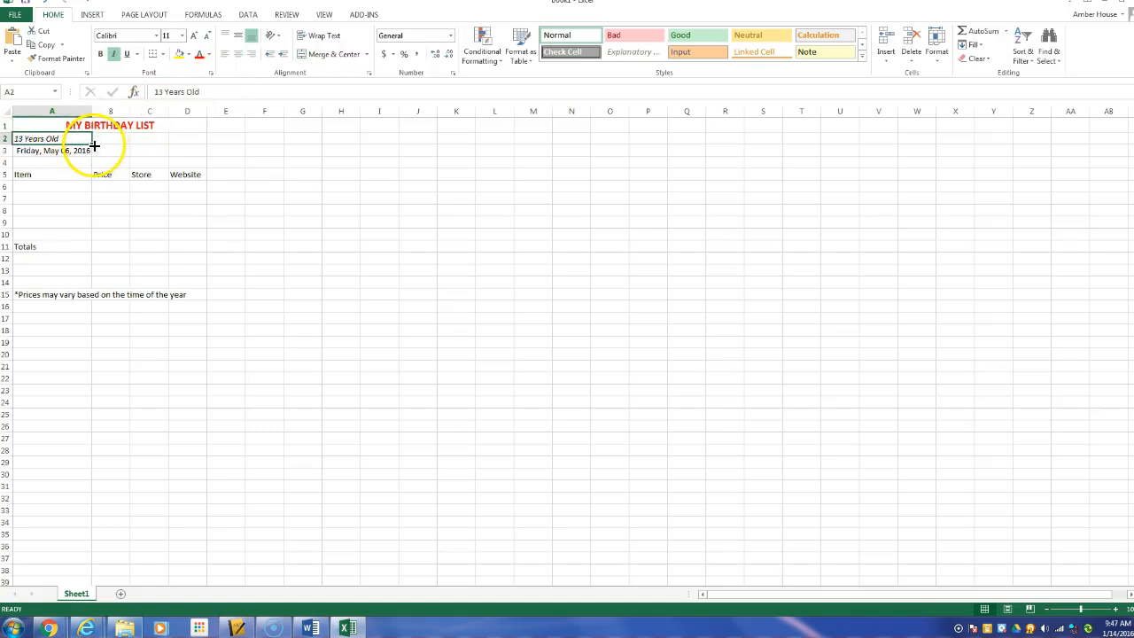
drag(92, 144, 262, 166)
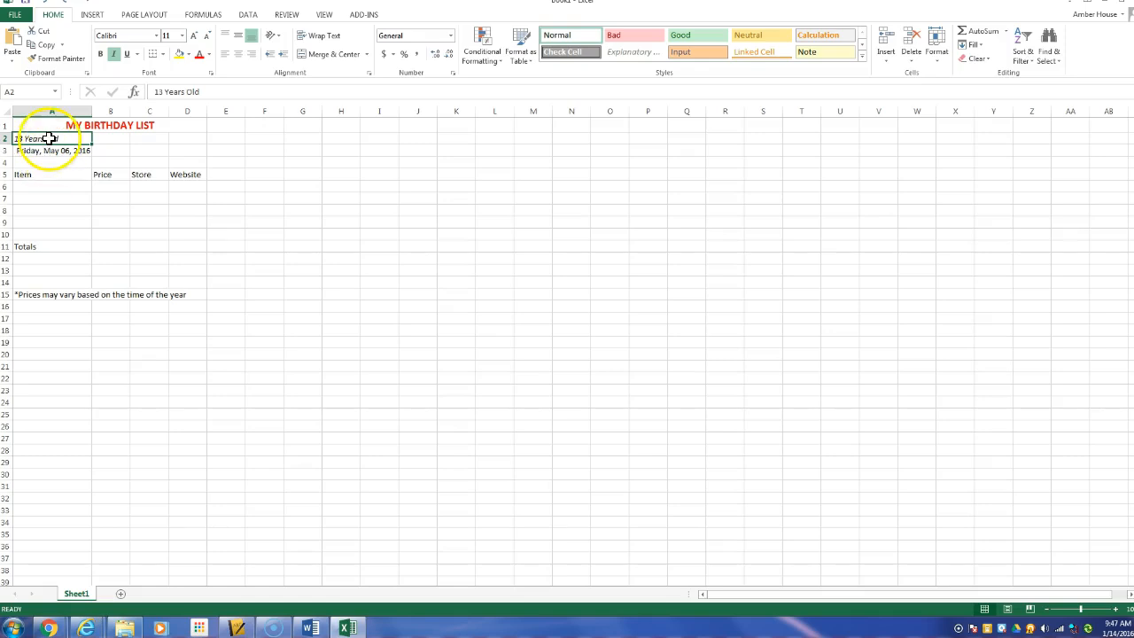
drag(52, 138, 199, 138)
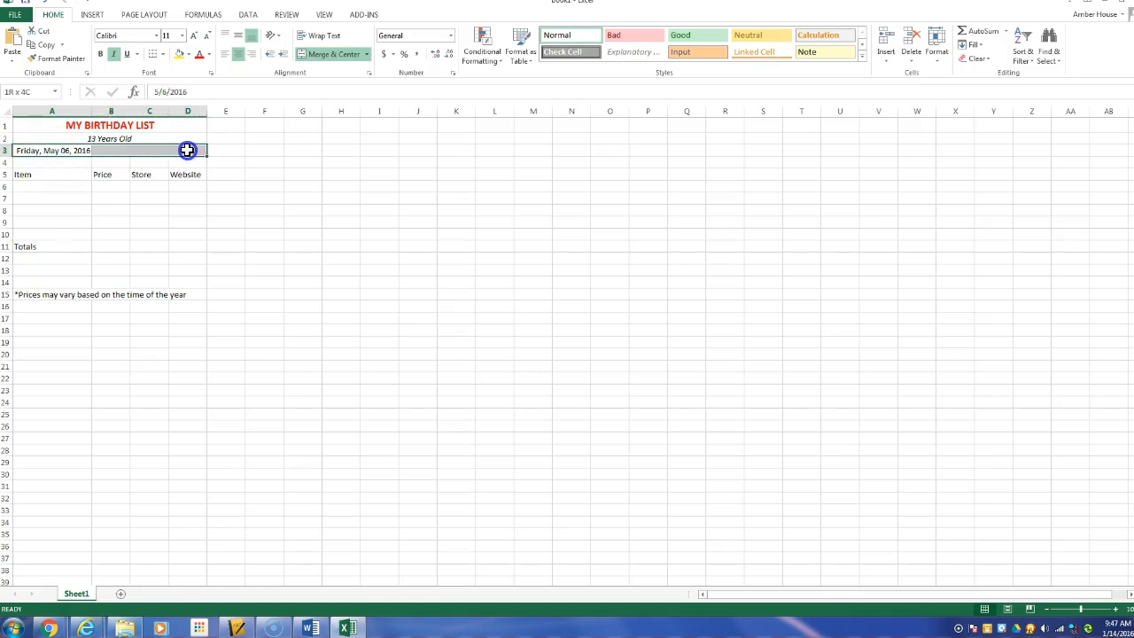
click(332, 54)
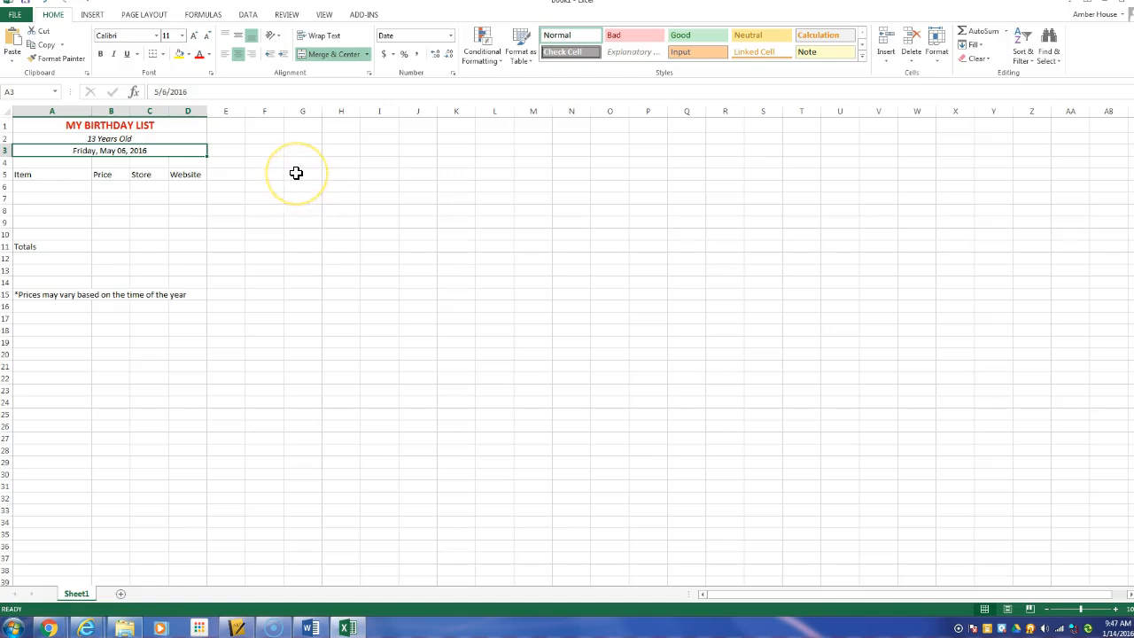
click(51, 174)
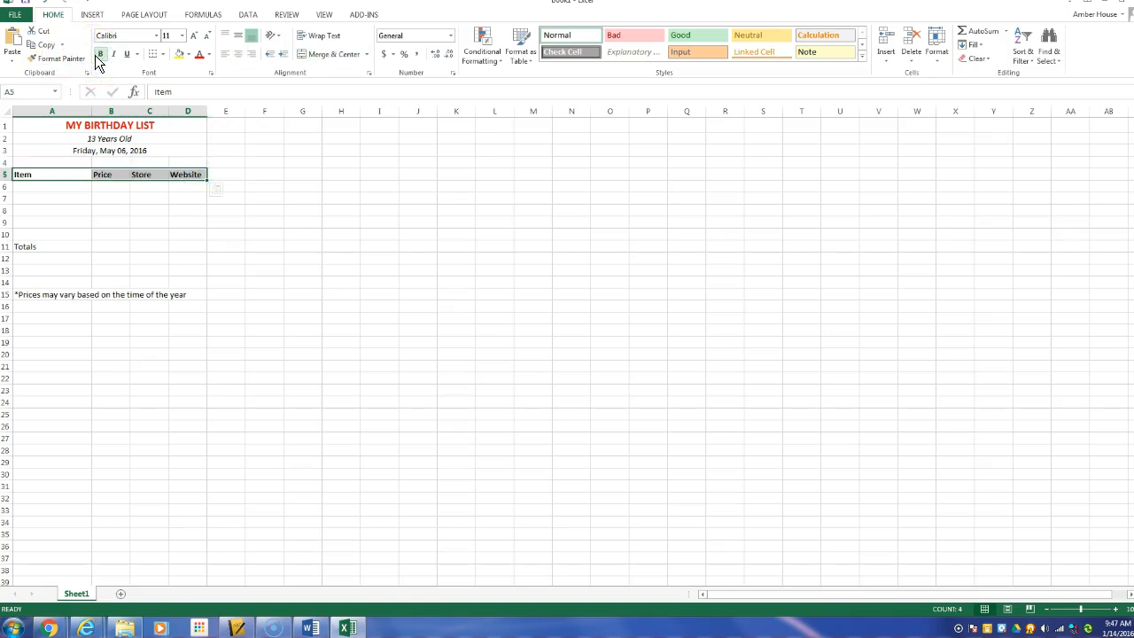
Enter the Backpack row with price 60, store Oakley and its website
click(50, 188)
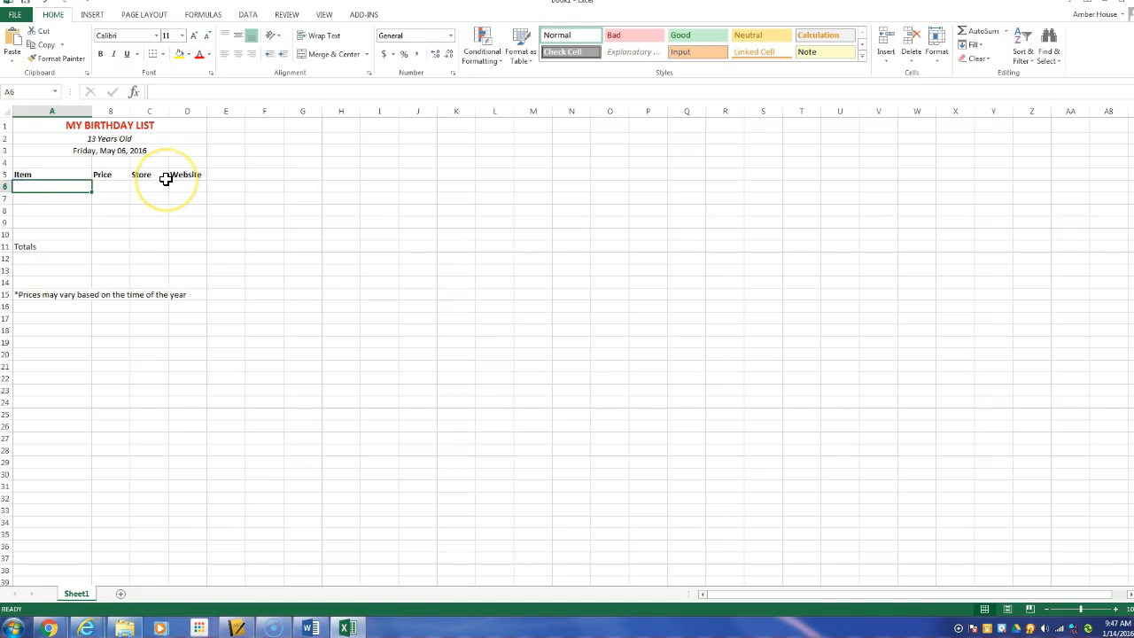
text(Backpack)
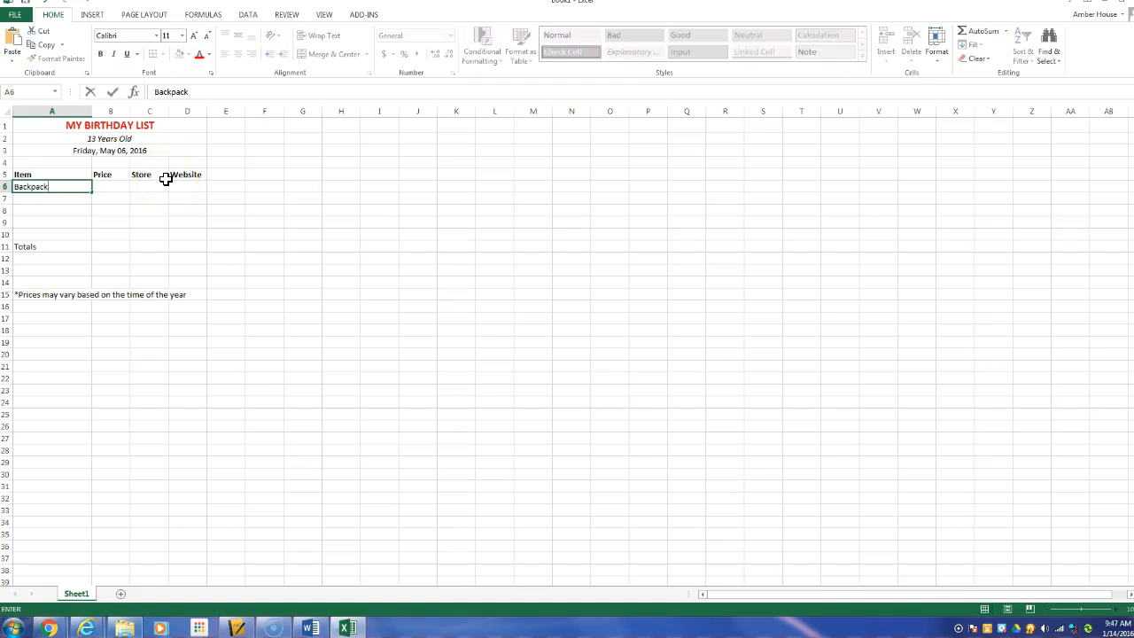
key(Tab)
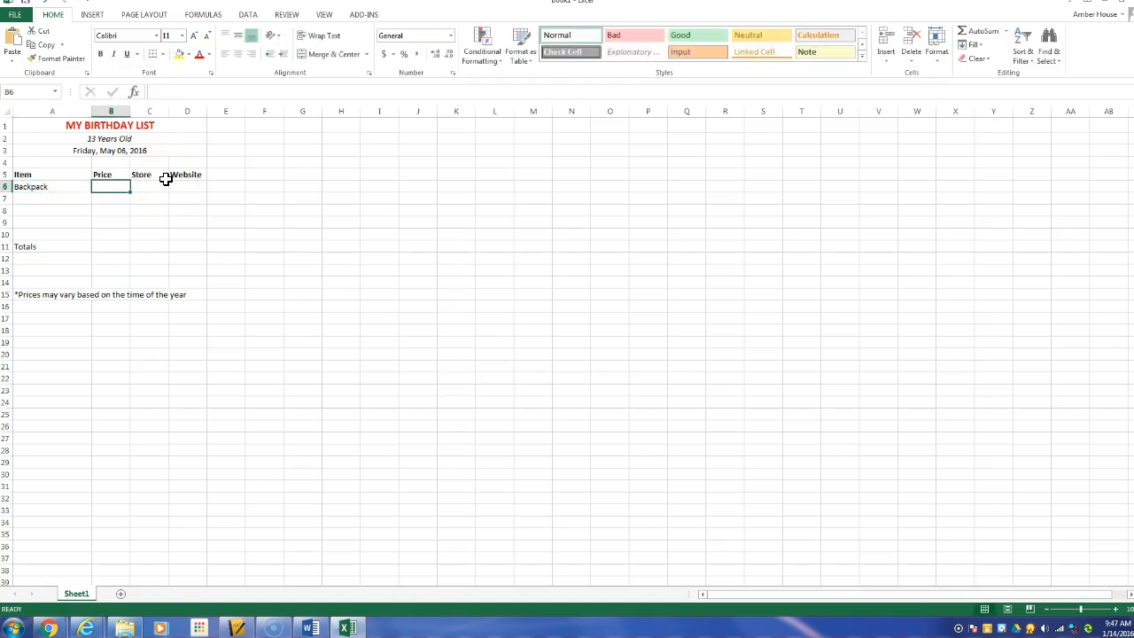
text(60)
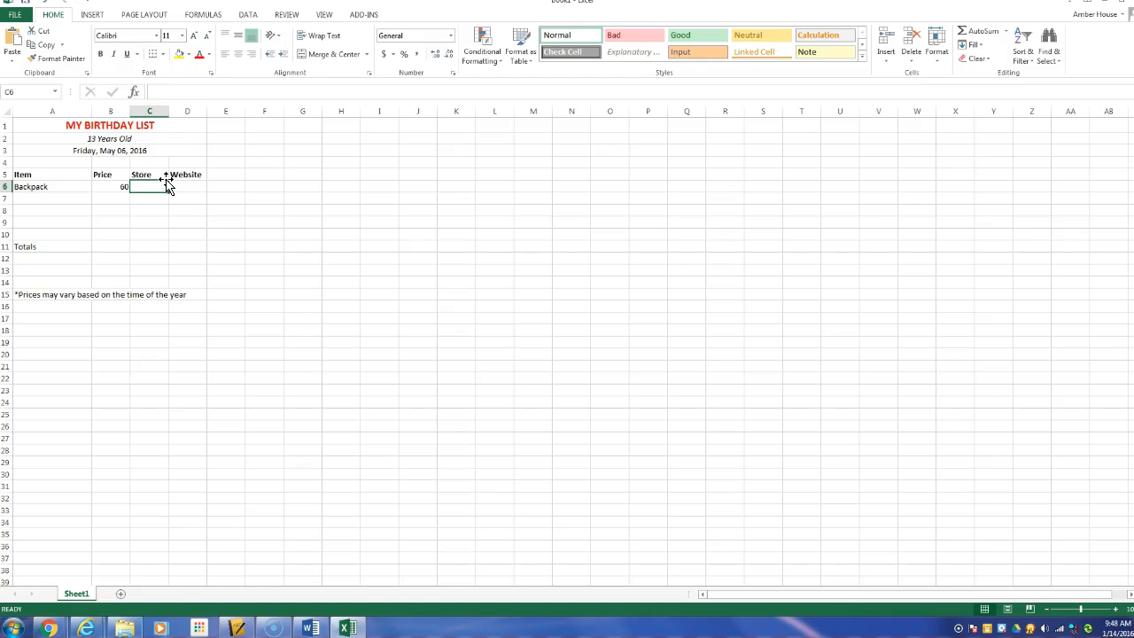
text(Oakley)
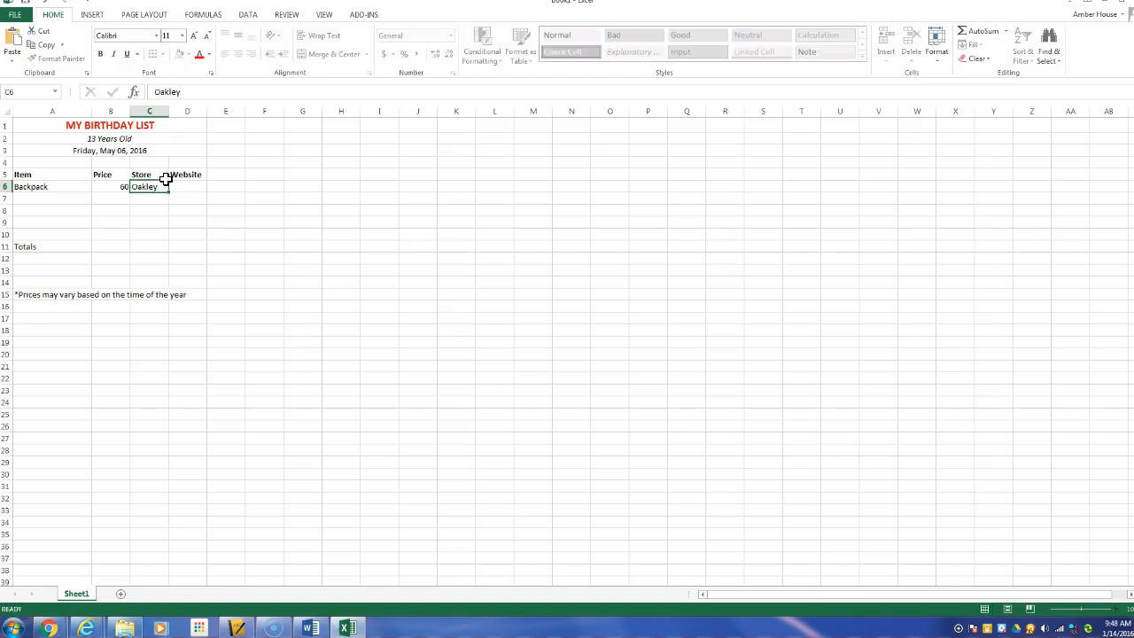
text(www.oakley.c)
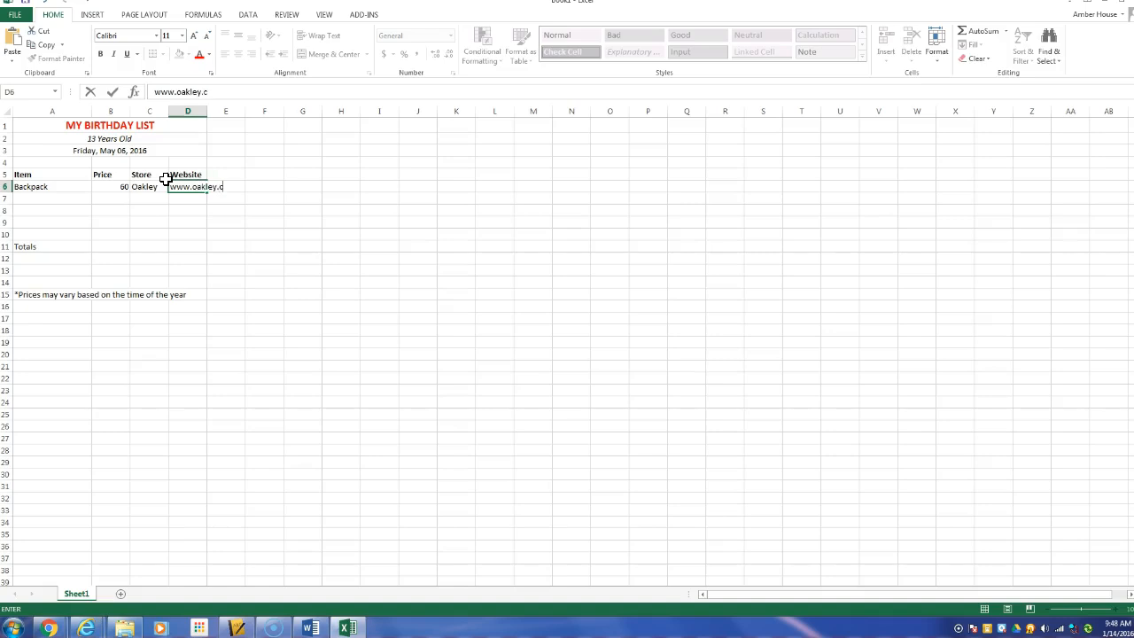
key(Enter)
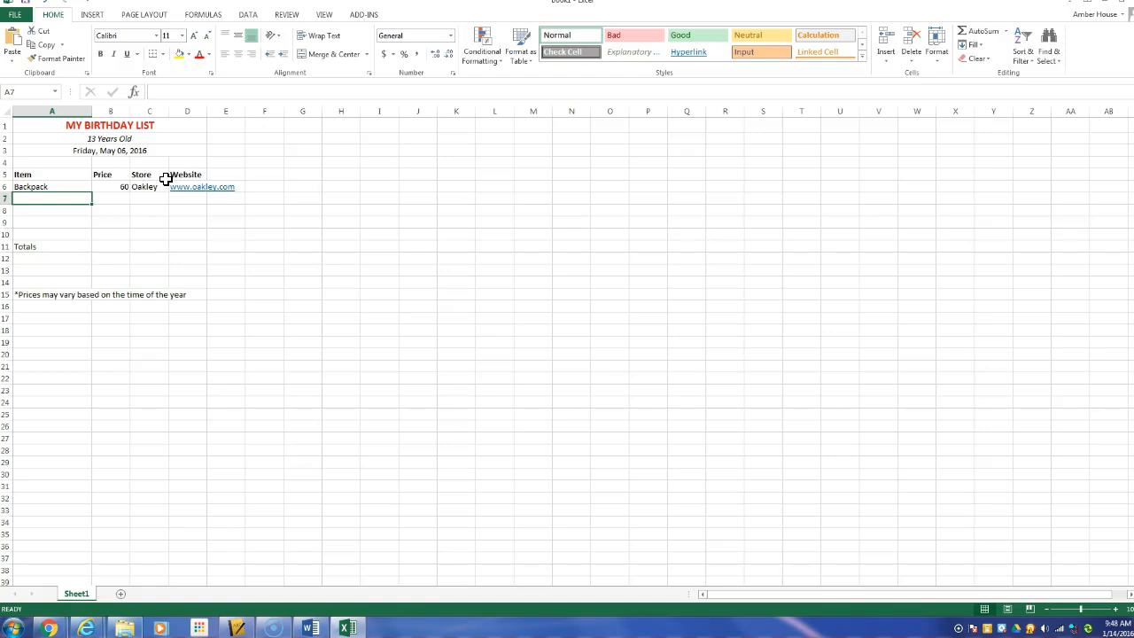
text(Pandaora Charm)
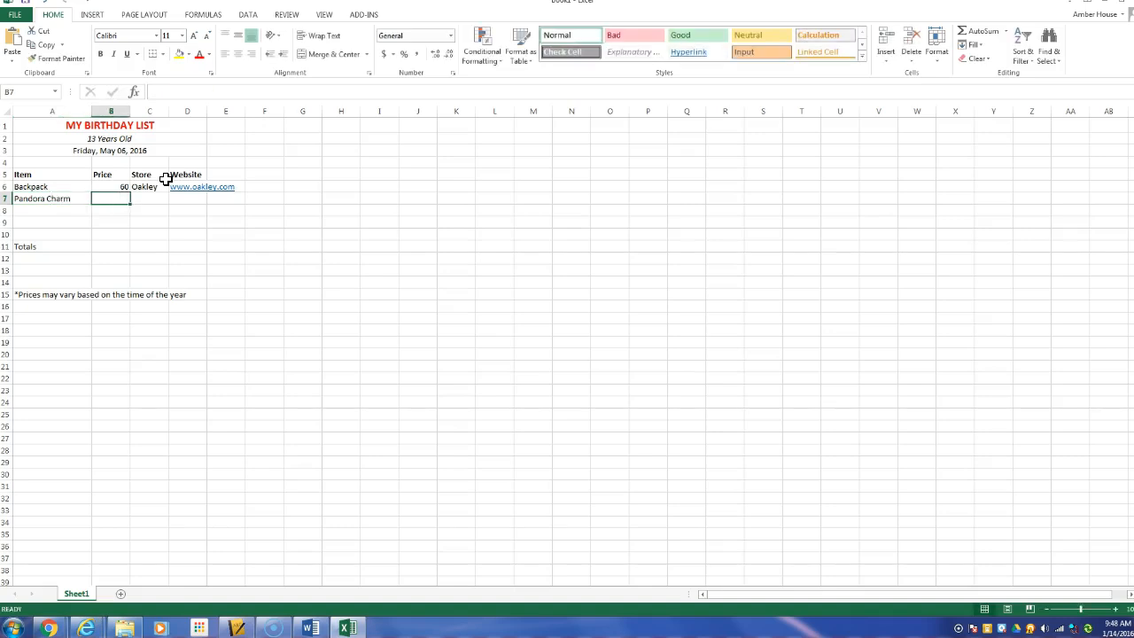
text(75.00)
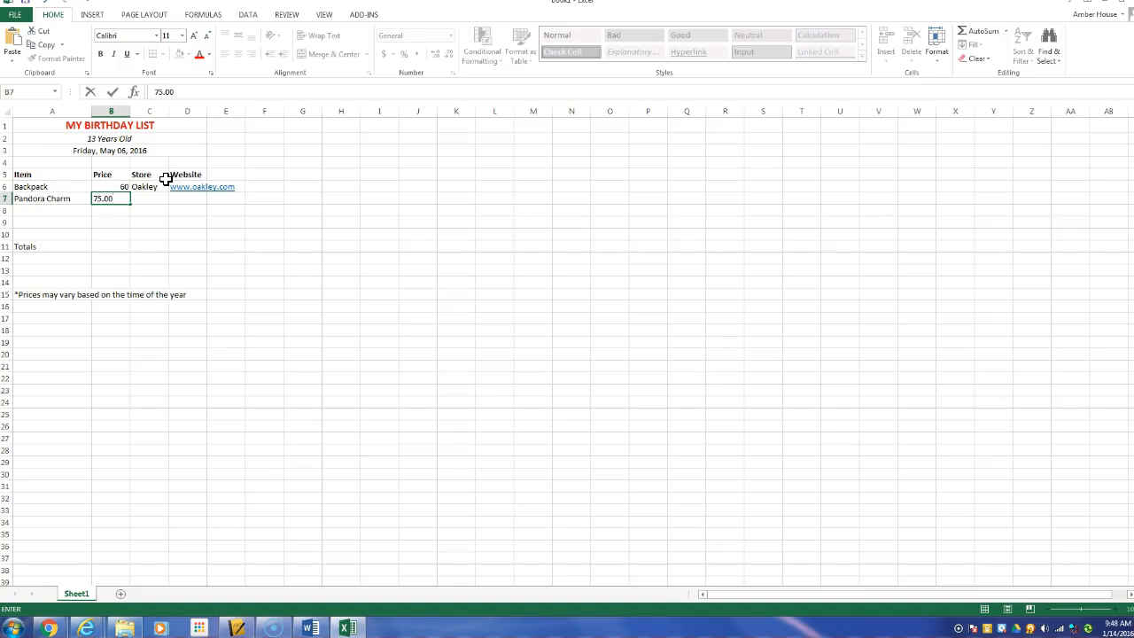
text(OP)
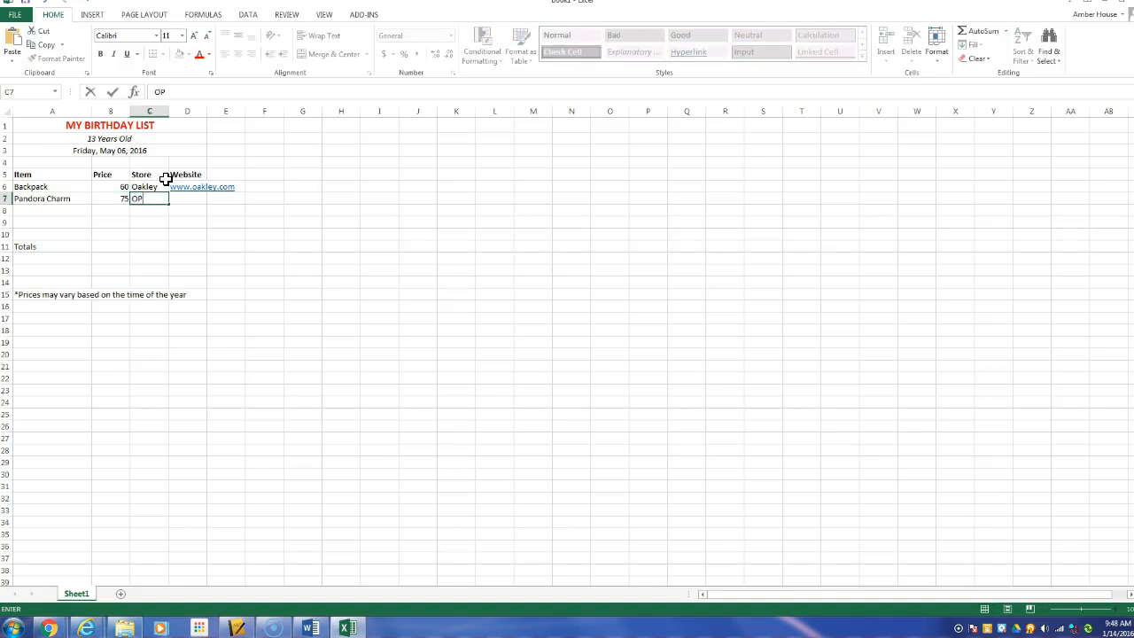
text(Pandora)
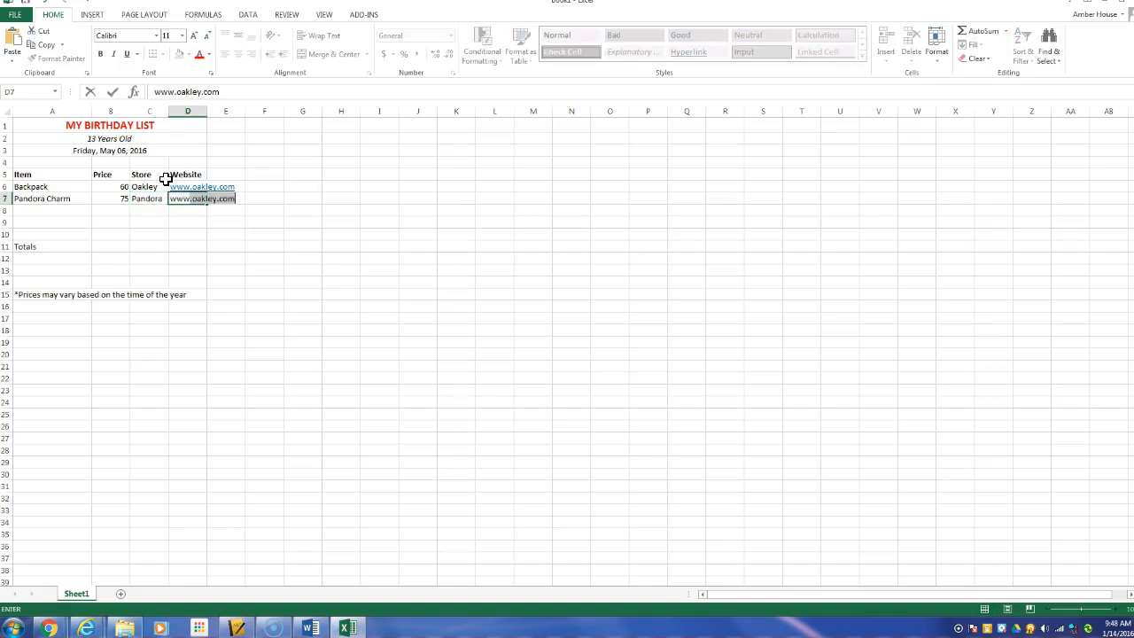
text(www.pandora.n)
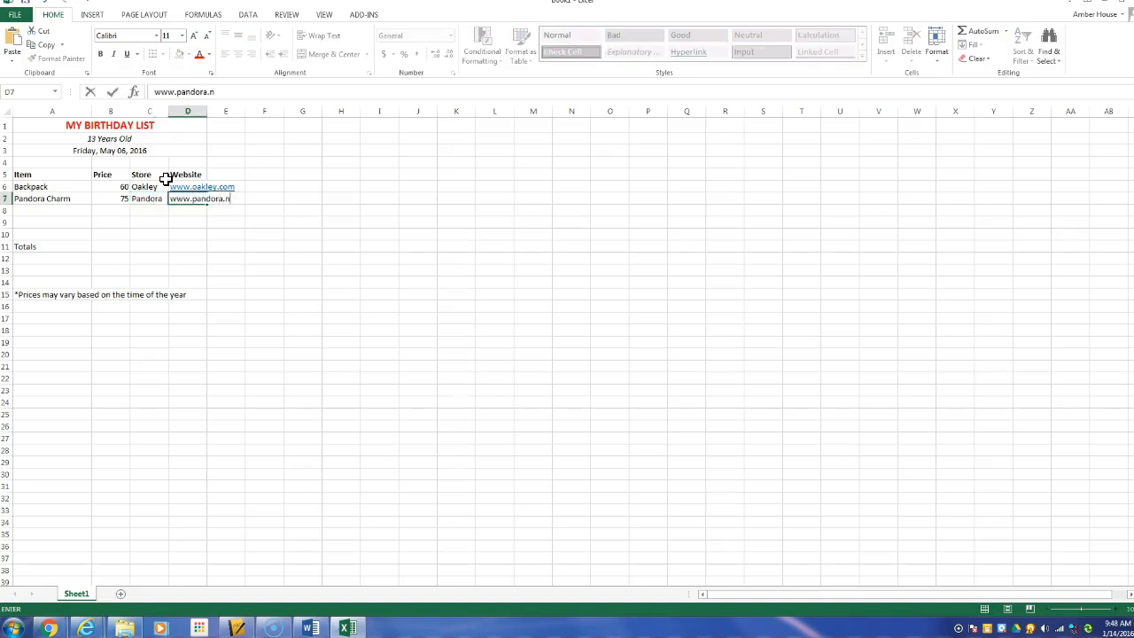
key(Enter)
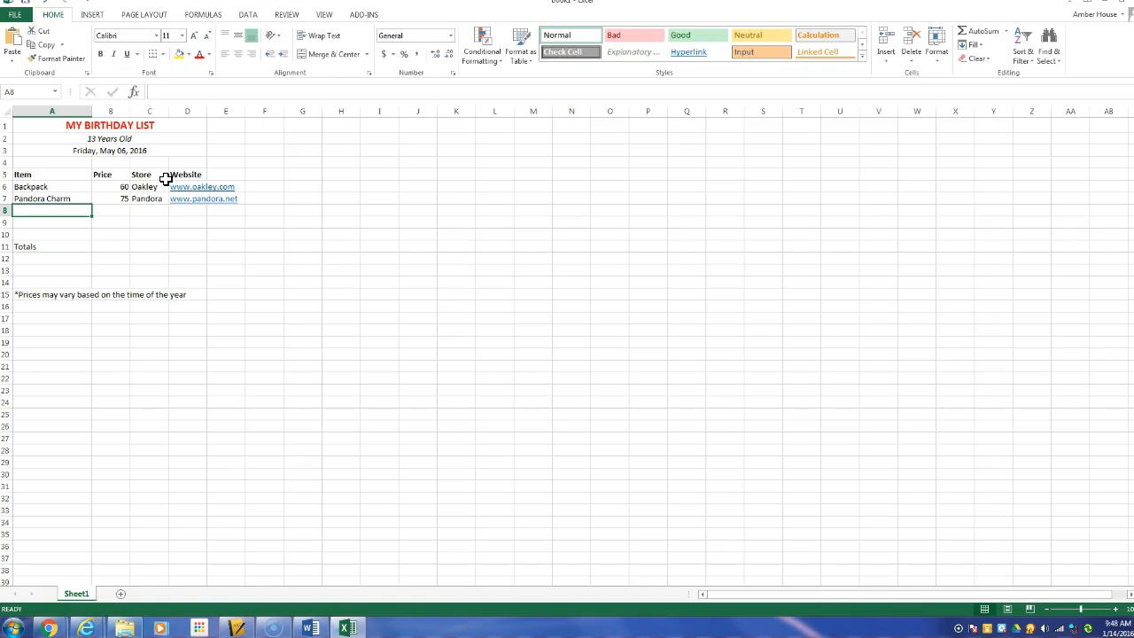
click(50, 199)
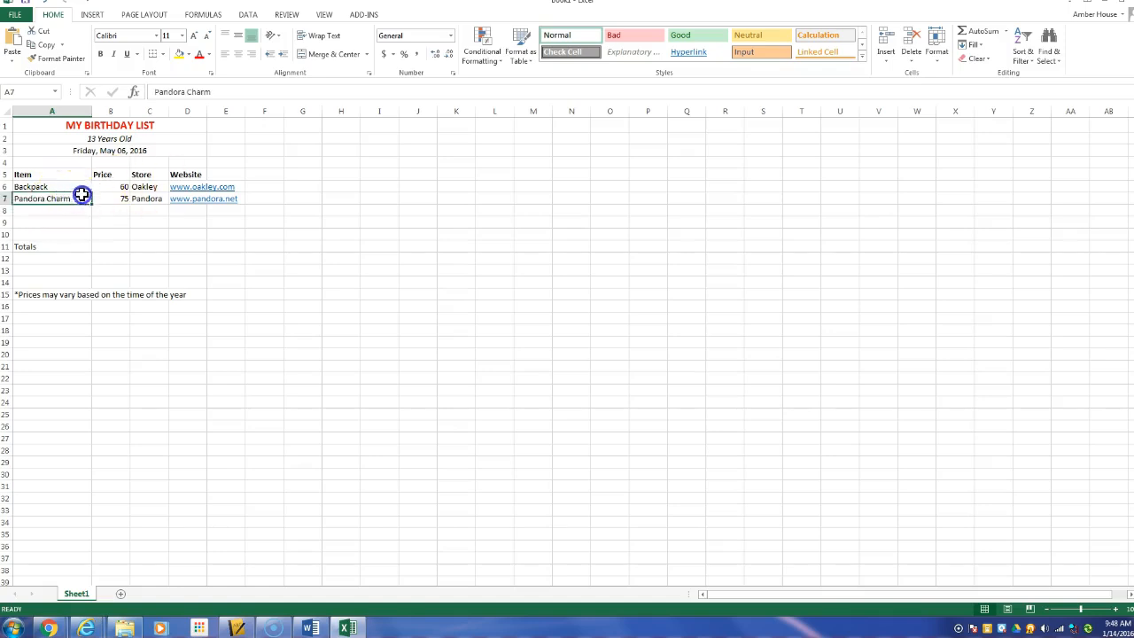
Copy the Pandora Charm row A7:D7 for pasting into rows 8 to 10
right_click(80, 196)
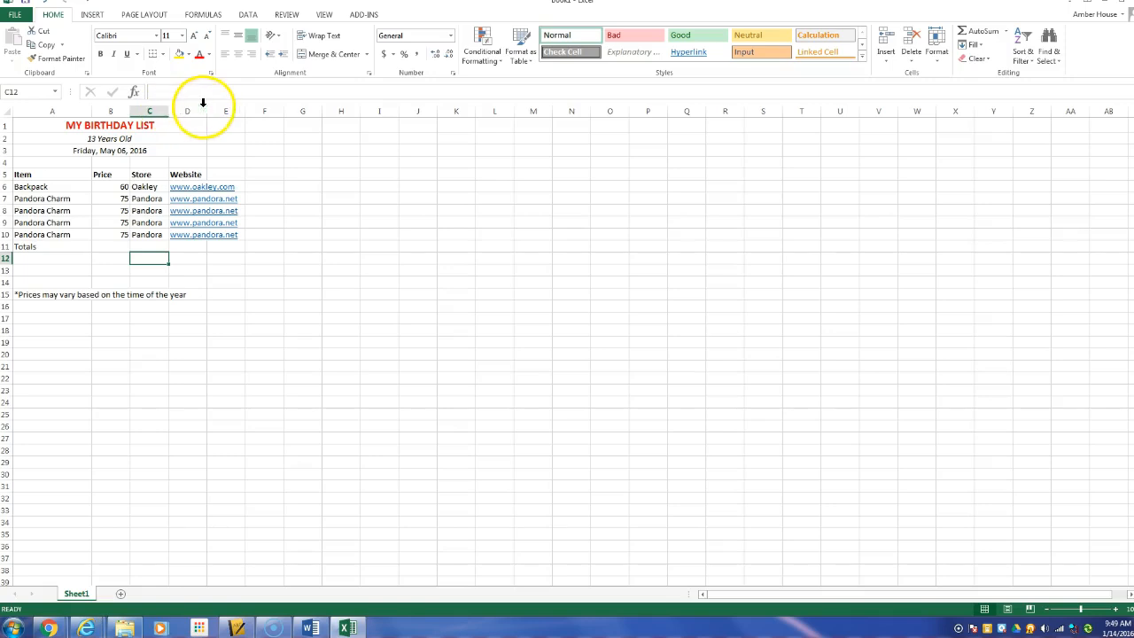
mouse_move(208, 116)
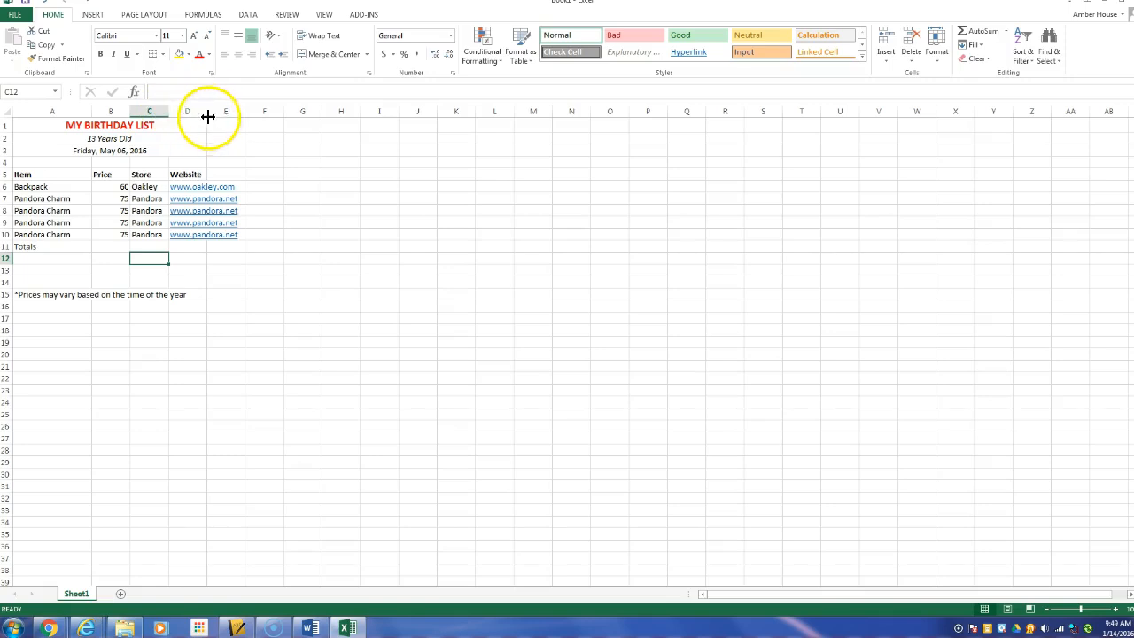
mouse_move(186, 207)
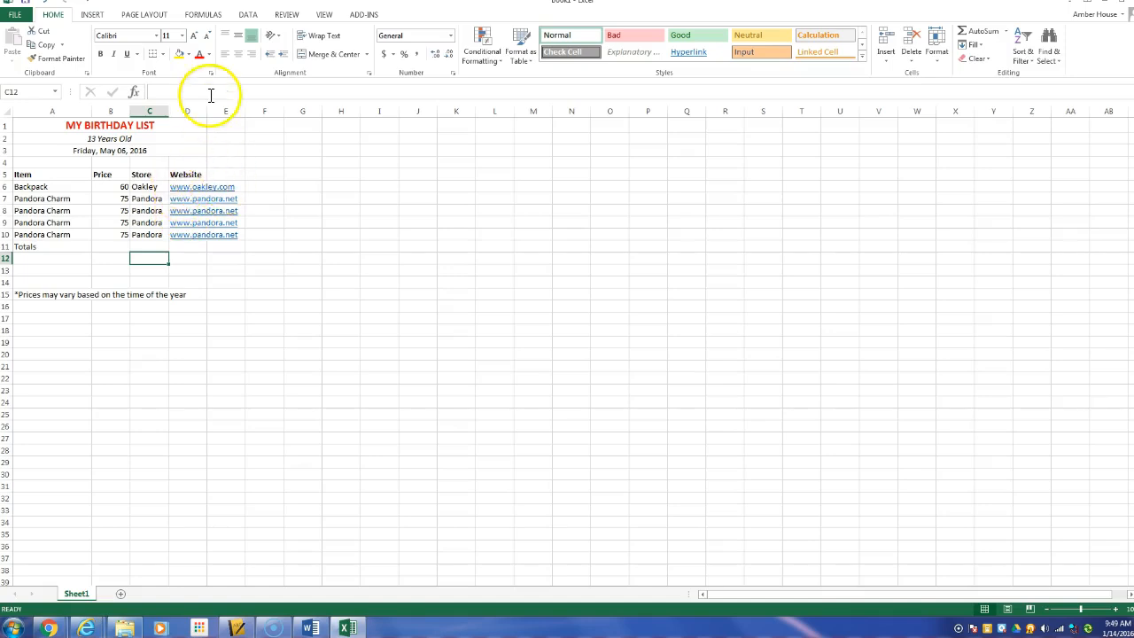
mouse_move(207, 110)
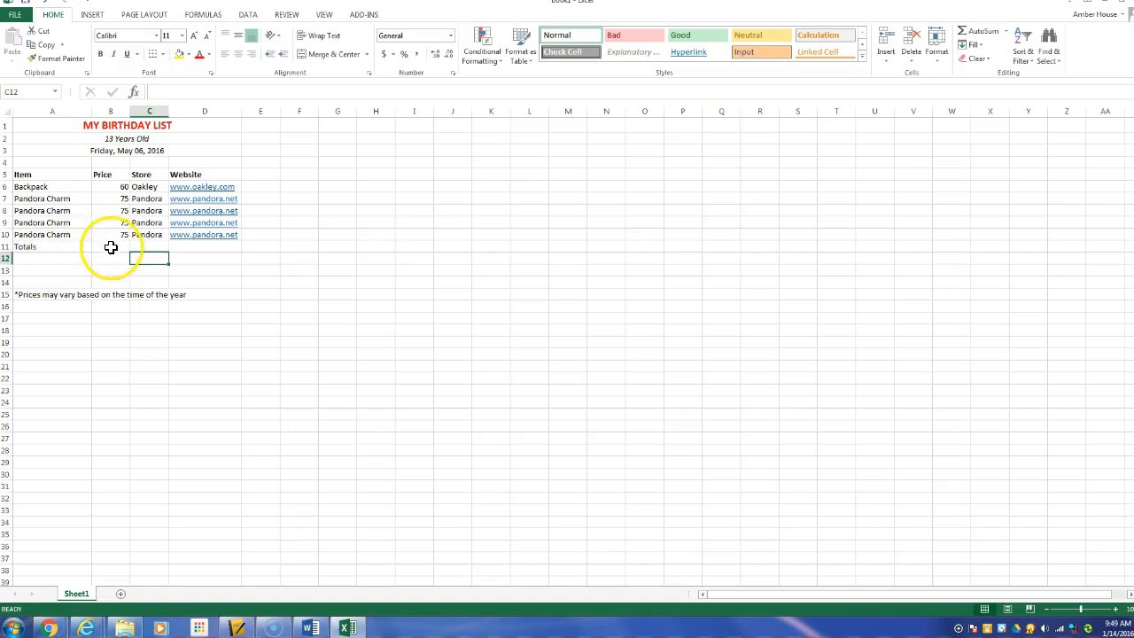
AutoSum the prices into B11 (360) and label A12 Average Cost
click(110, 246)
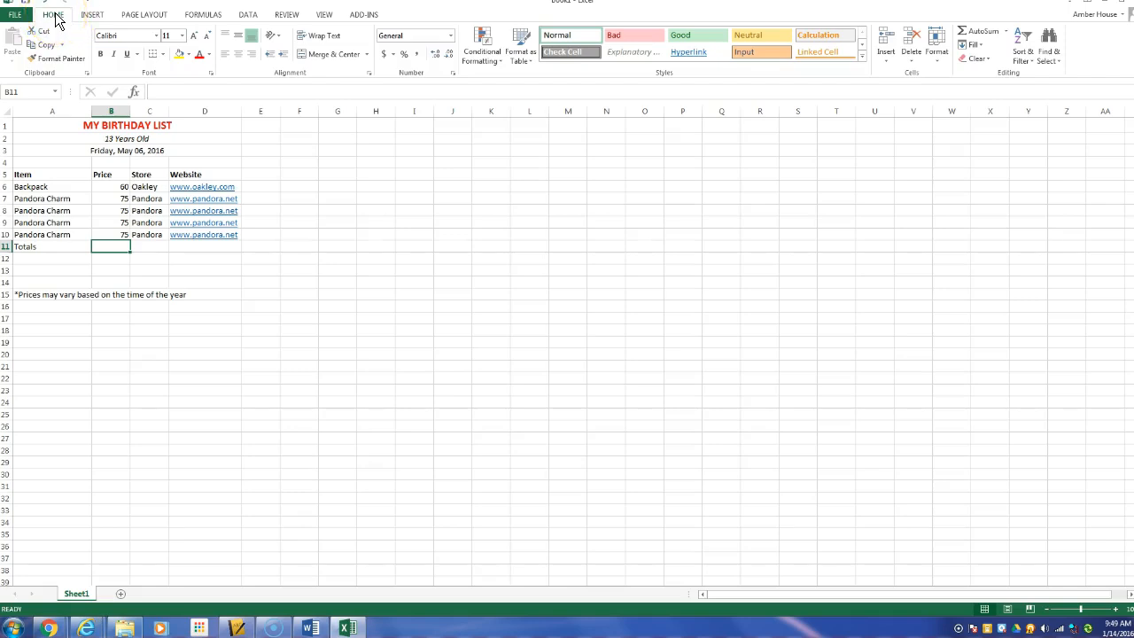
mouse_move(988, 33)
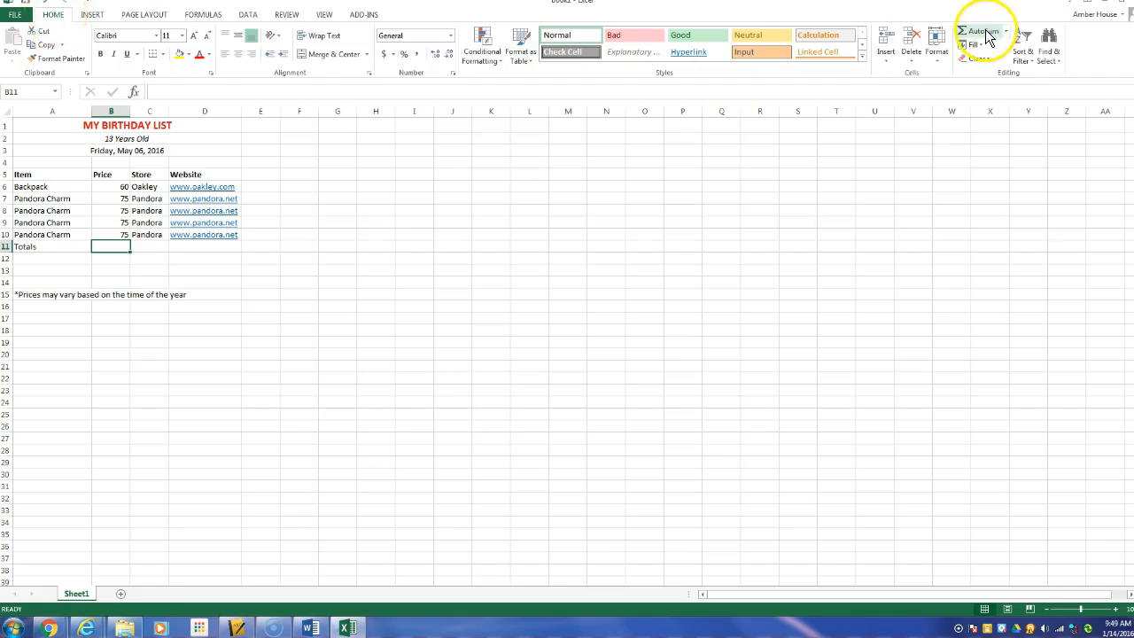
click(981, 31)
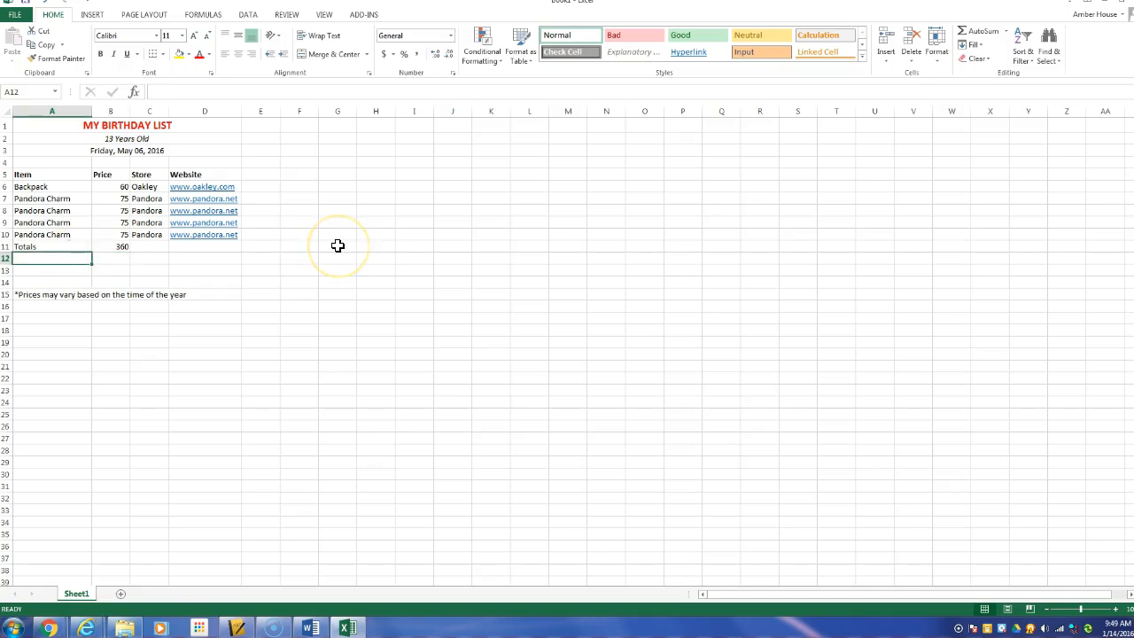
text(Average)
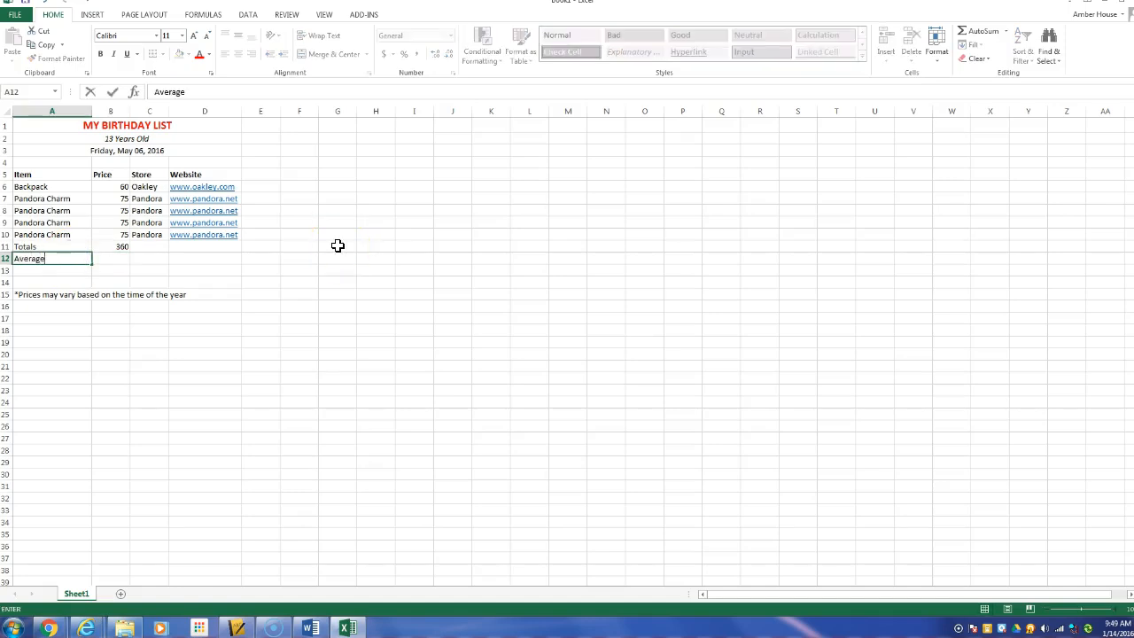
text(Cost)
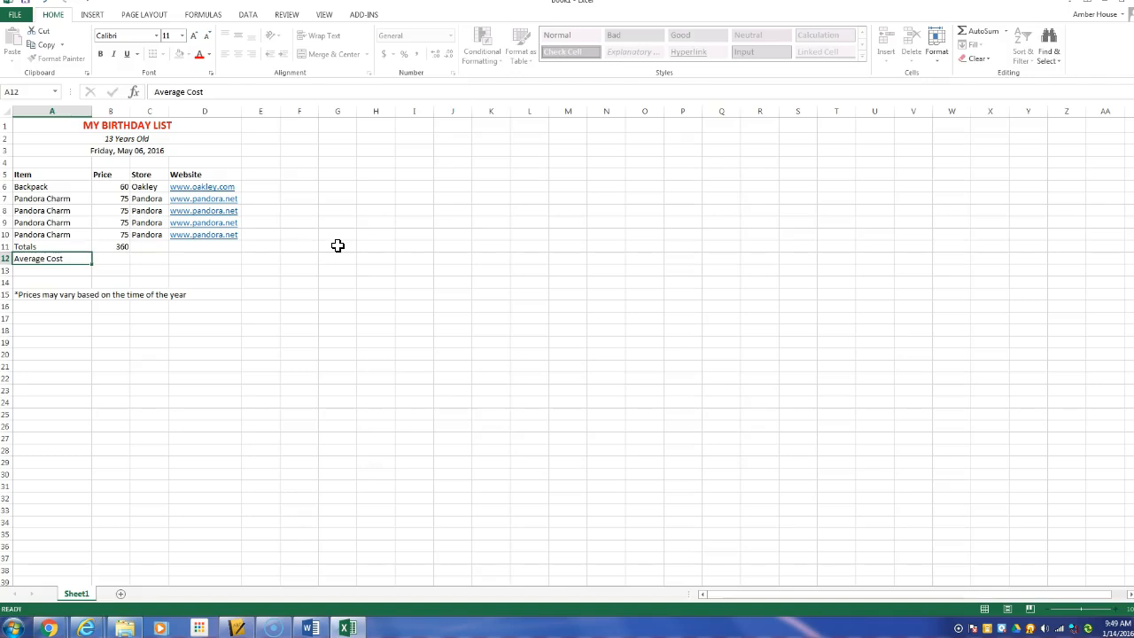
Insert an AutoSum Average of B6:B10 in B12, giving 72
click(111, 257)
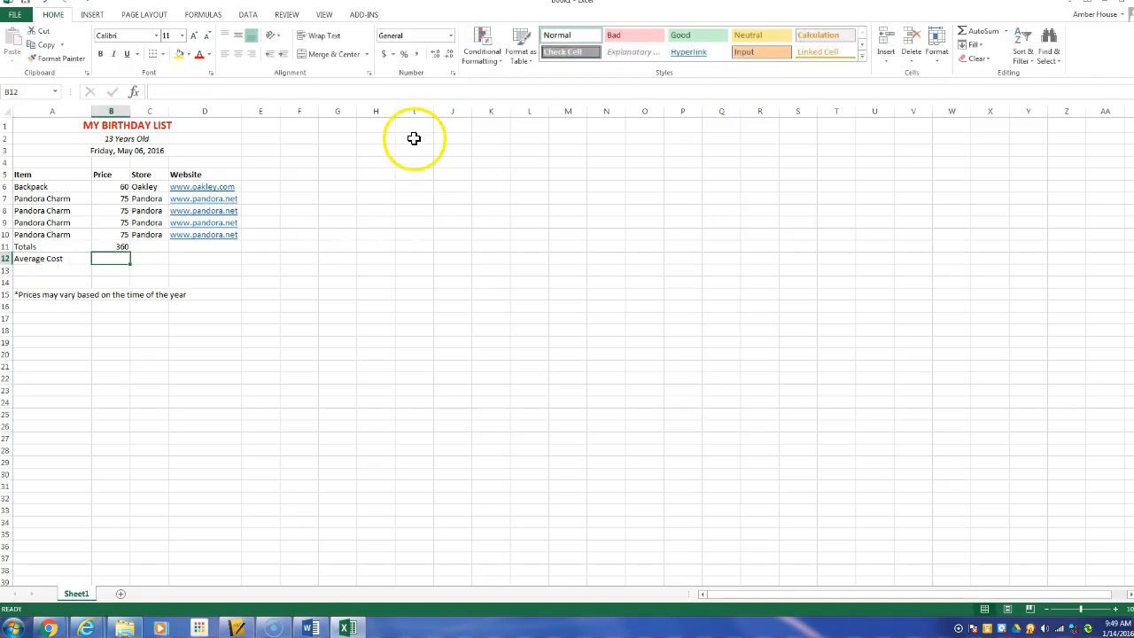
mouse_move(986, 30)
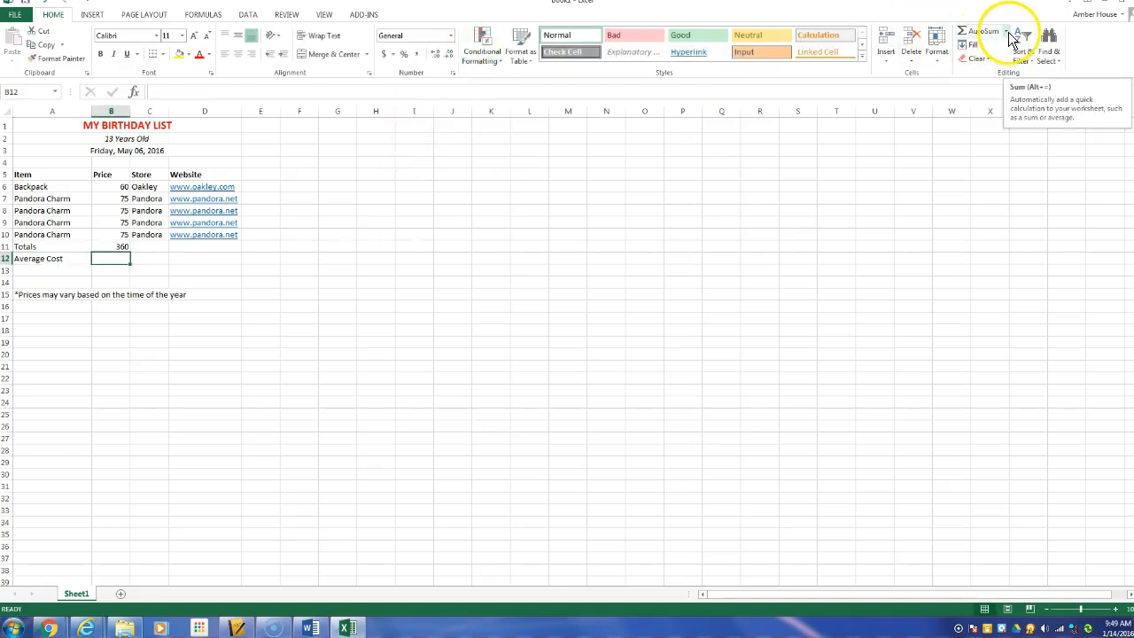
click(1017, 37)
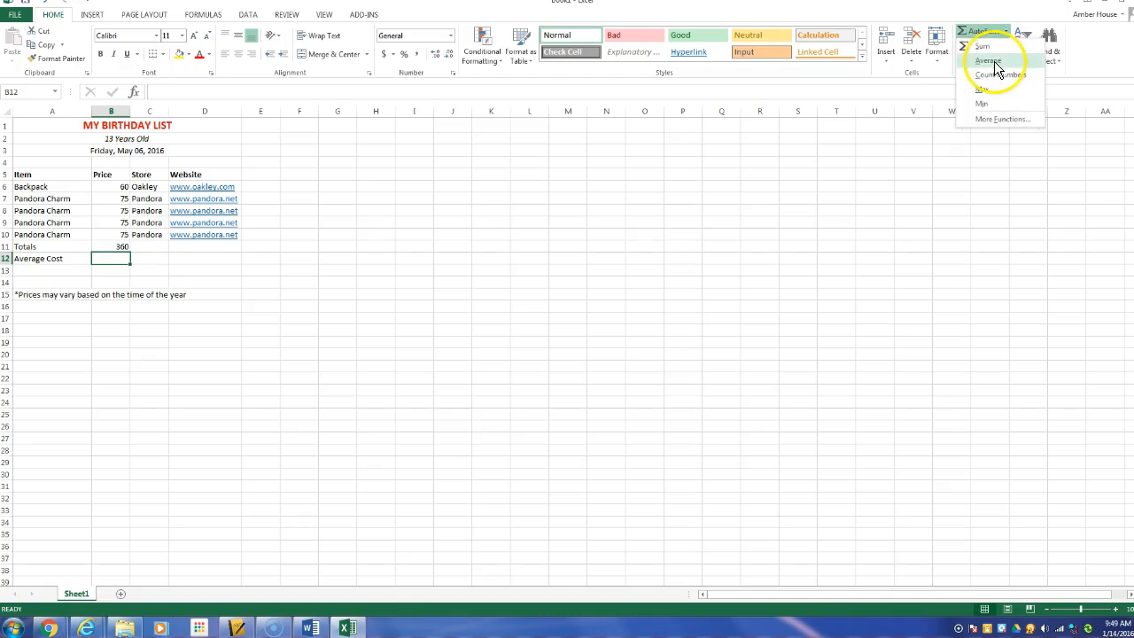
click(991, 60)
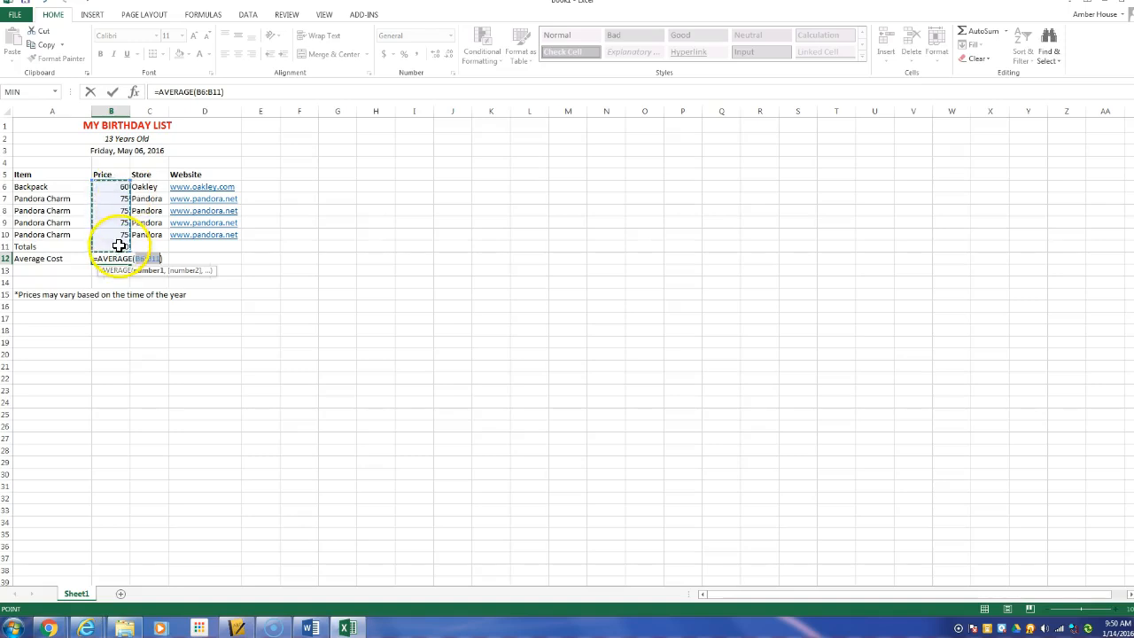
click(118, 198)
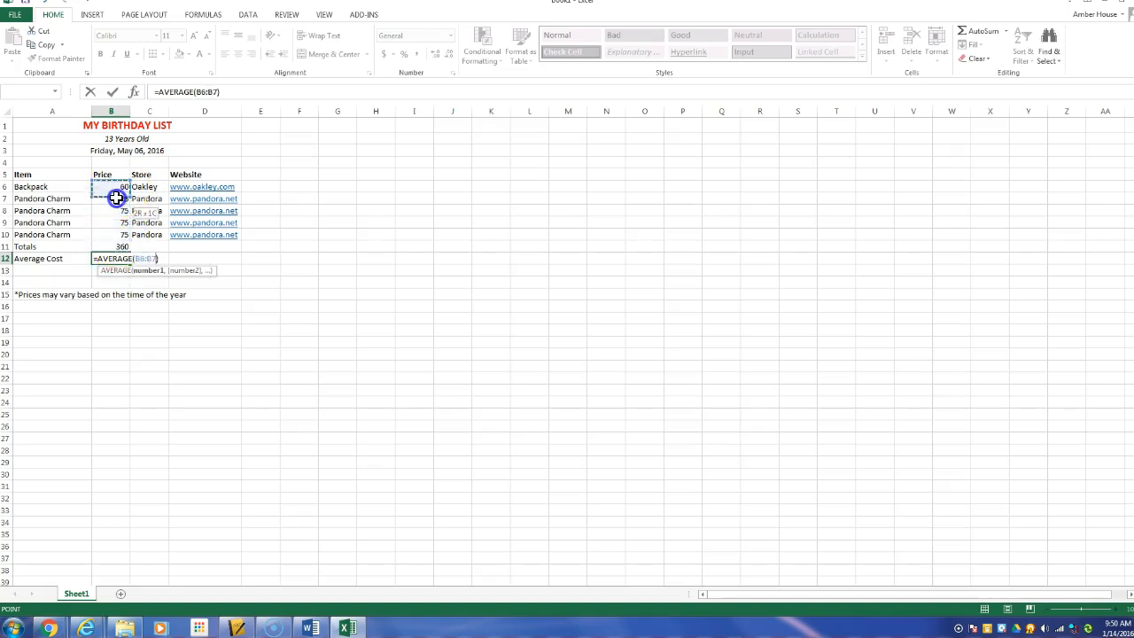
drag(111, 186, 111, 235)
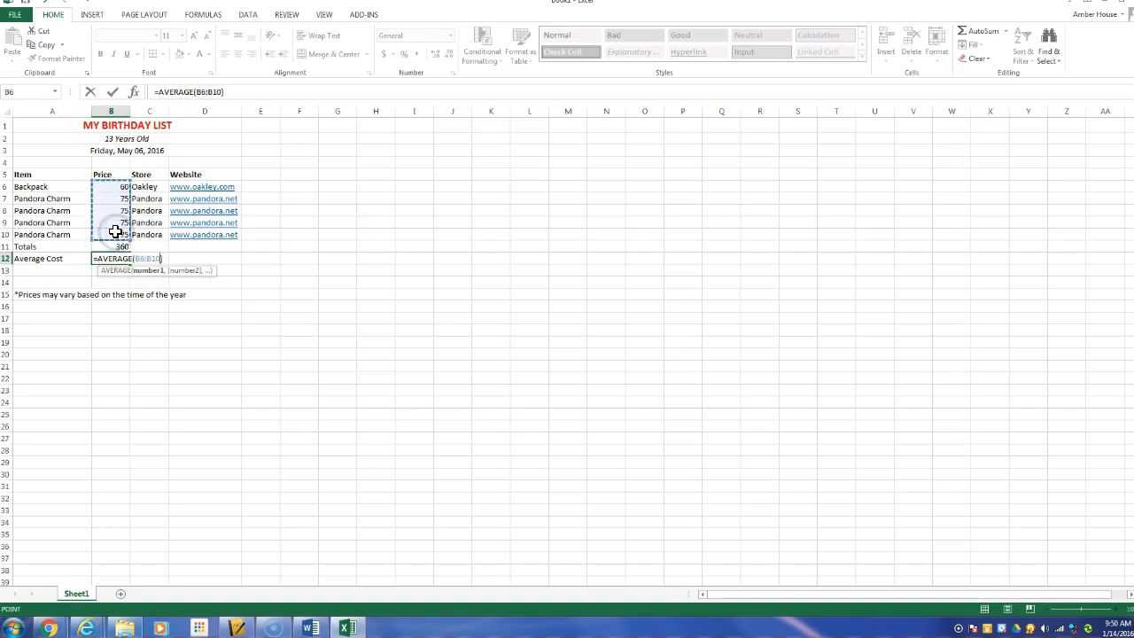
key(Enter)
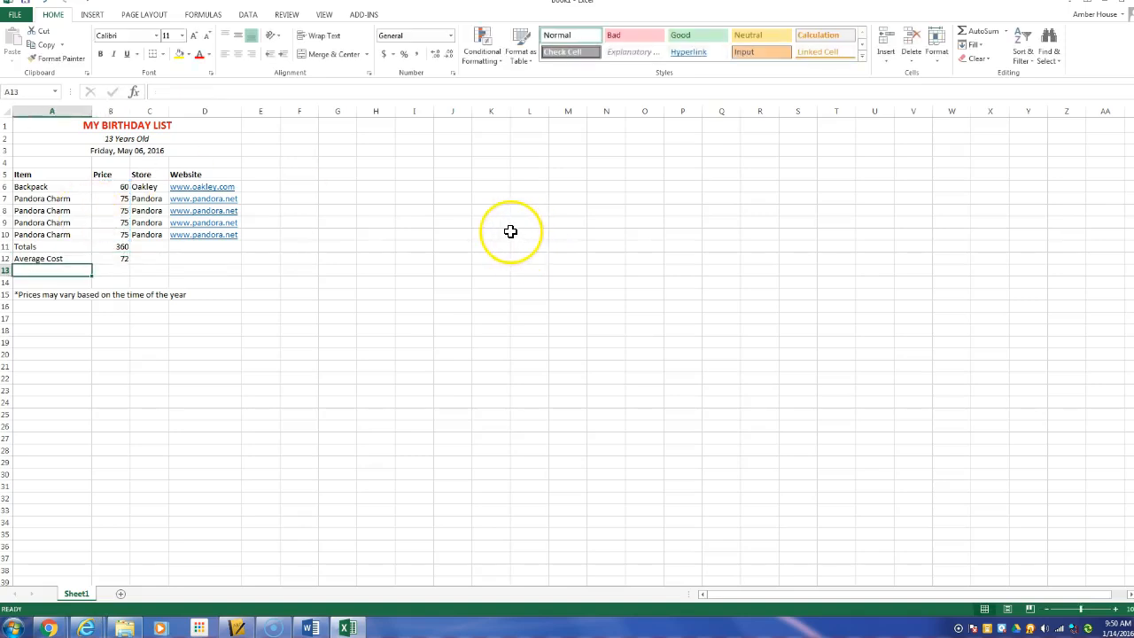
mouse_move(506, 106)
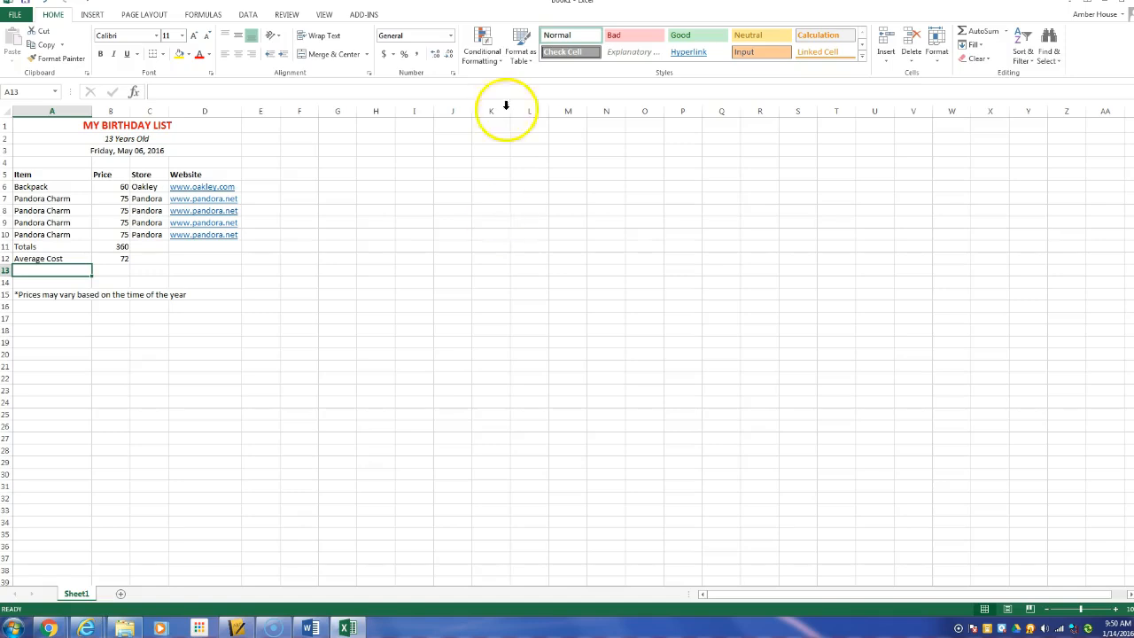
mouse_move(114, 187)
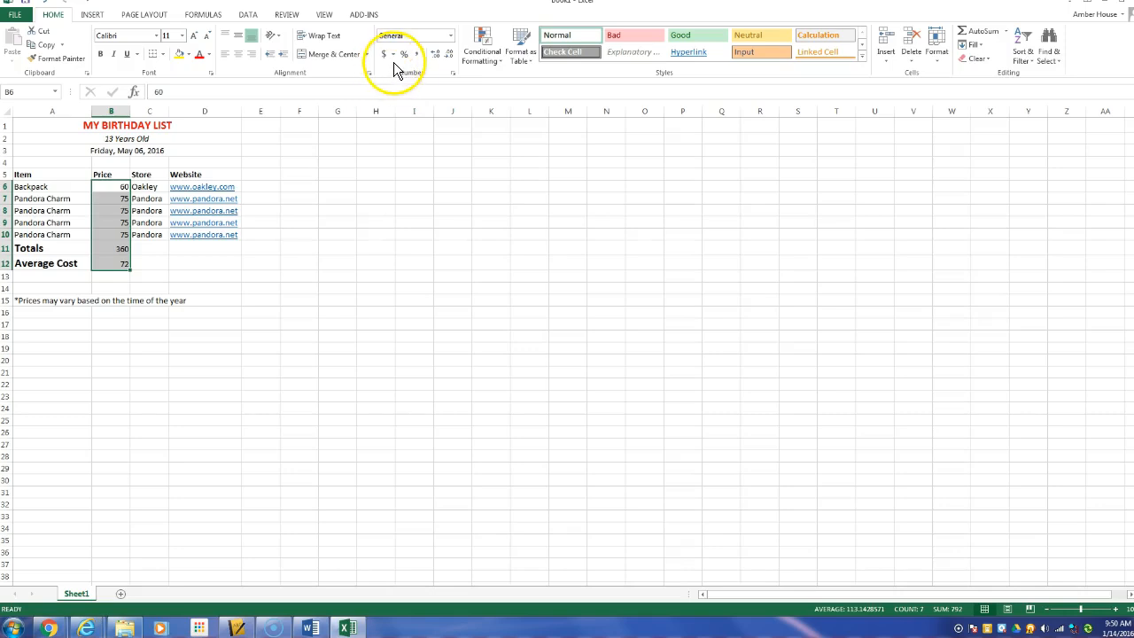
mouse_move(387, 56)
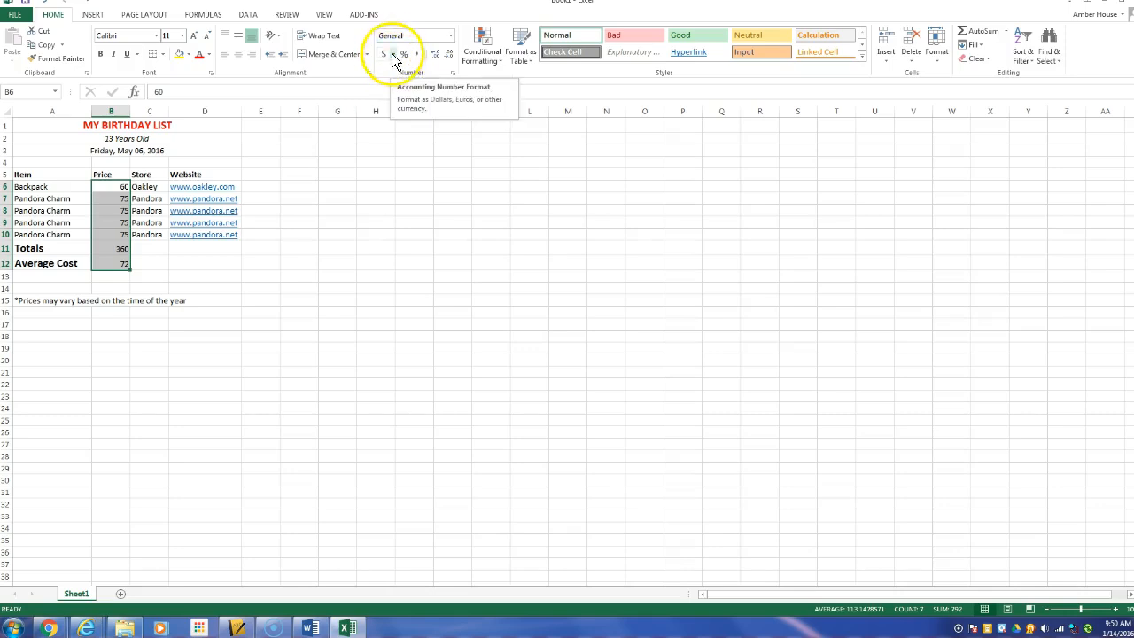
Apply the $ English (United States) accounting format to cells B6:B12
click(392, 54)
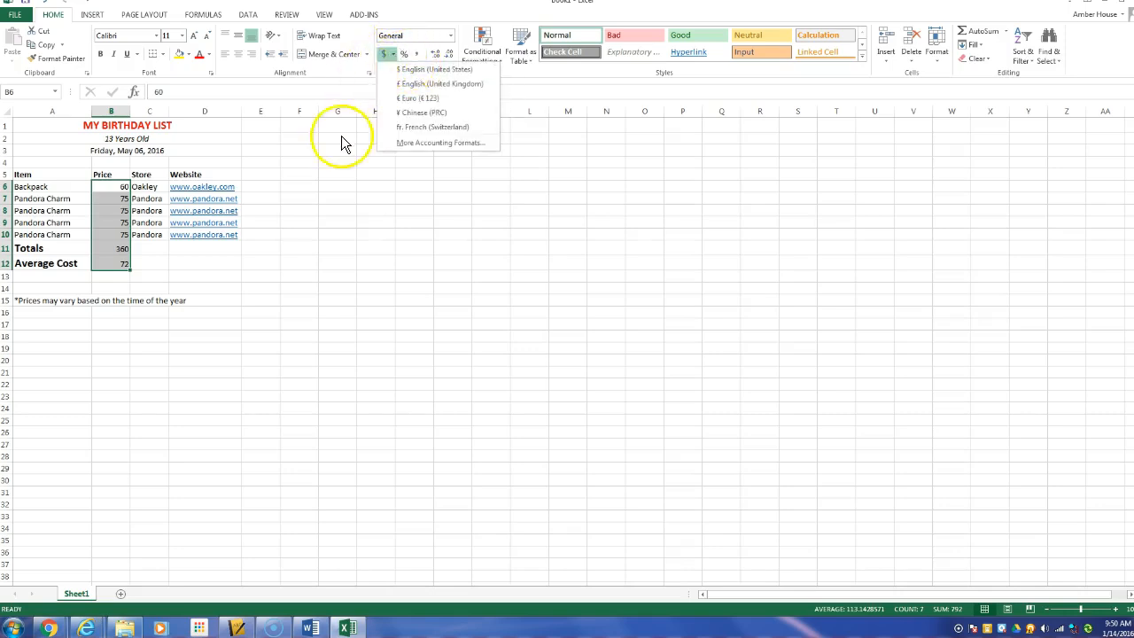
mouse_move(394, 64)
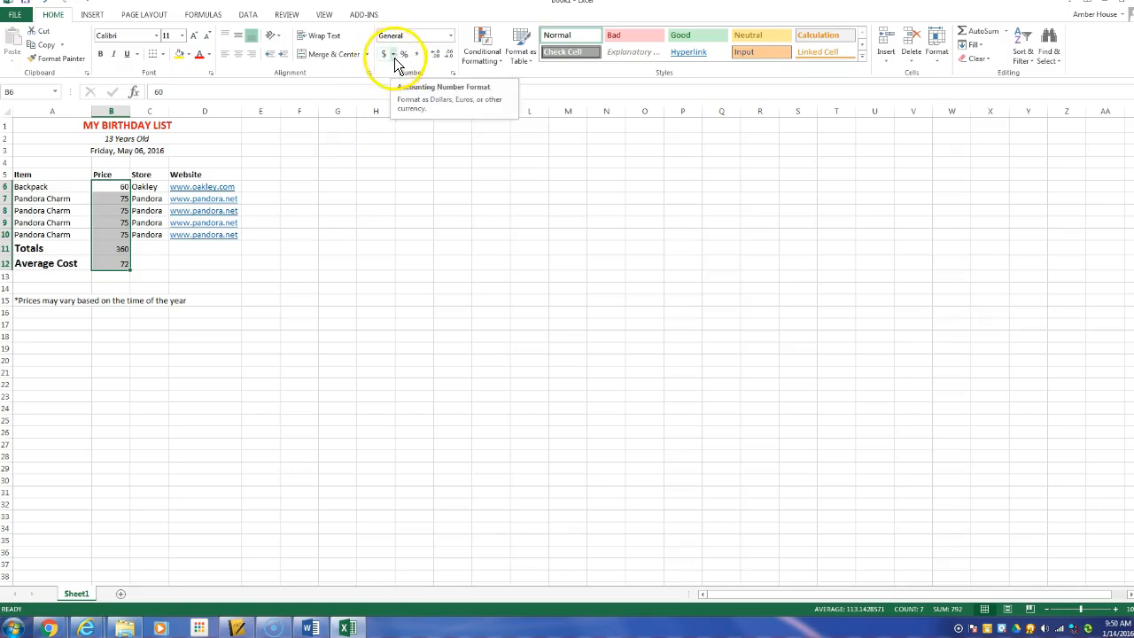
click(393, 56)
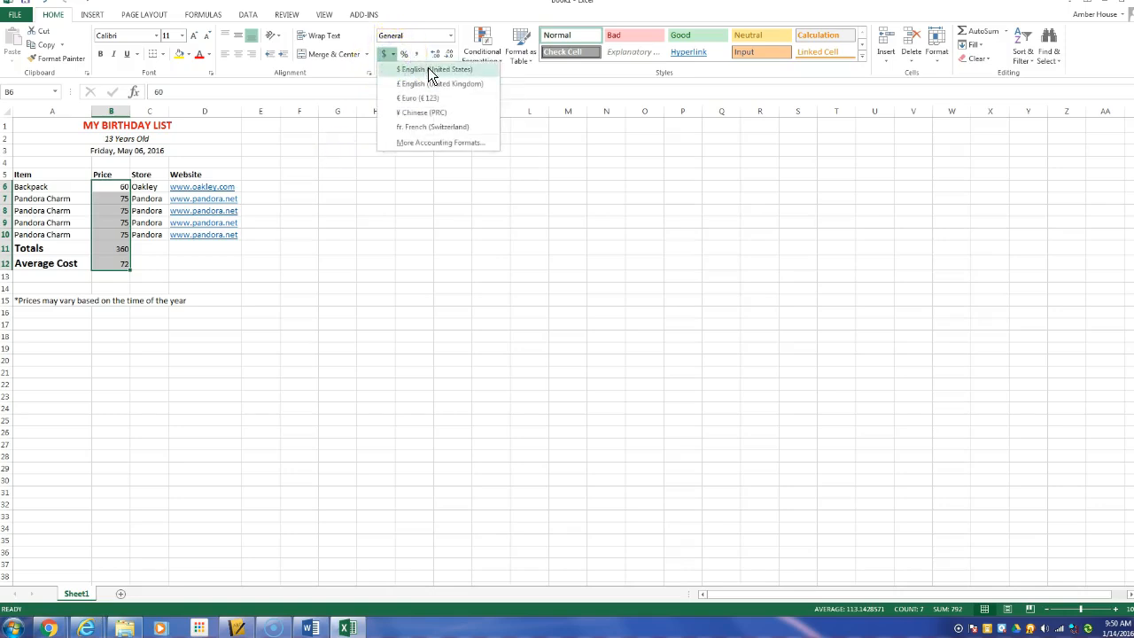
click(427, 70)
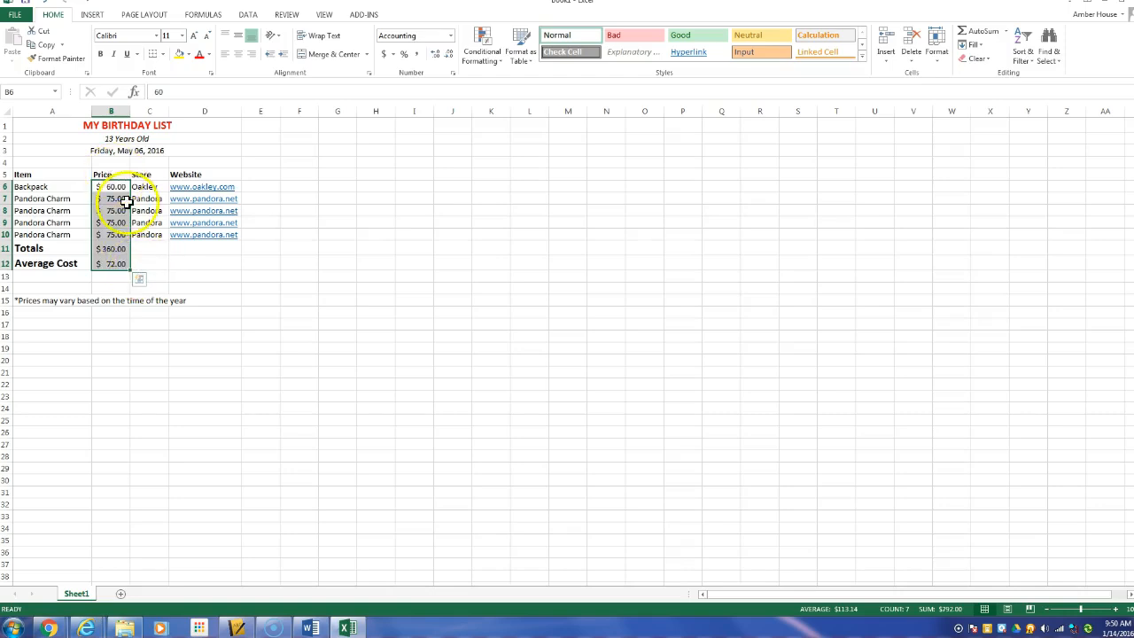
click(113, 277)
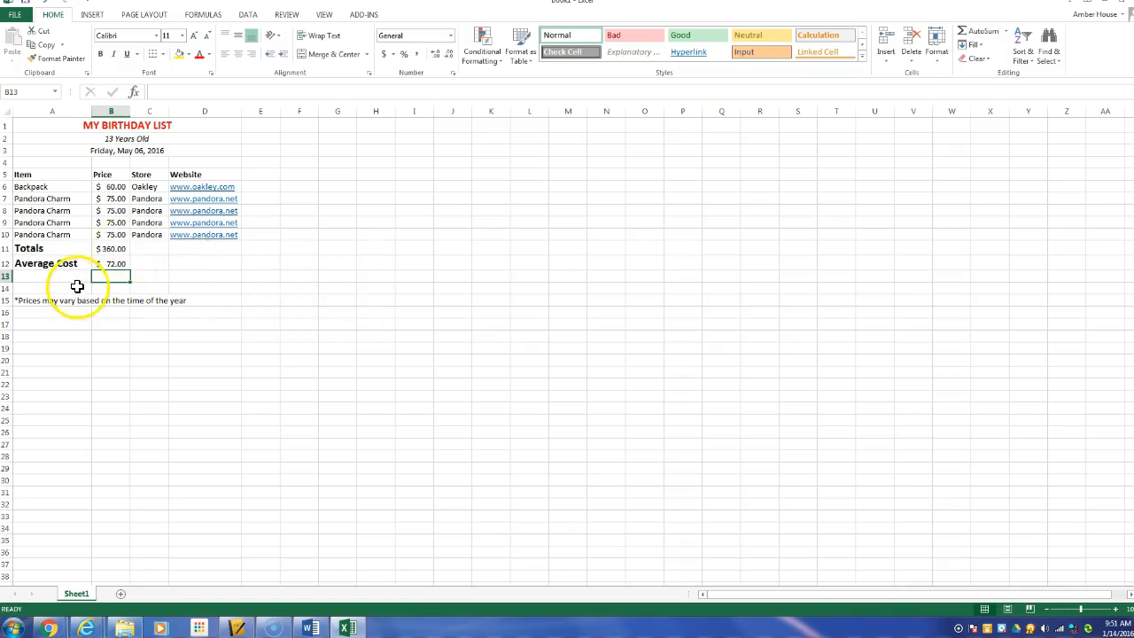
click(52, 276)
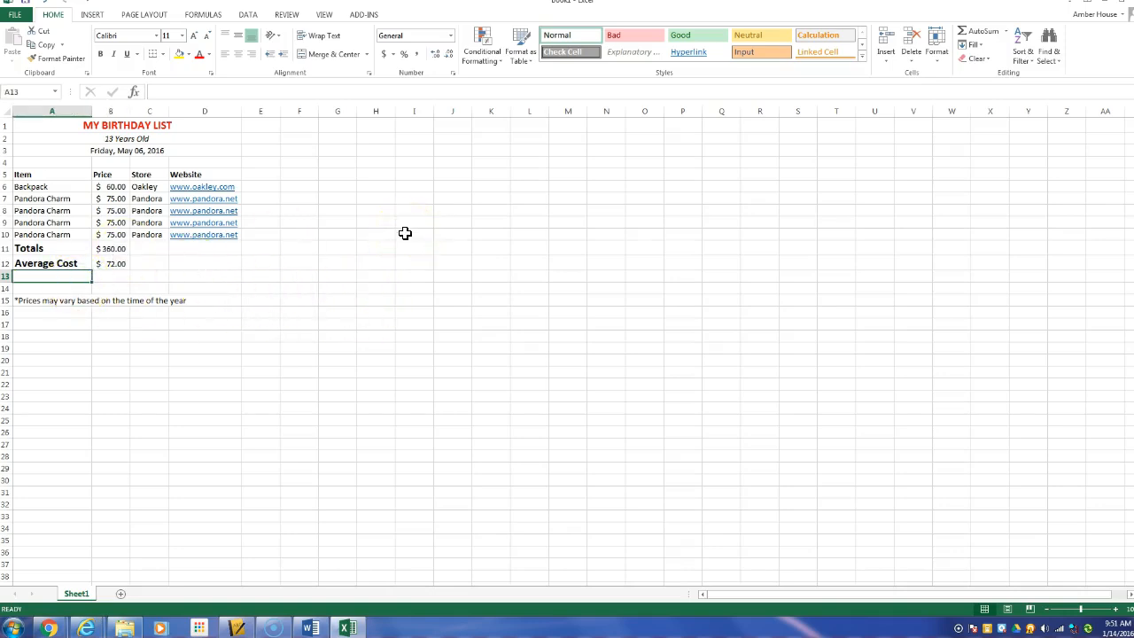
Type the labels MIN and MAX into cells A13 and A14
text(Mi)
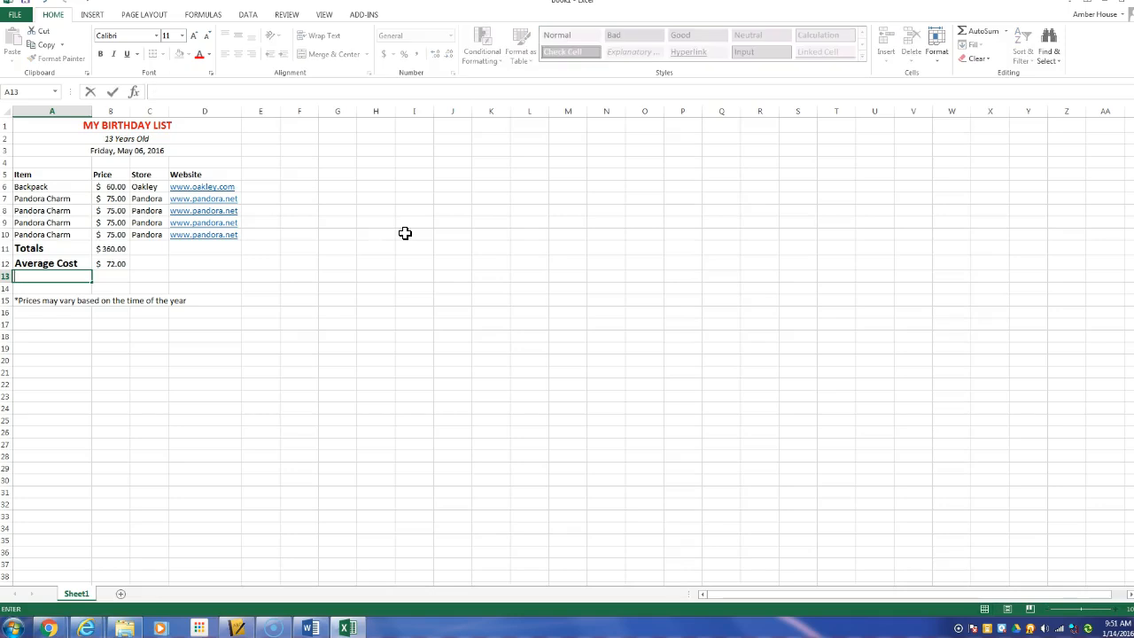
text(Mi)
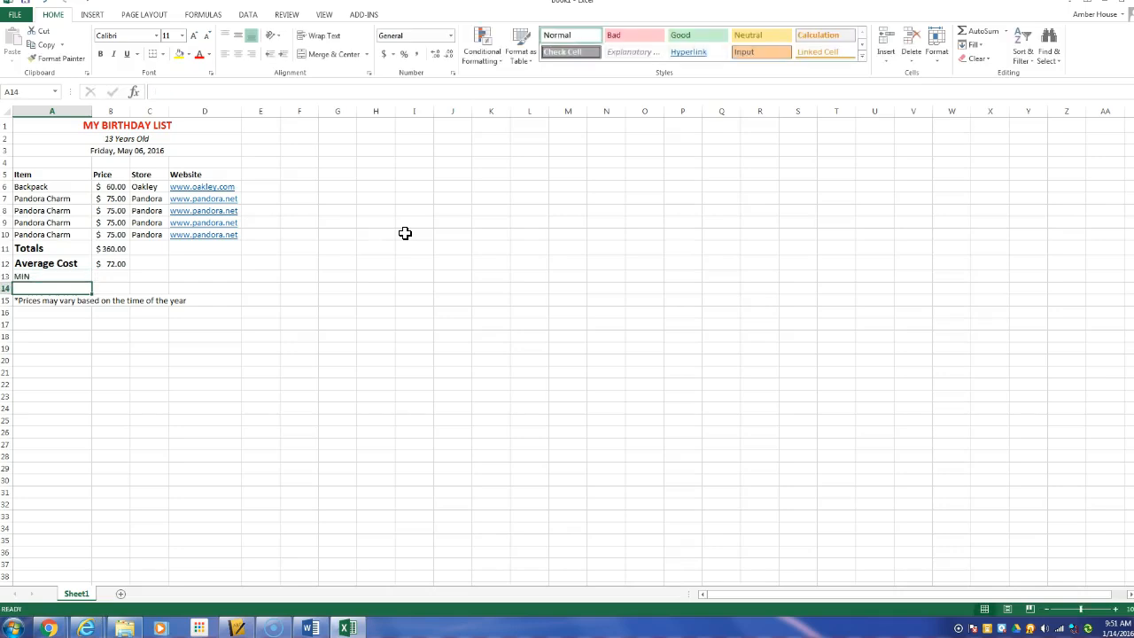
text(MAX)
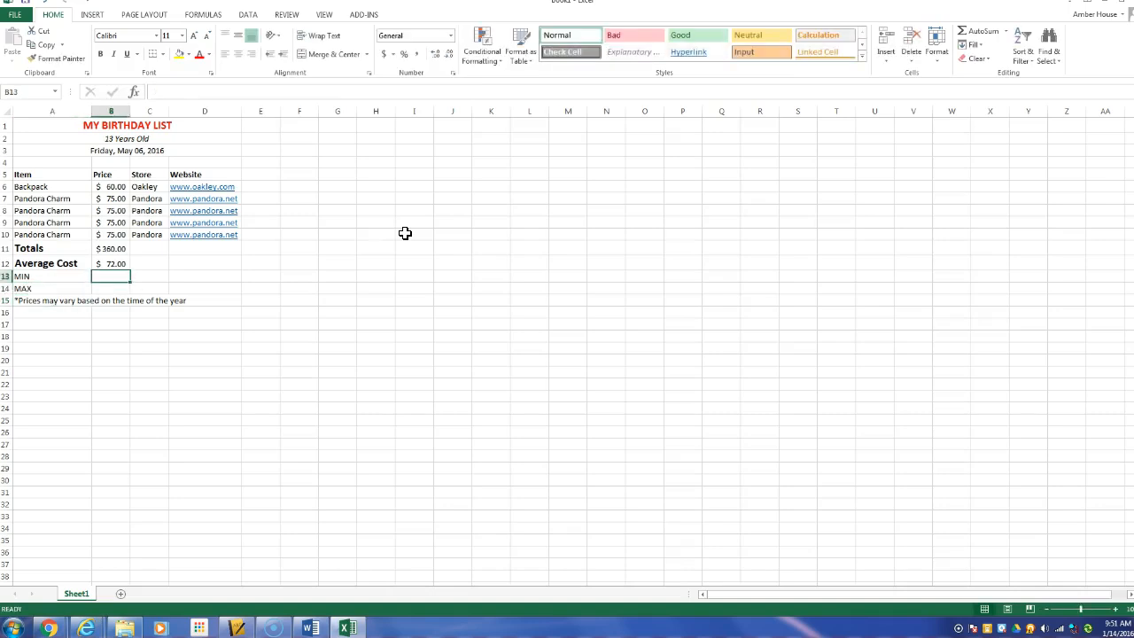
mouse_move(416, 197)
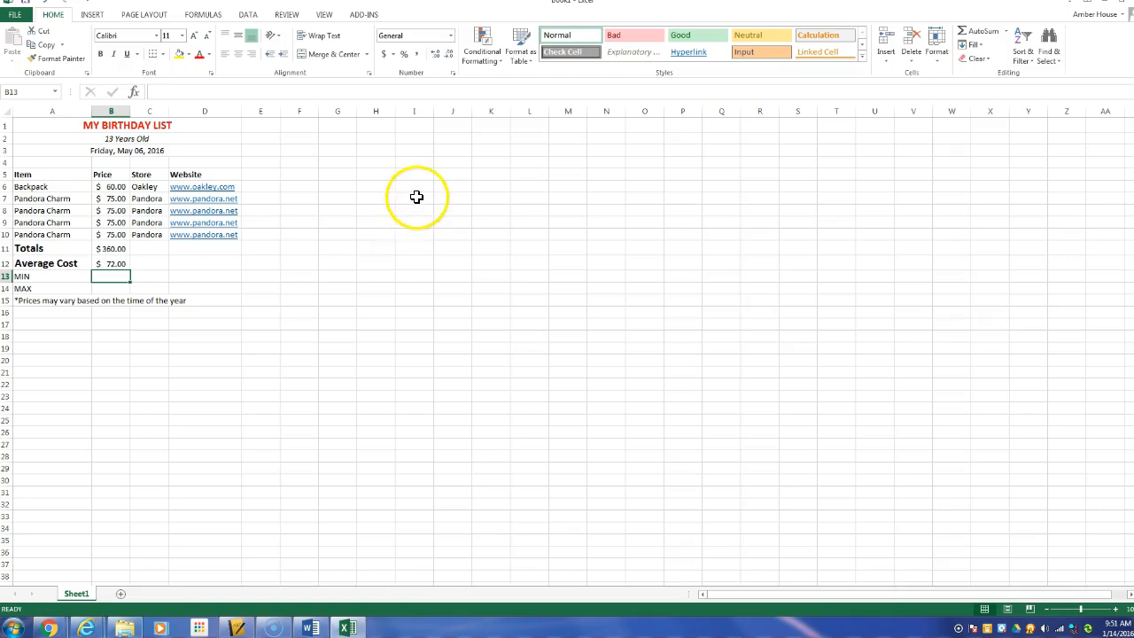
mouse_move(337, 222)
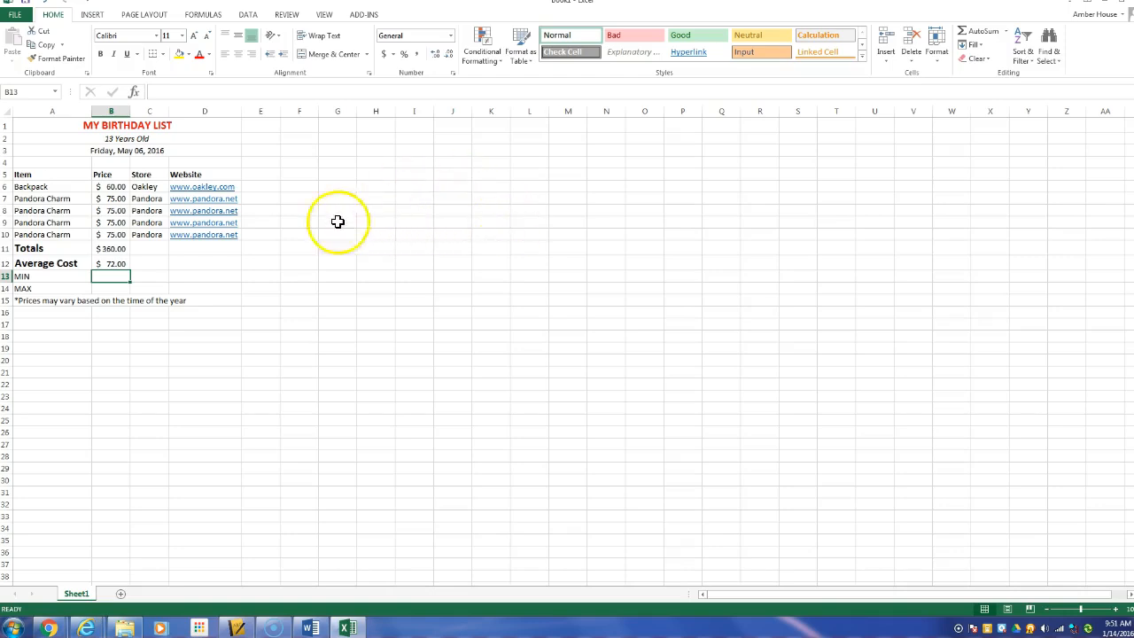
mouse_move(92, 248)
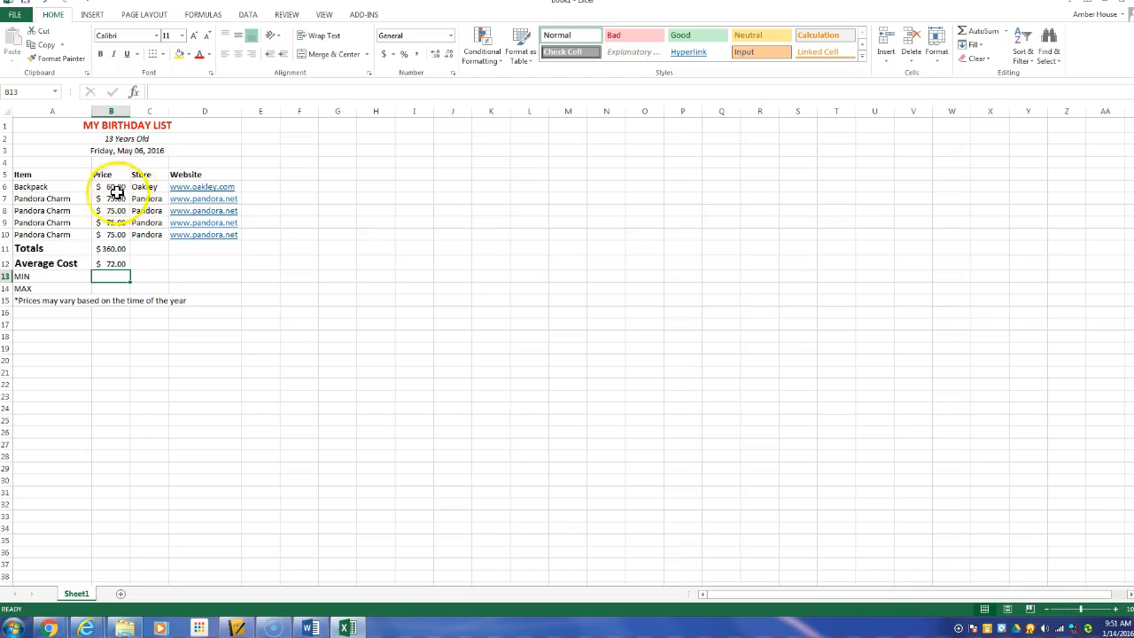
mouse_move(1001, 33)
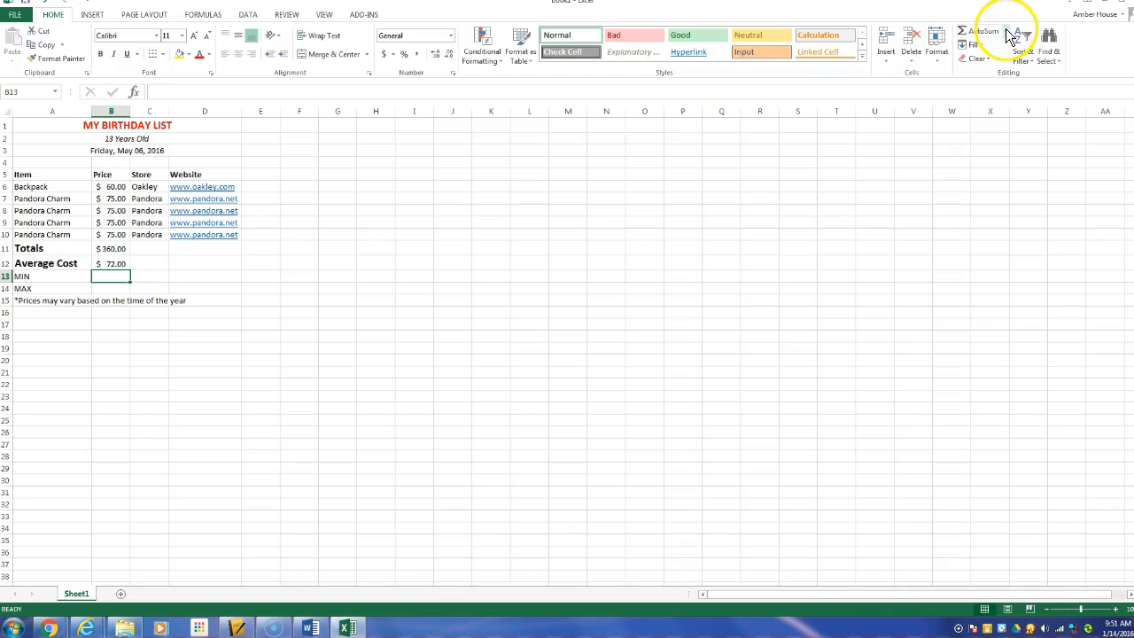
Insert a MIN formula in B13 over the five item prices B6:B10
click(1007, 33)
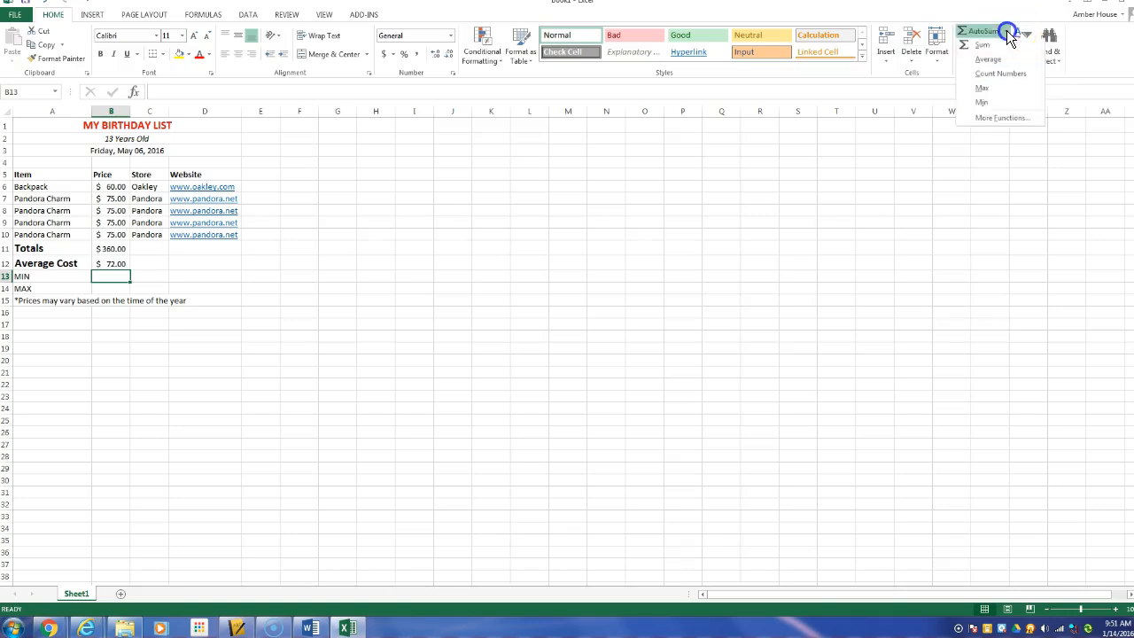
click(982, 102)
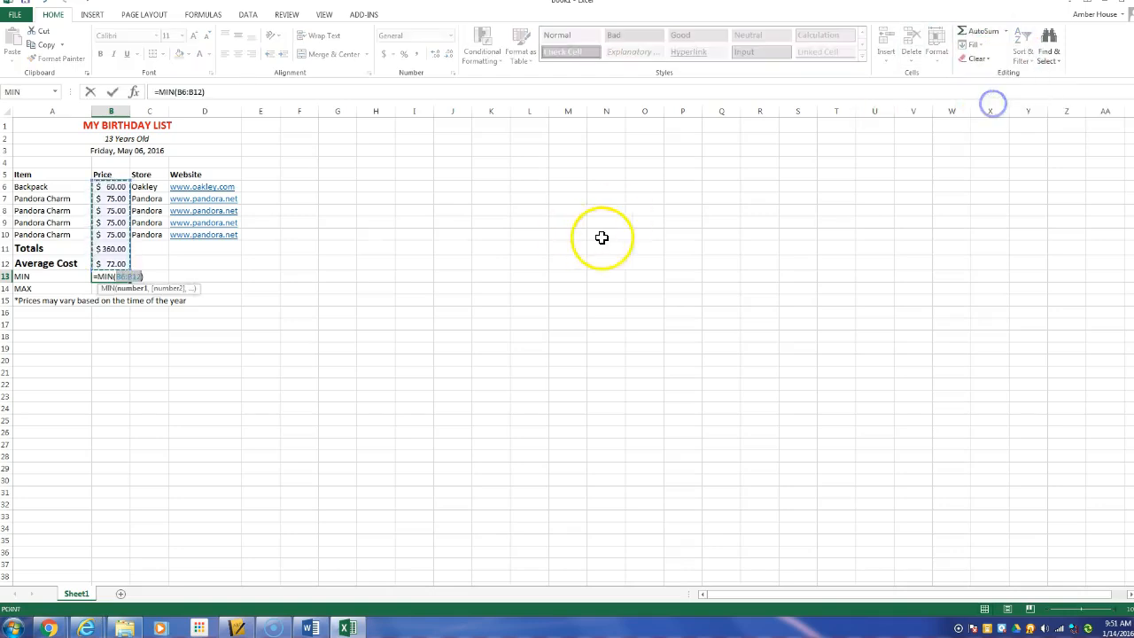
mouse_move(188, 337)
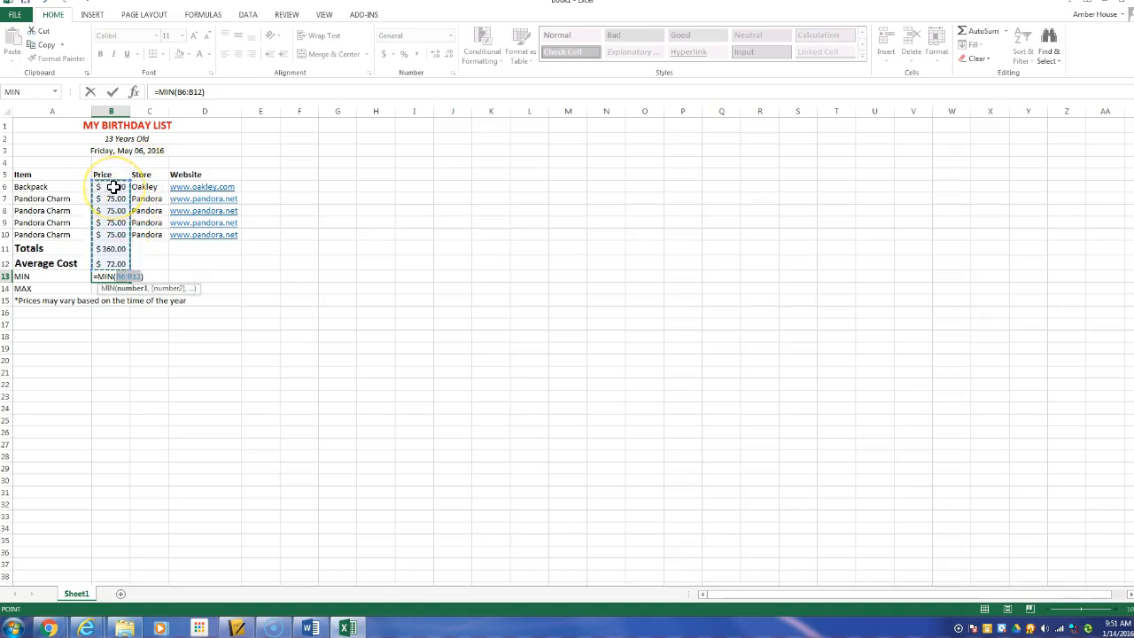
click(109, 186)
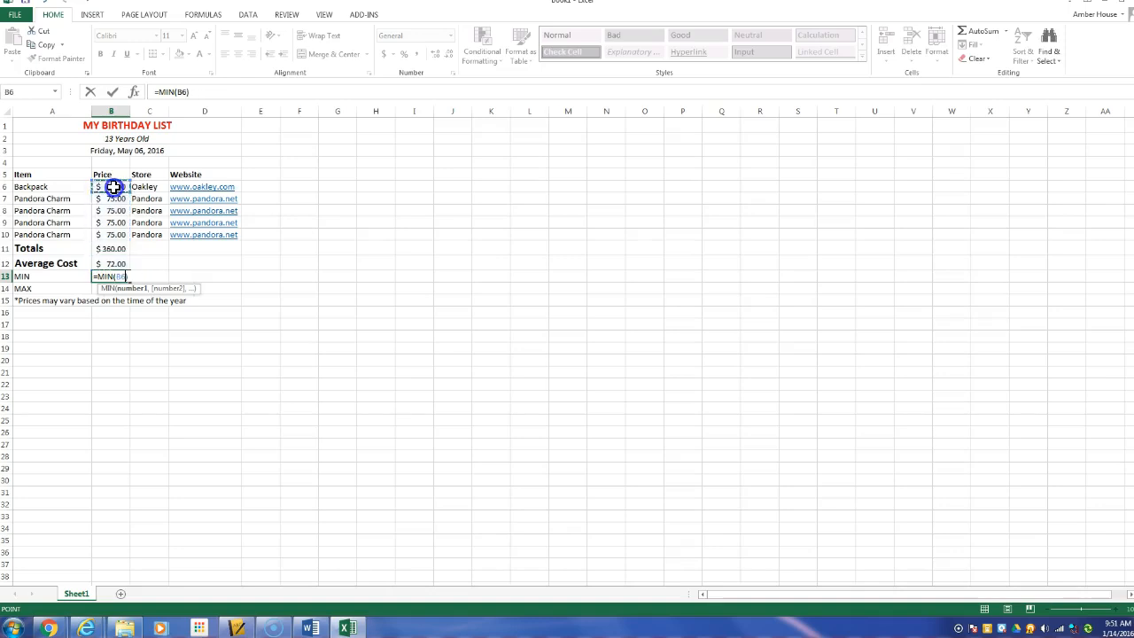
drag(110, 186, 110, 234)
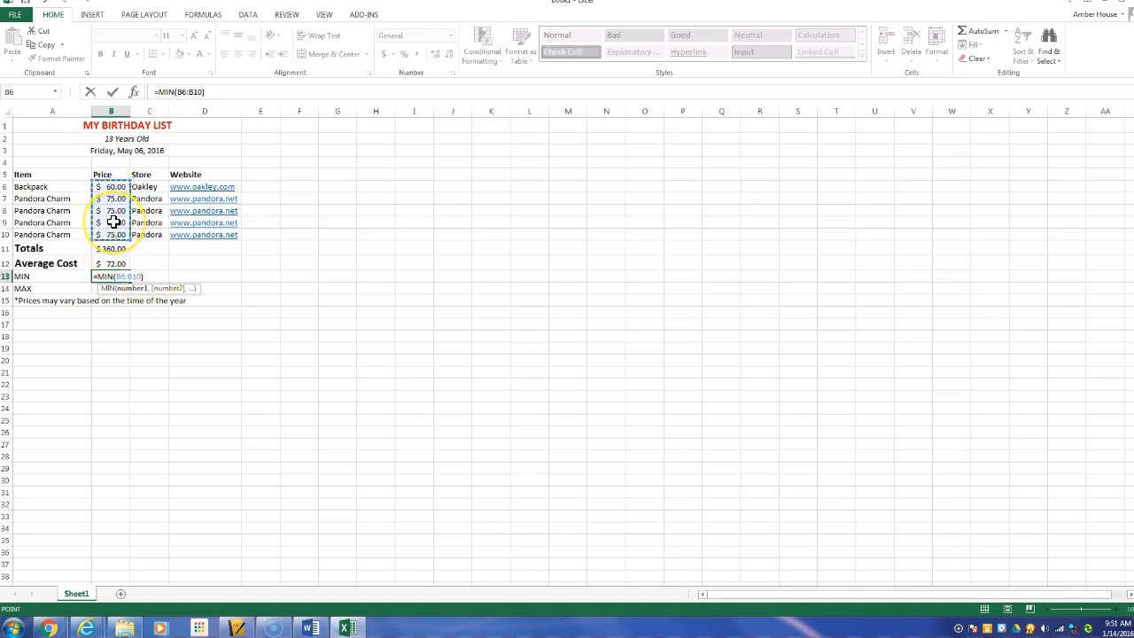
key(Enter)
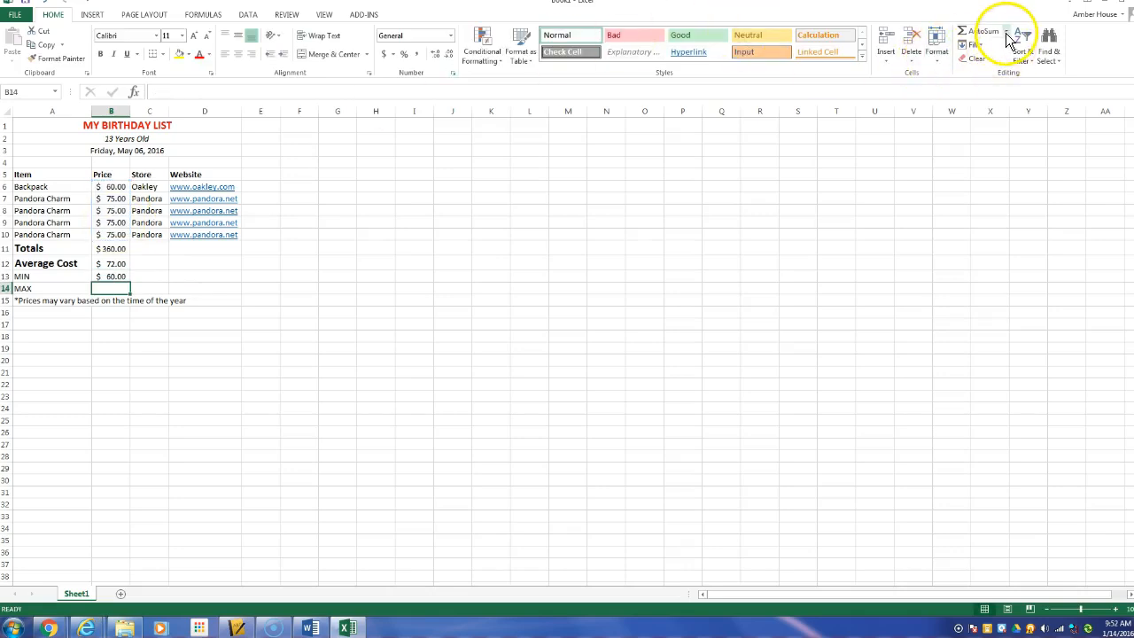
Insert a MAX formula in B14 for the item prices
click(1004, 33)
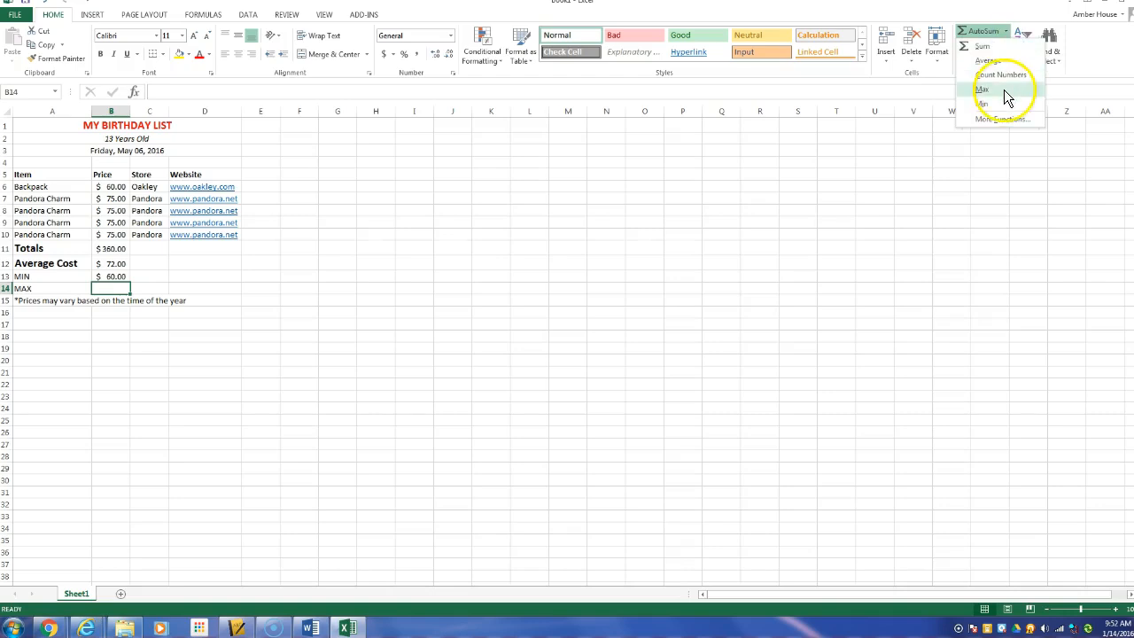
click(983, 88)
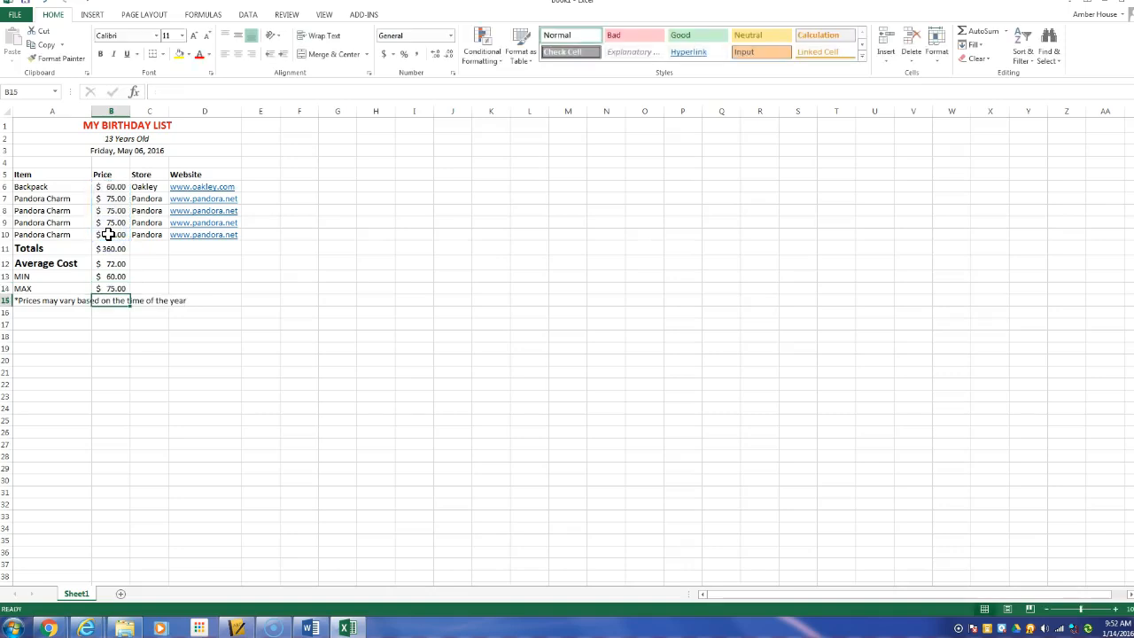
click(106, 210)
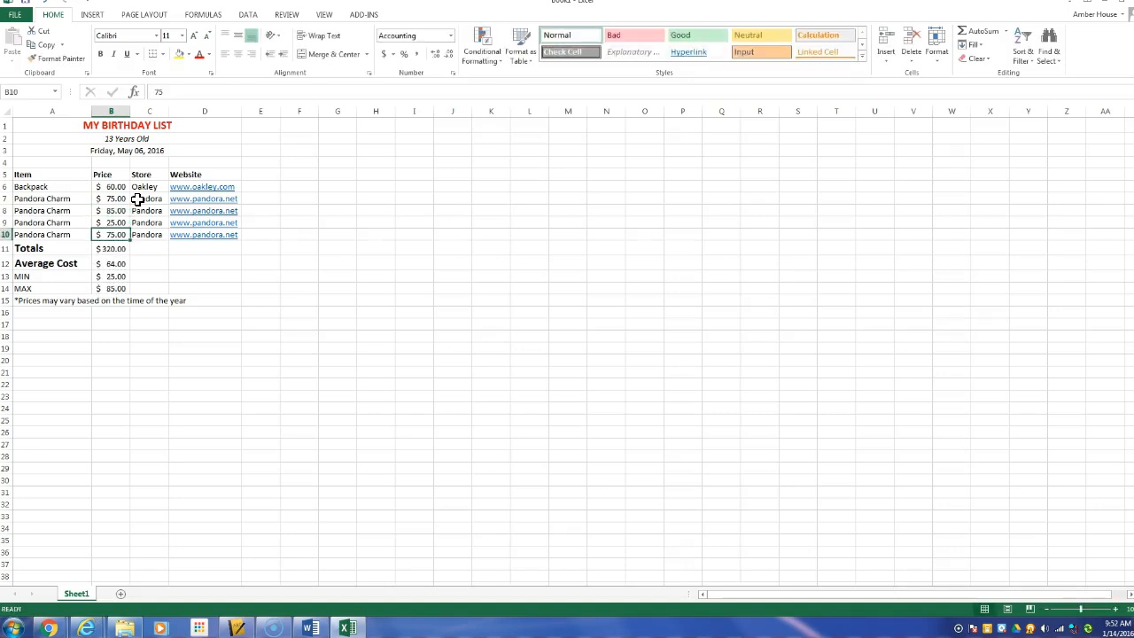
Change the last Pandora Charm price to 125, then check the MIN formula in B13
text(125)
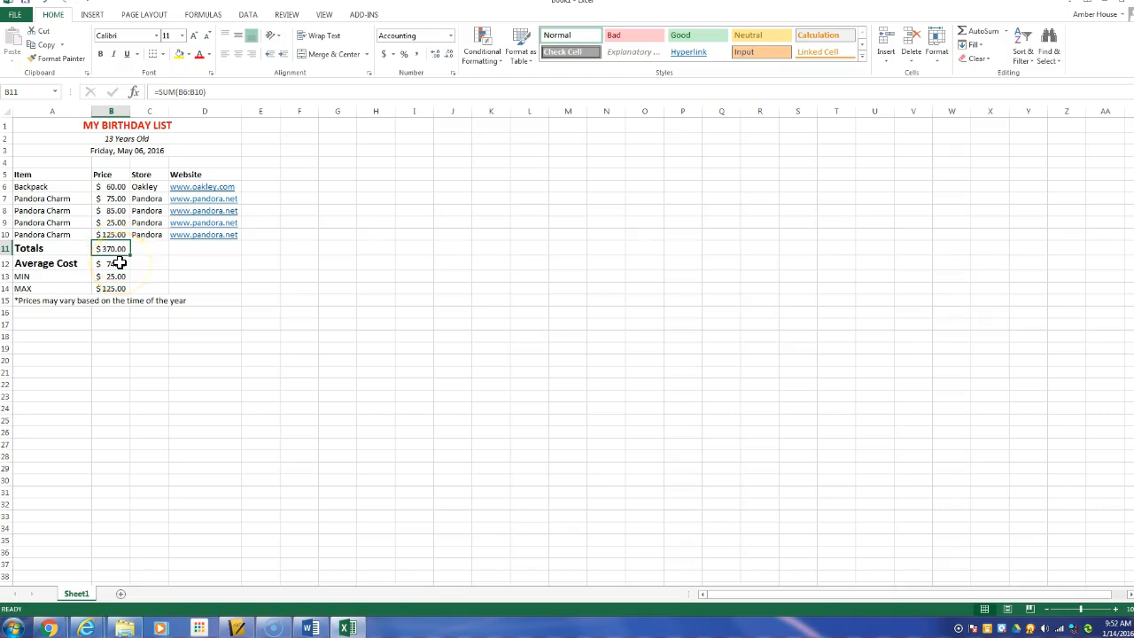
click(110, 276)
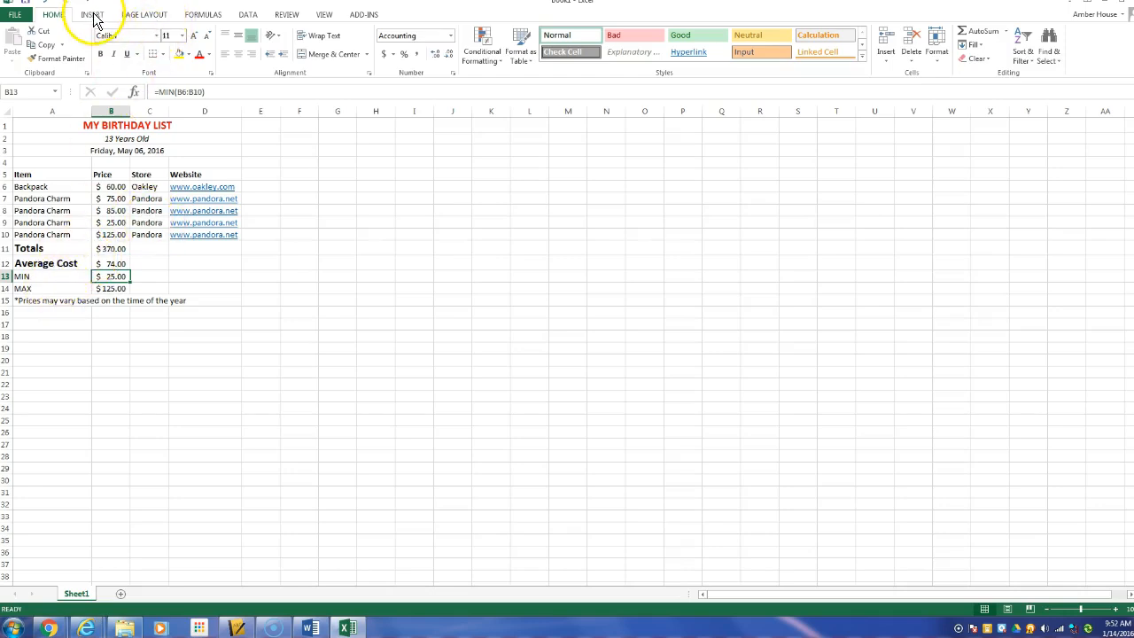
Type 'Amber House', '3rd Period' and 'January 14, 2016' into the right header section
click(95, 15)
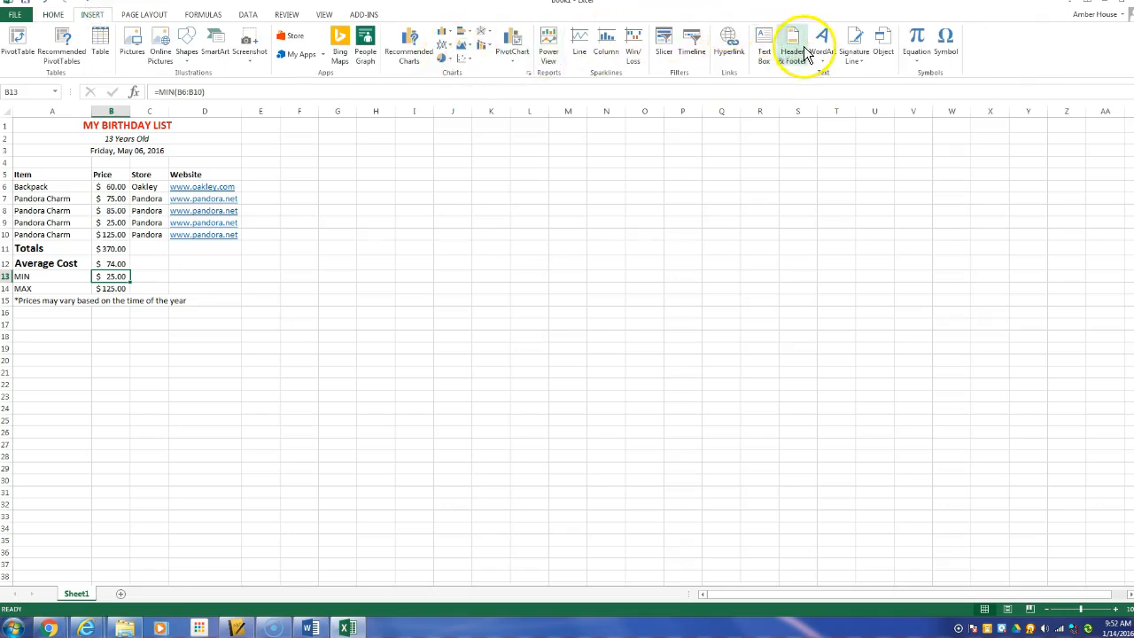
click(797, 41)
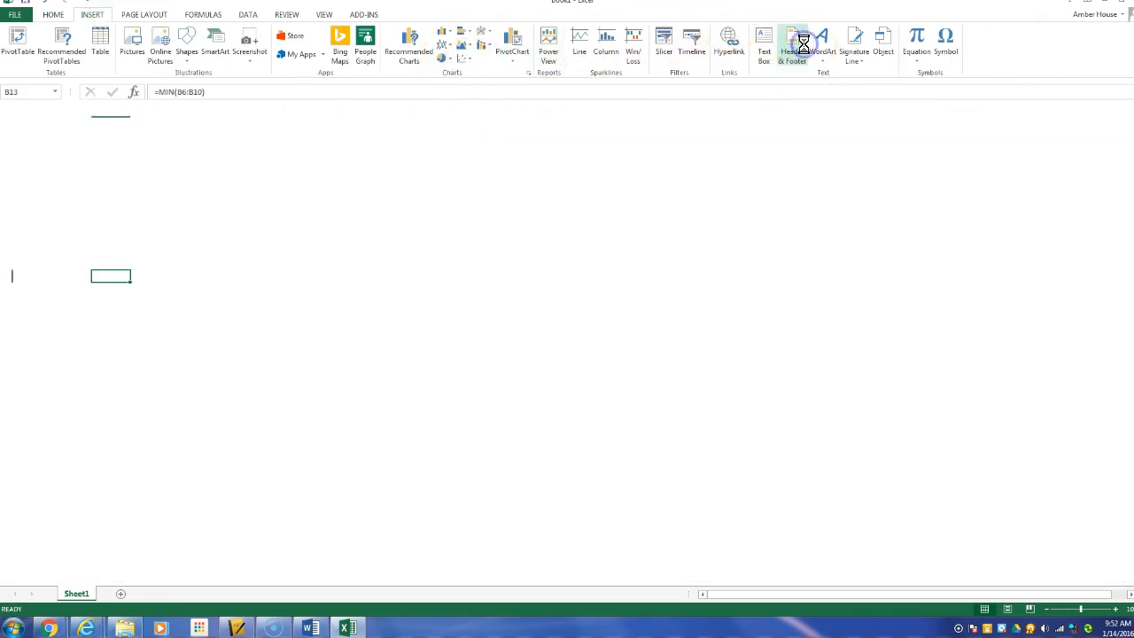
click(798, 42)
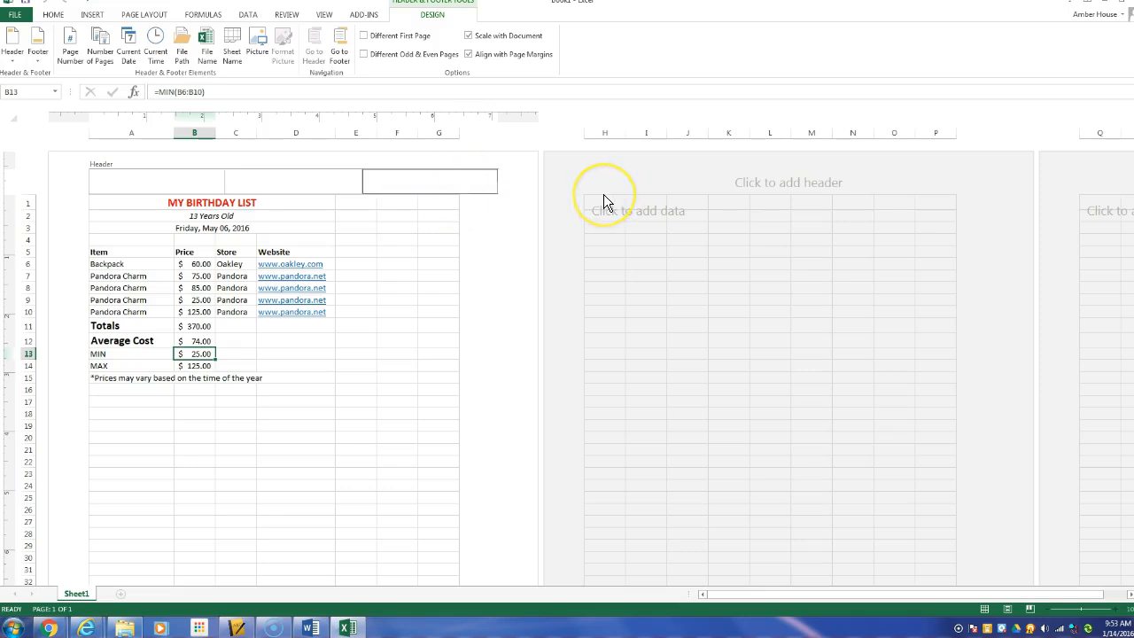
text(Amber House)
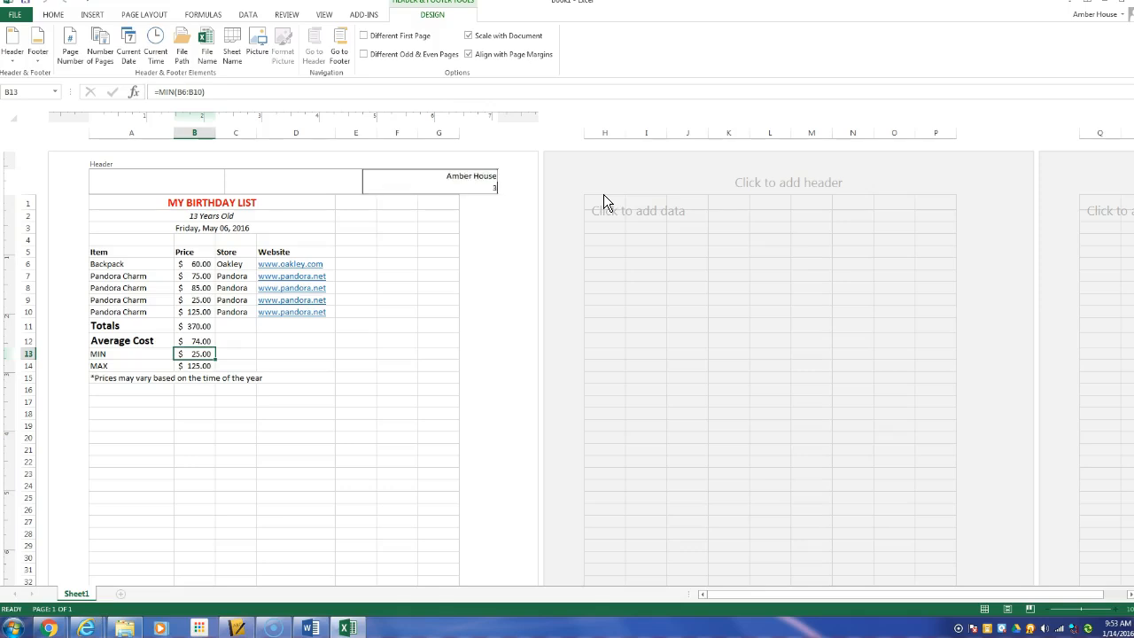
text(3rd Period)
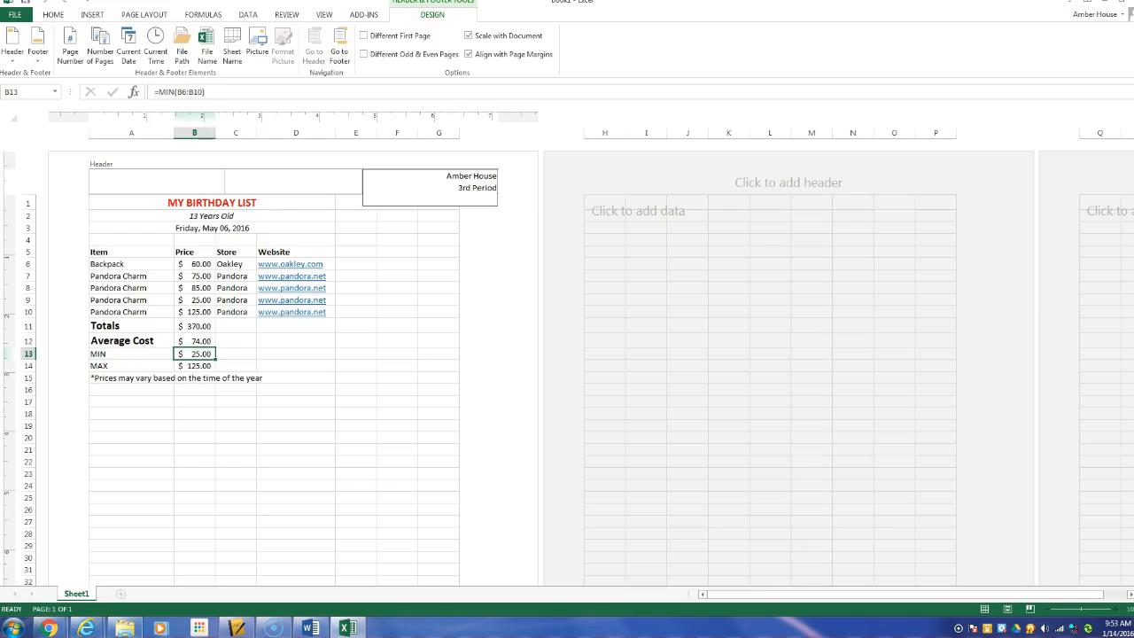
text(January 14, 2016)
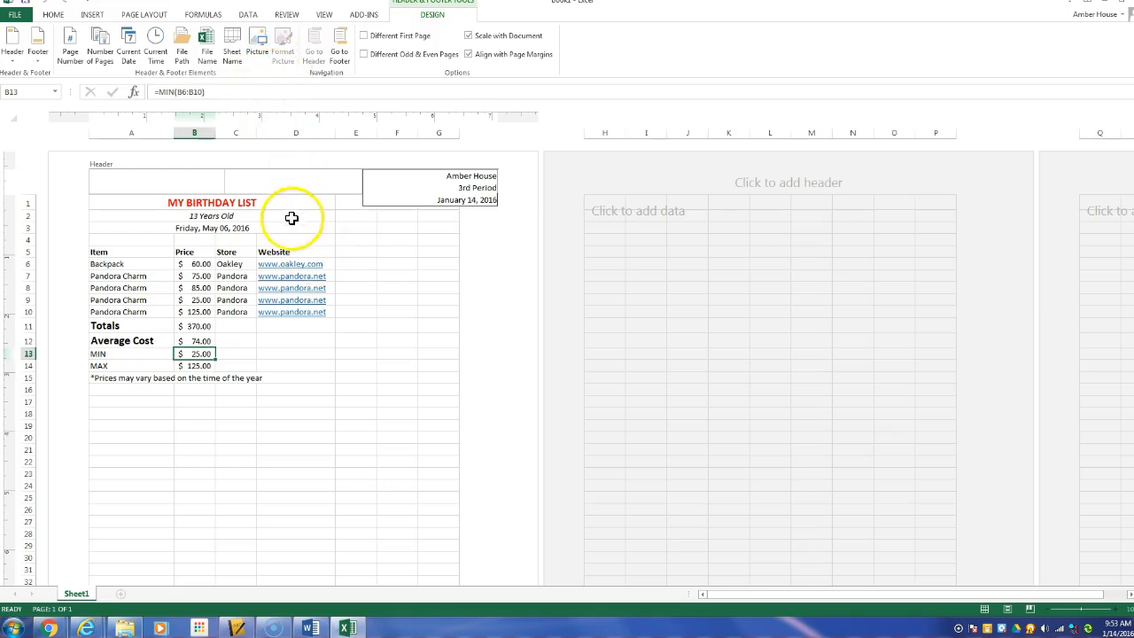
mouse_move(129, 372)
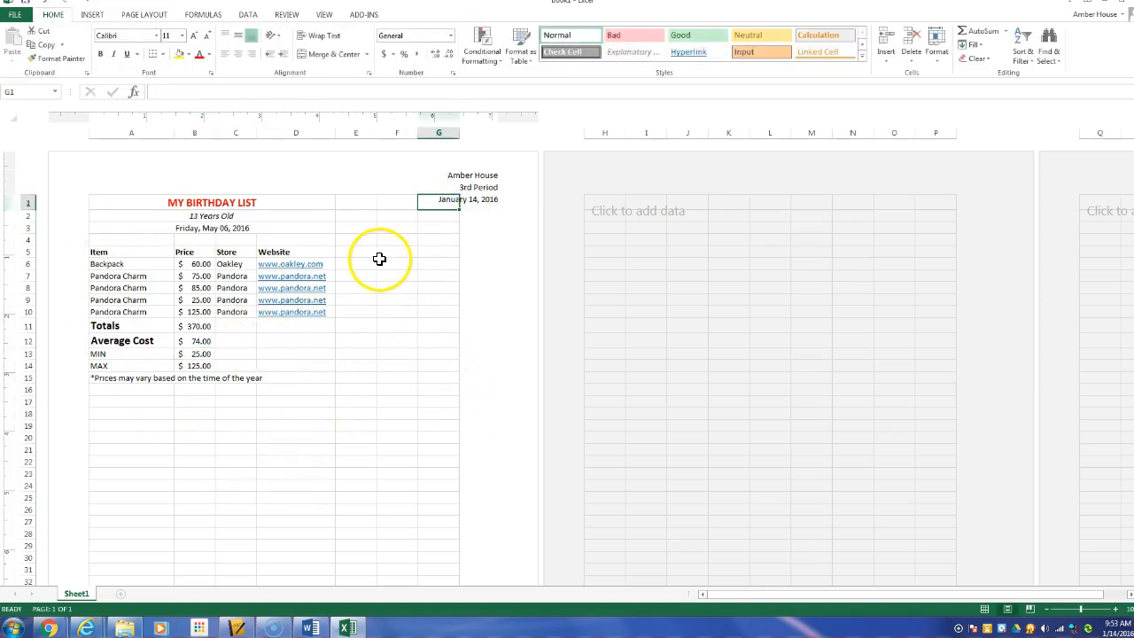
click(396, 251)
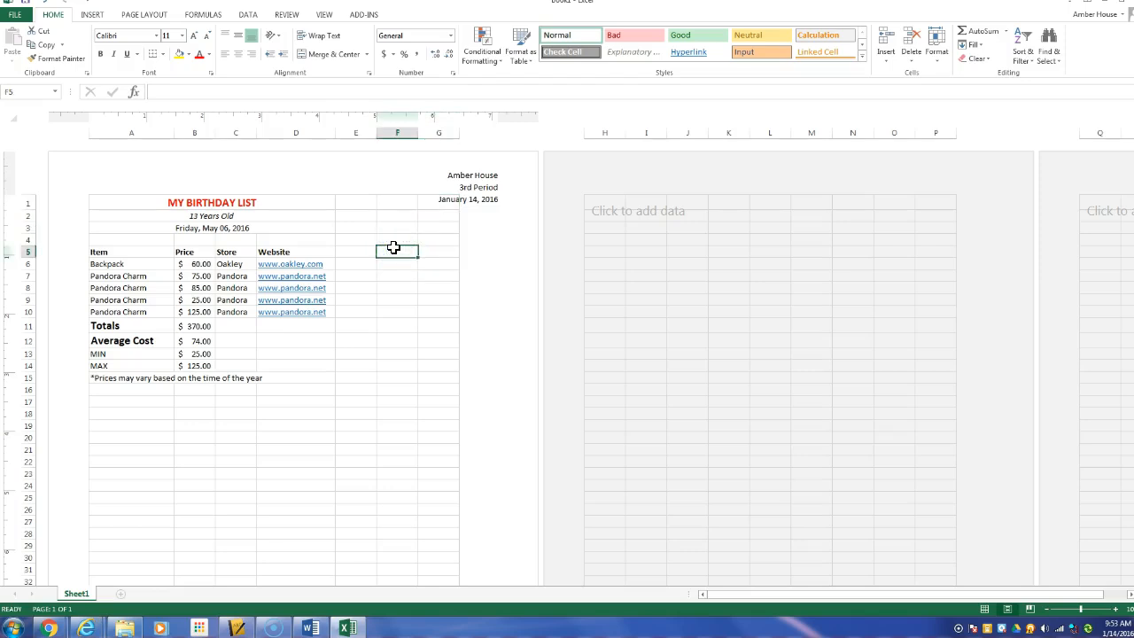
mouse_move(423, 197)
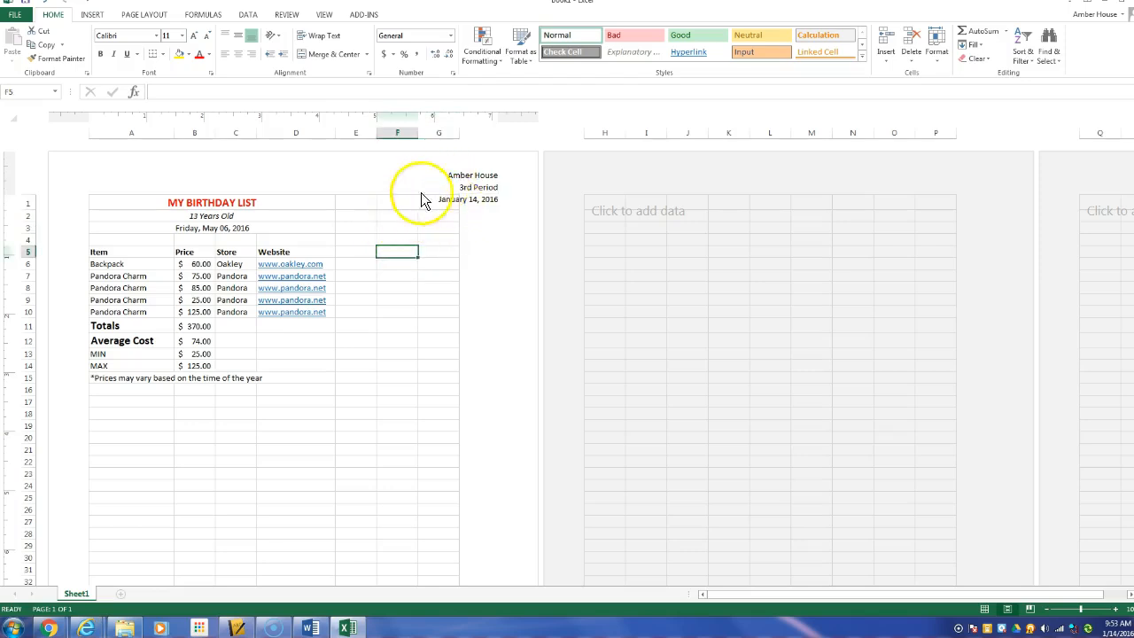
mouse_move(961, 573)
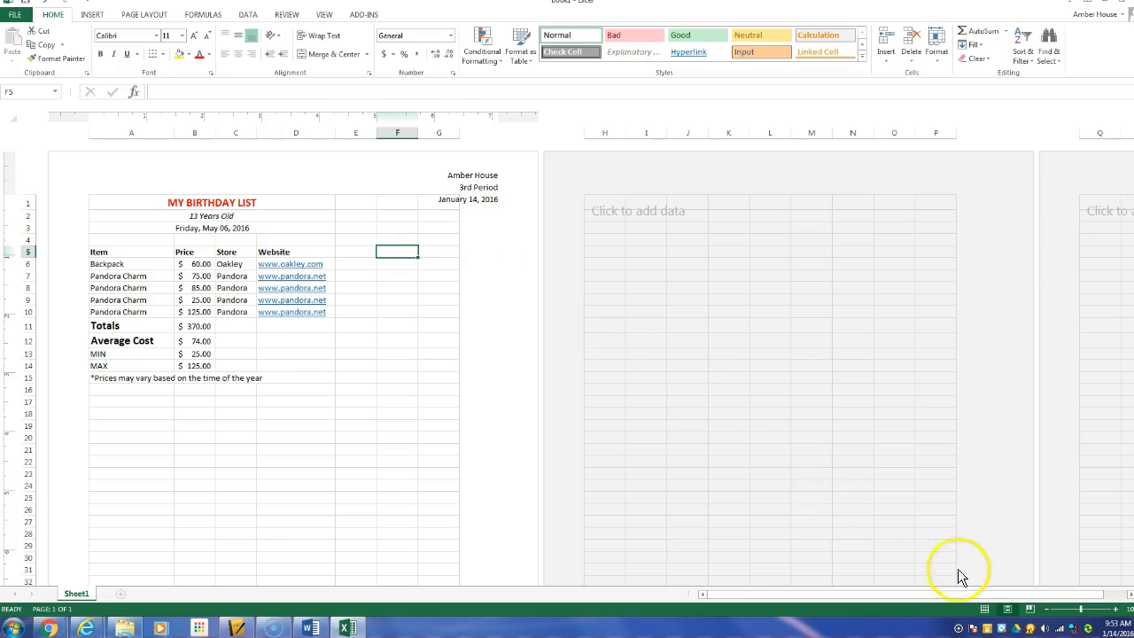
mouse_move(978, 585)
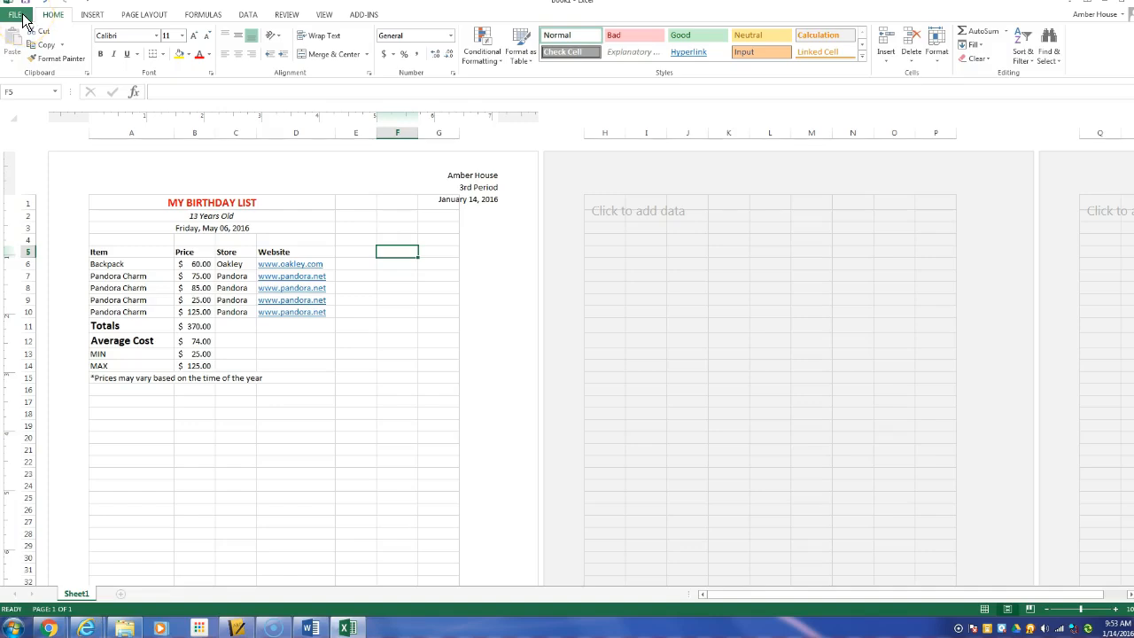
click(13, 16)
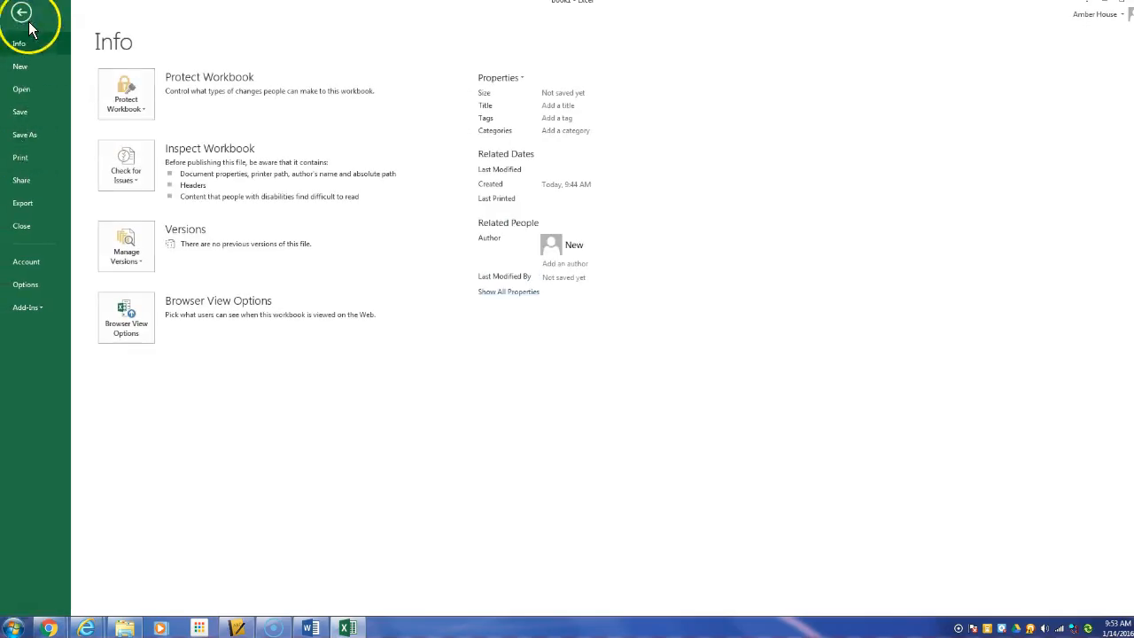
click(35, 19)
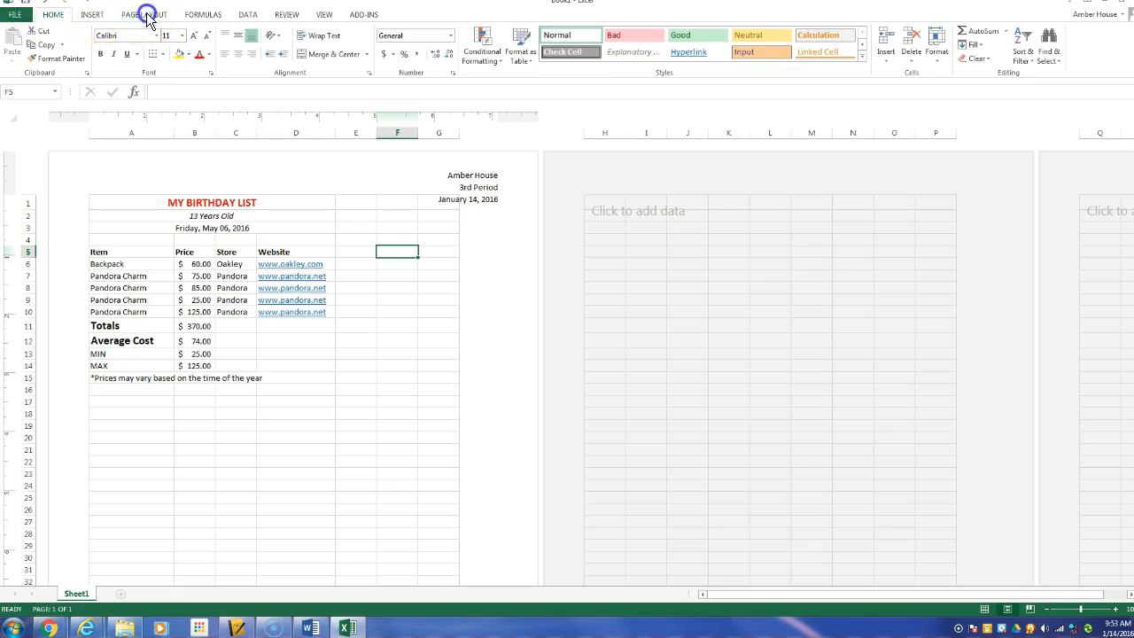
Tick Center on page Horizontally in the Custom Margins settings
click(142, 13)
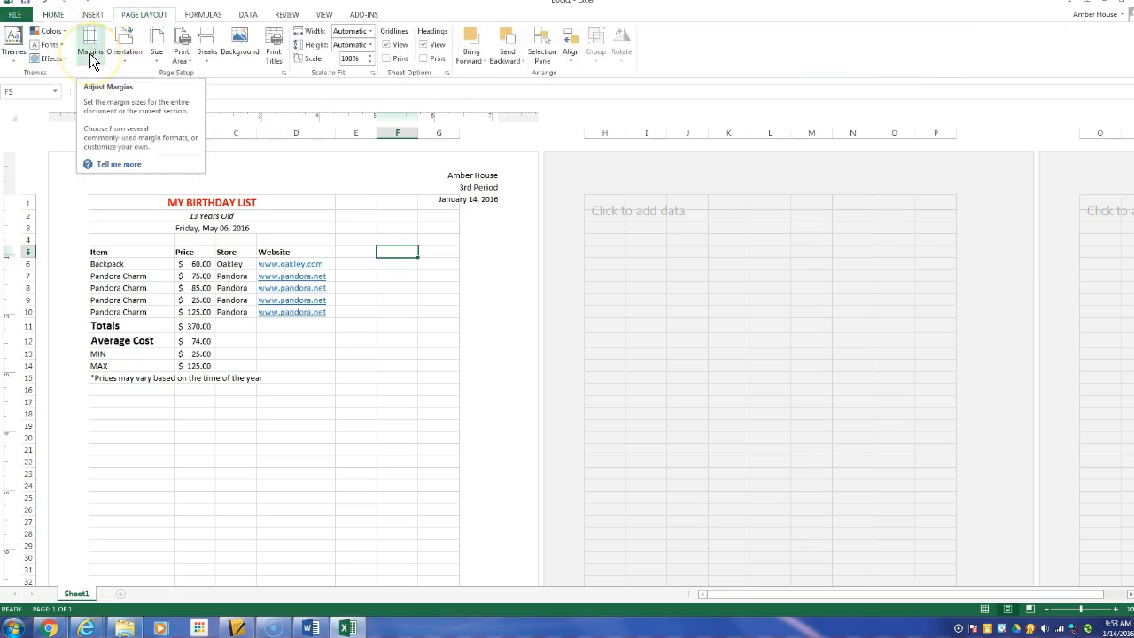
click(88, 42)
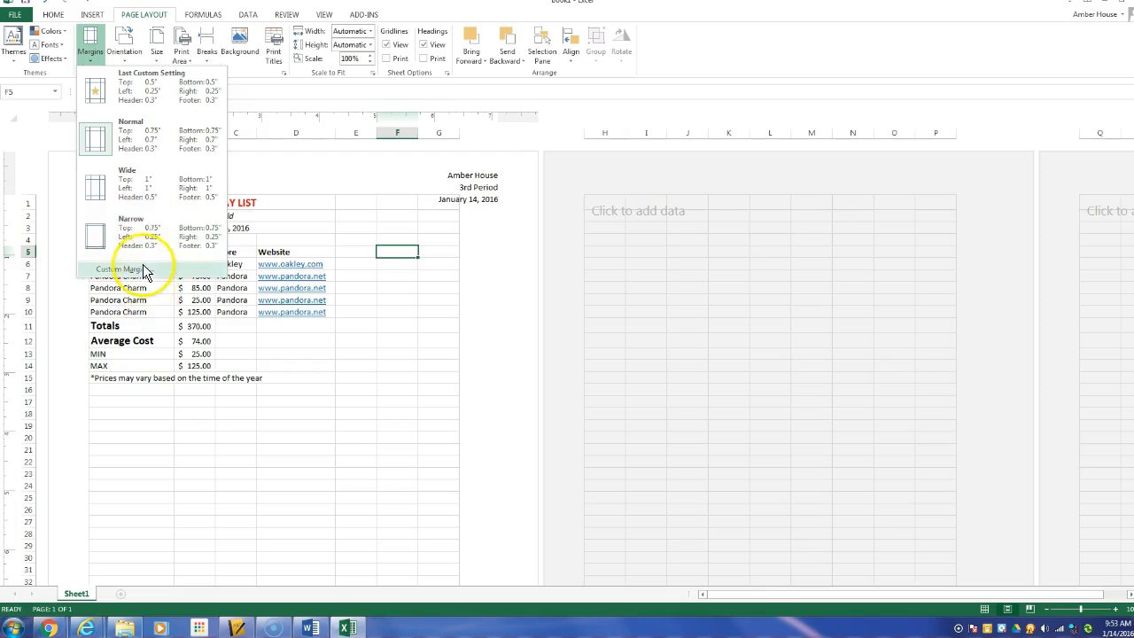
click(121, 269)
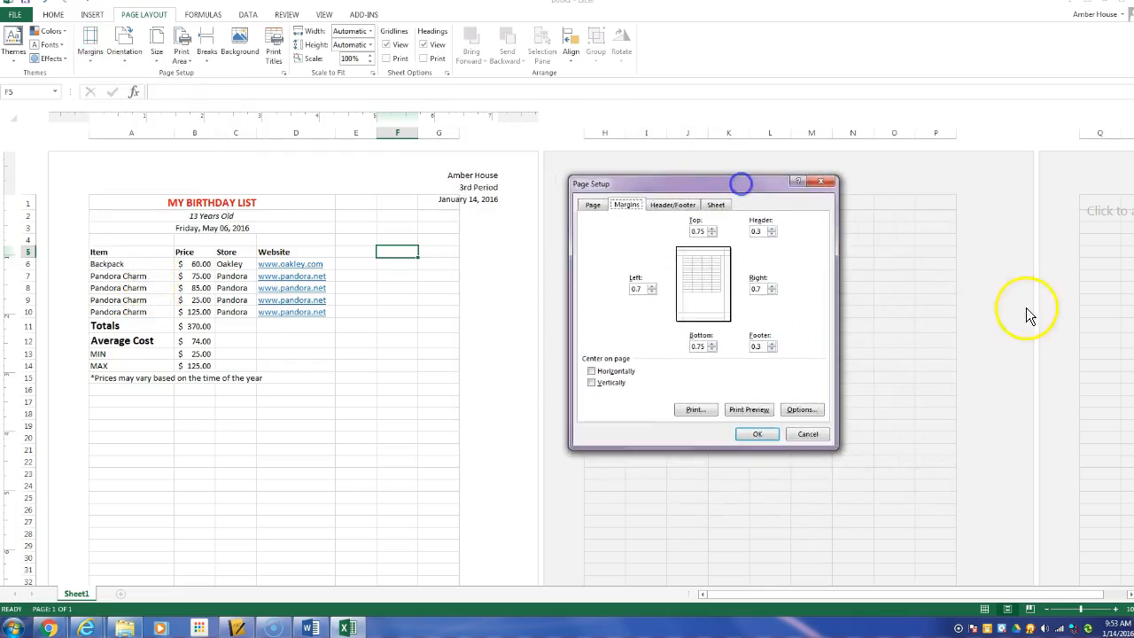
mouse_move(355, 224)
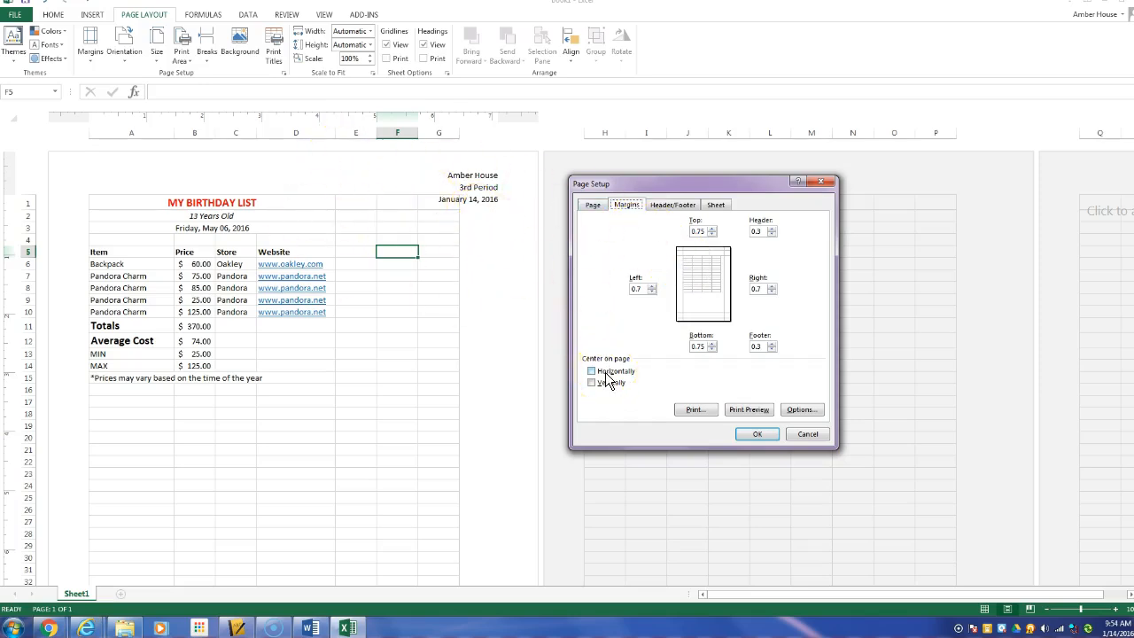
click(592, 382)
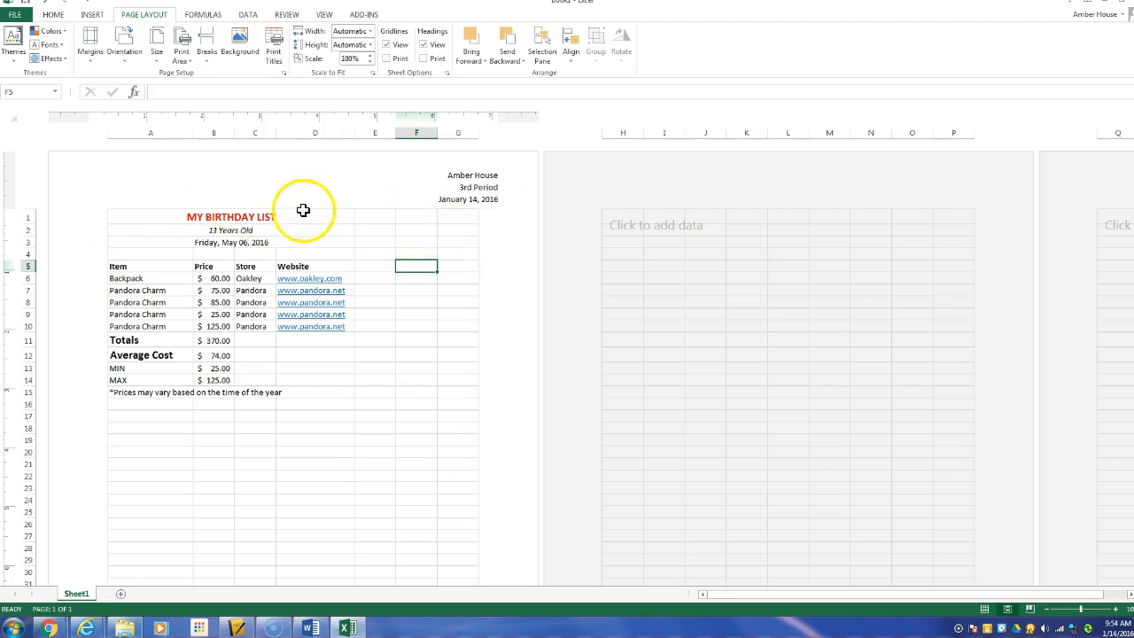
mouse_move(281, 213)
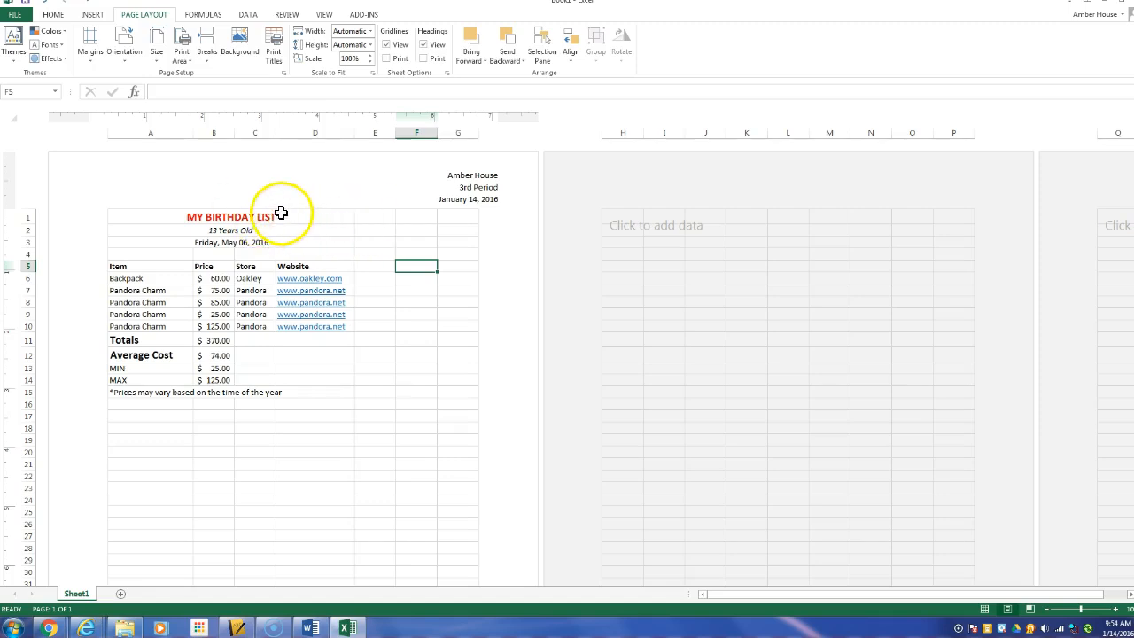
mouse_move(317, 218)
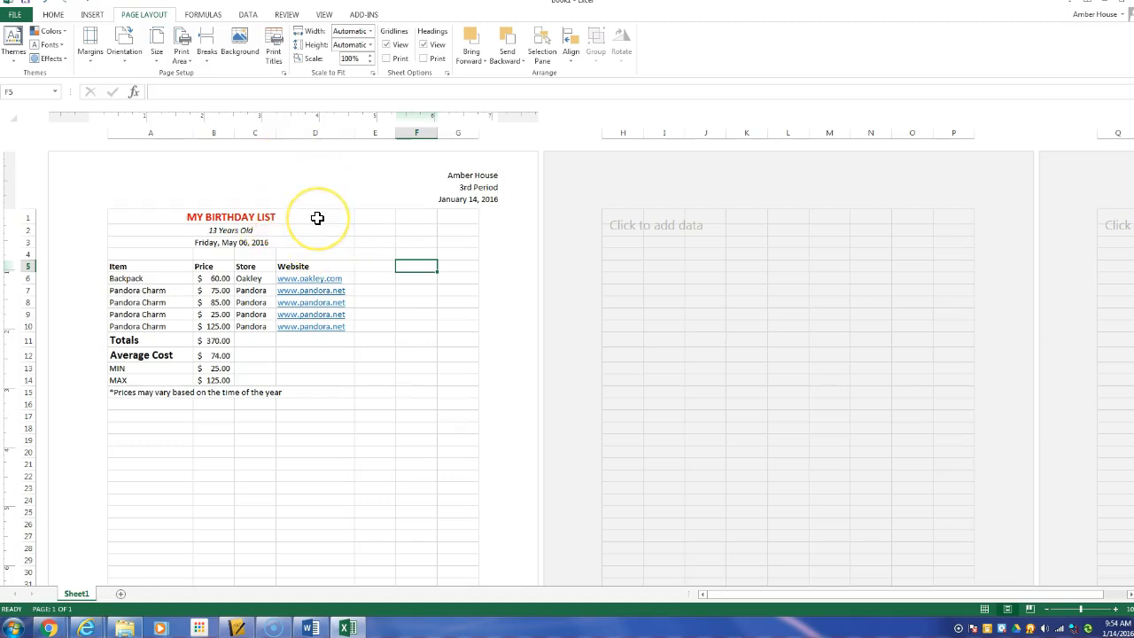
mouse_move(269, 306)
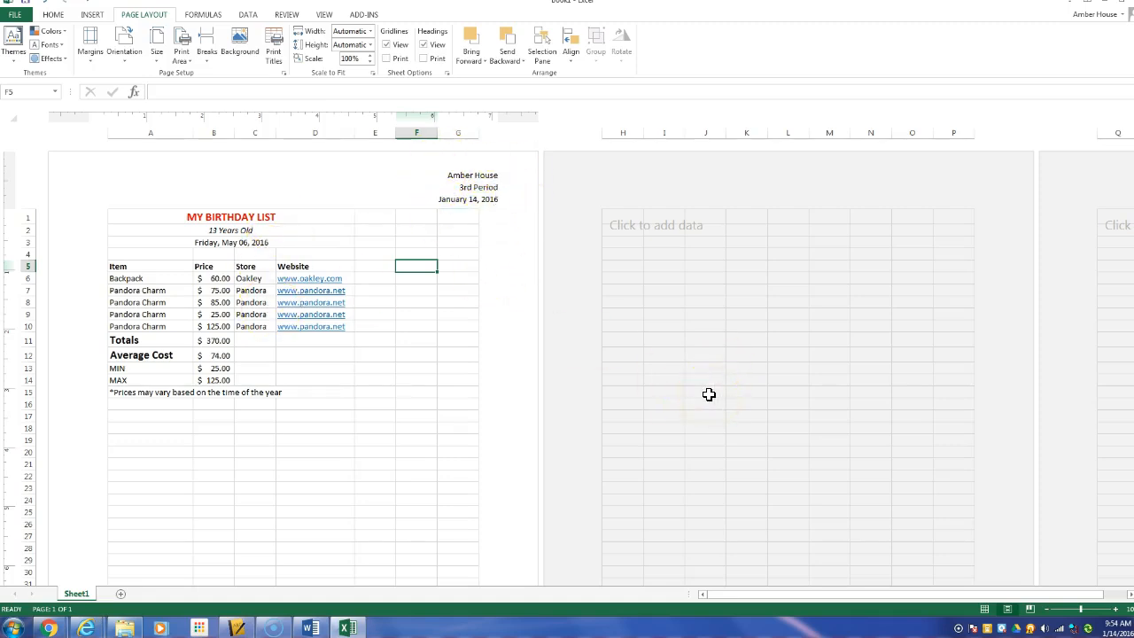
mouse_move(698, 459)
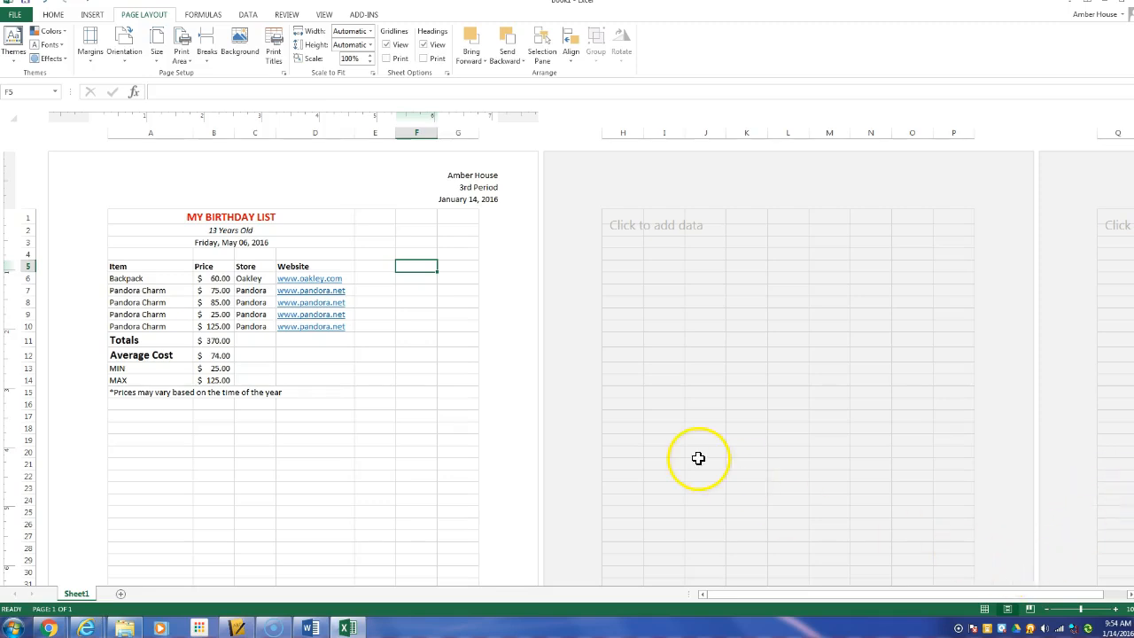
mouse_move(1007, 607)
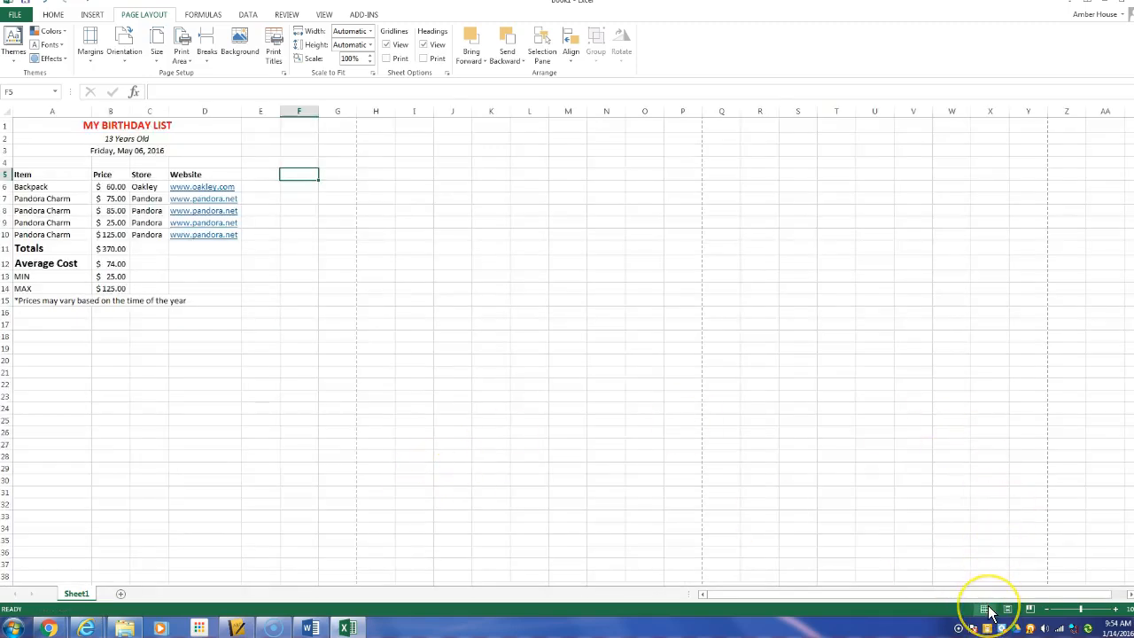
Switch the sheet to Normal view from the status bar
click(1005, 609)
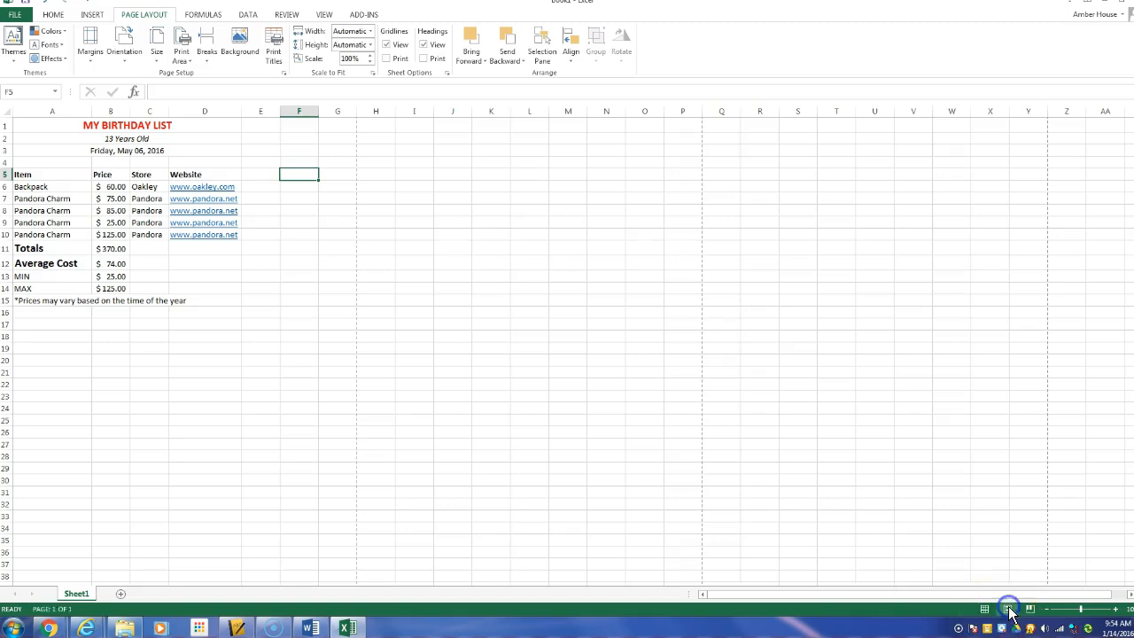
click(1006, 608)
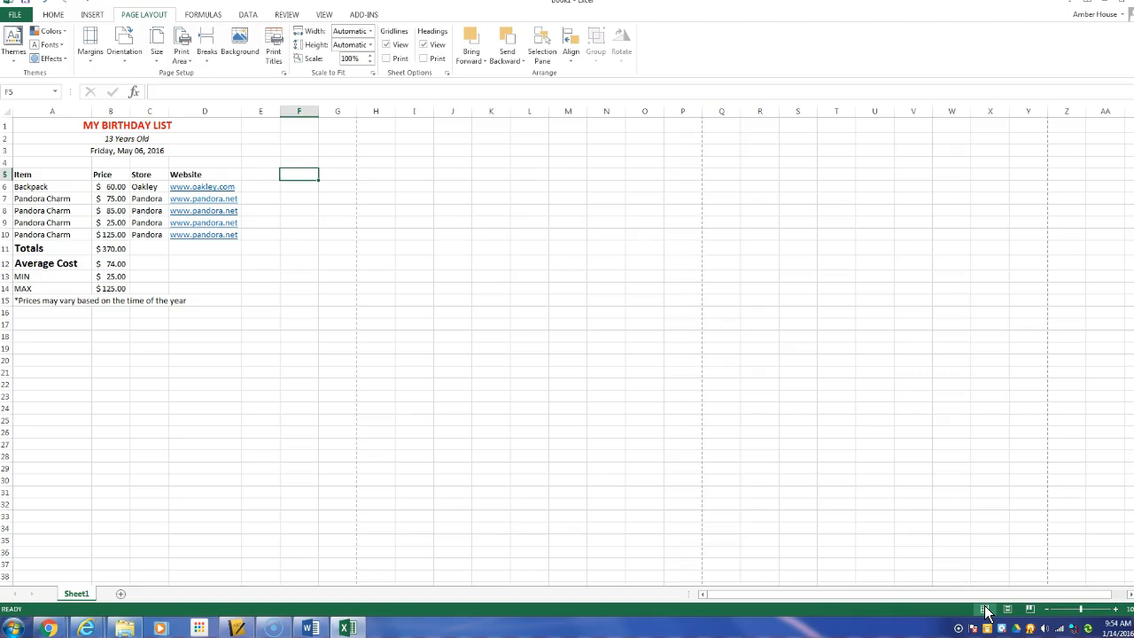
mouse_move(44, 17)
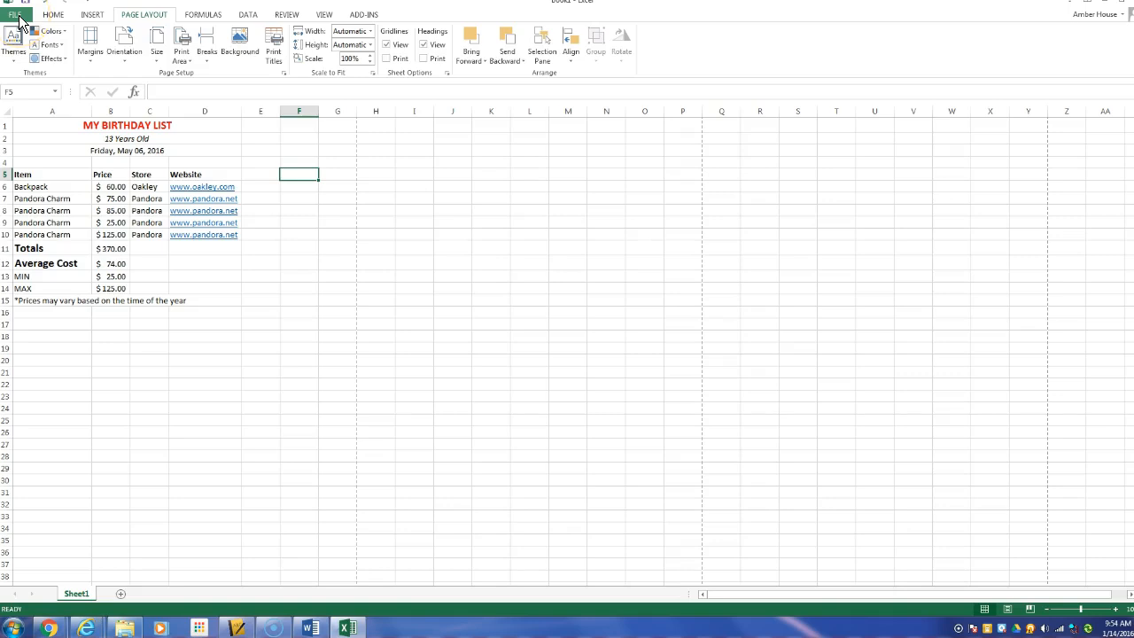
Open the print preview and set page orientation to Landscape
click(18, 11)
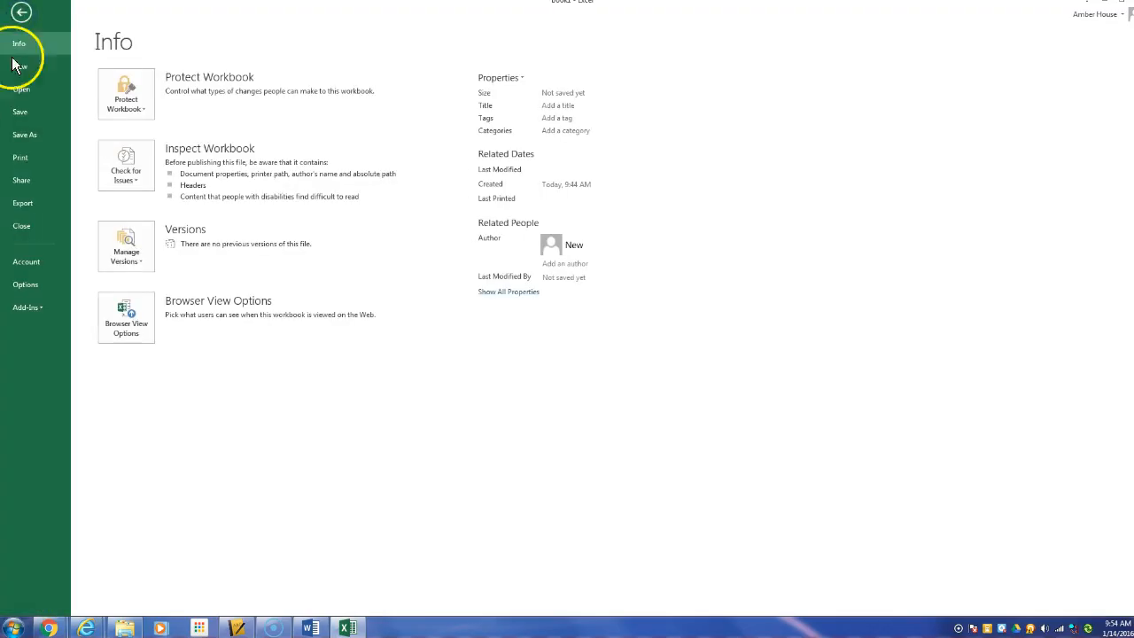
click(20, 157)
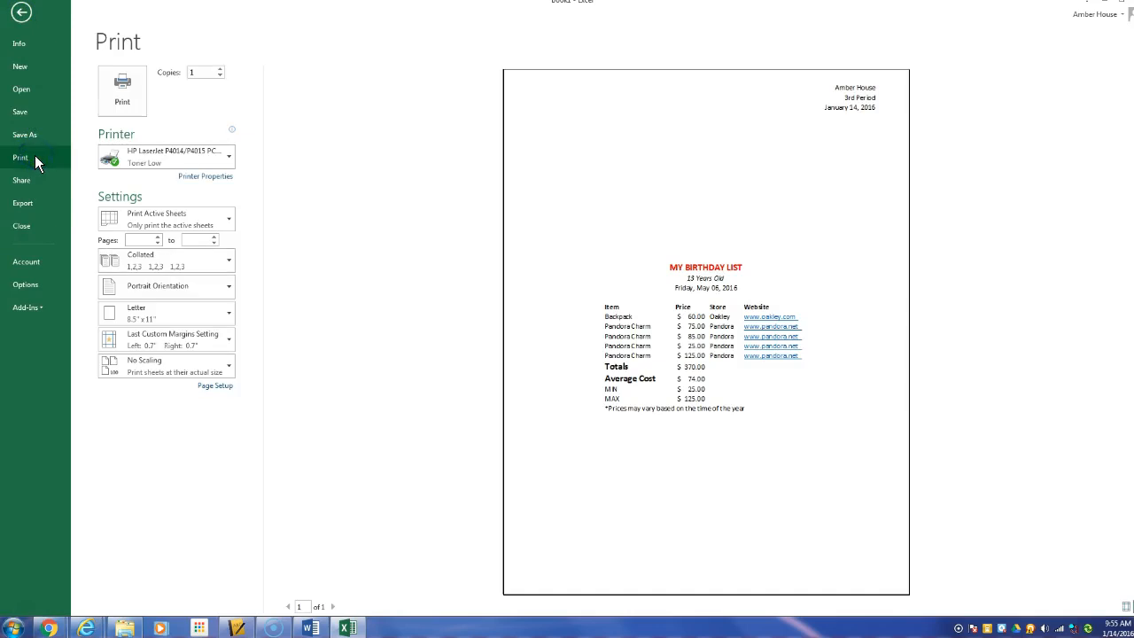
mouse_move(547, 453)
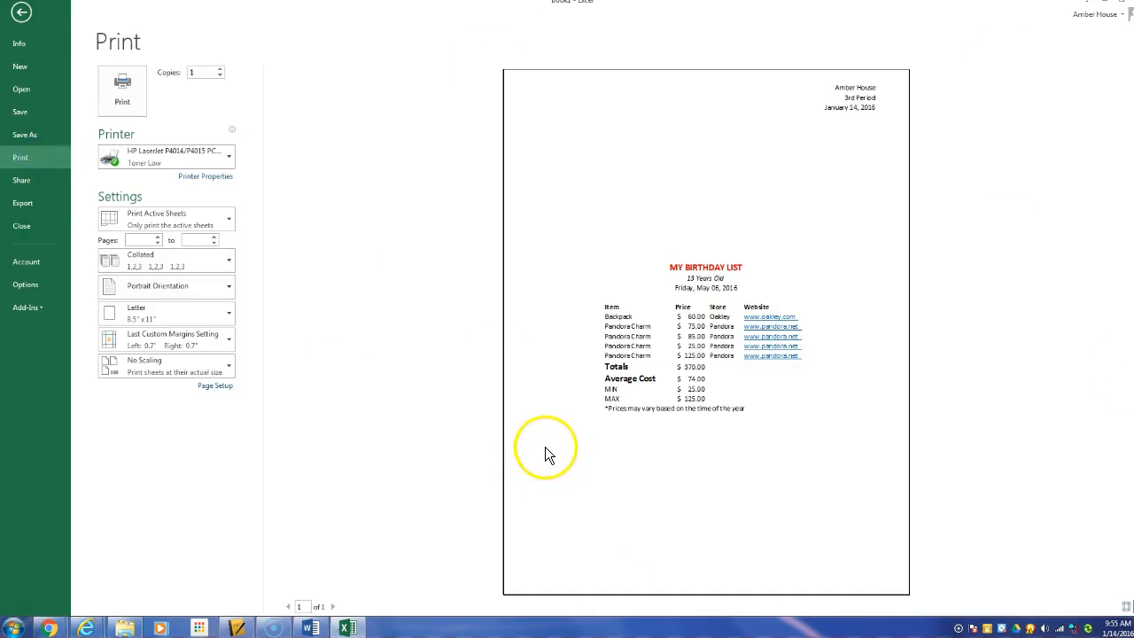
mouse_move(635, 388)
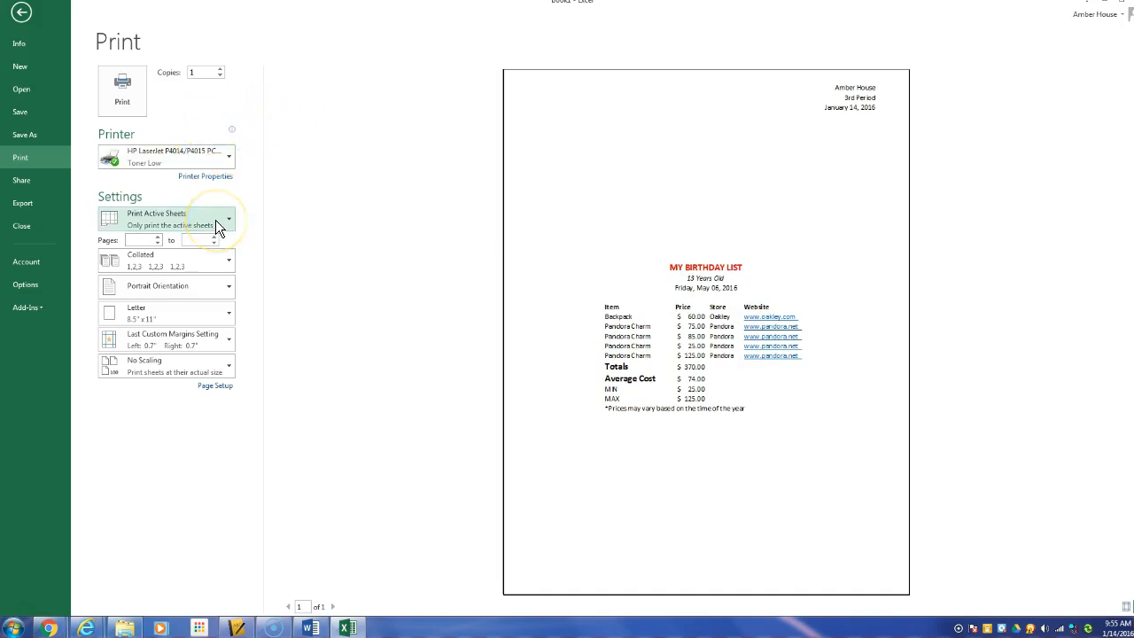
mouse_move(217, 304)
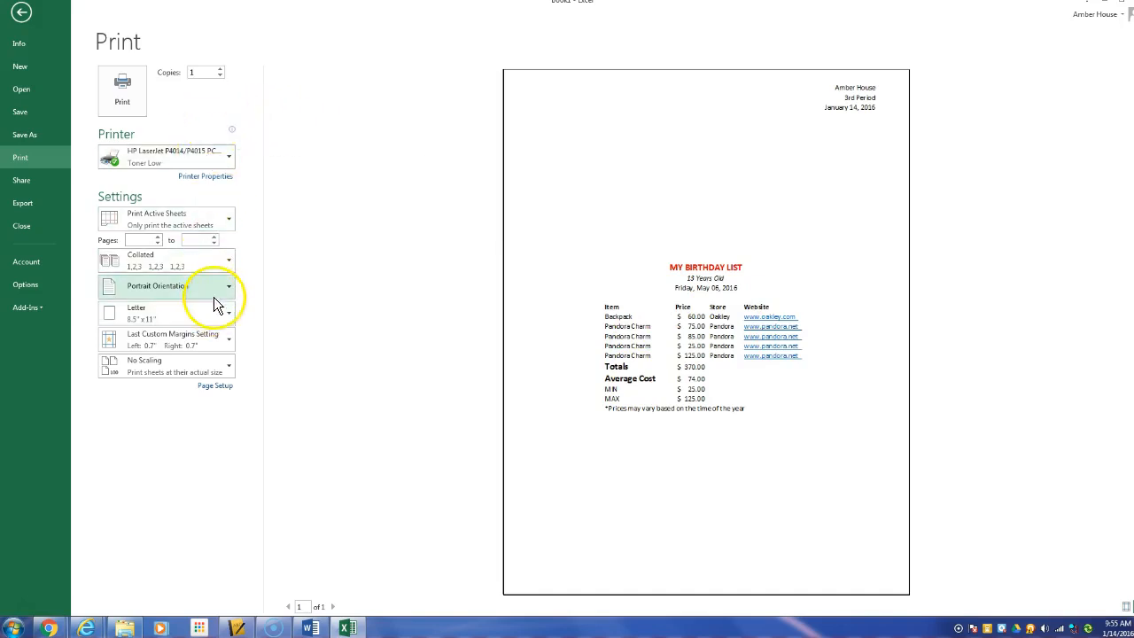
click(229, 293)
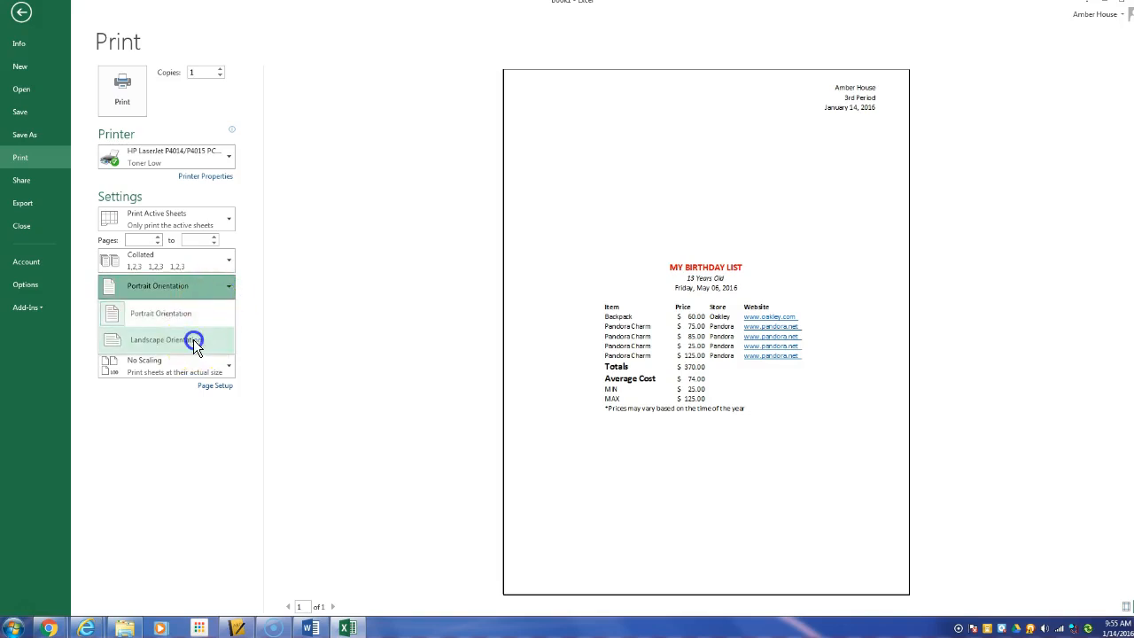
click(159, 340)
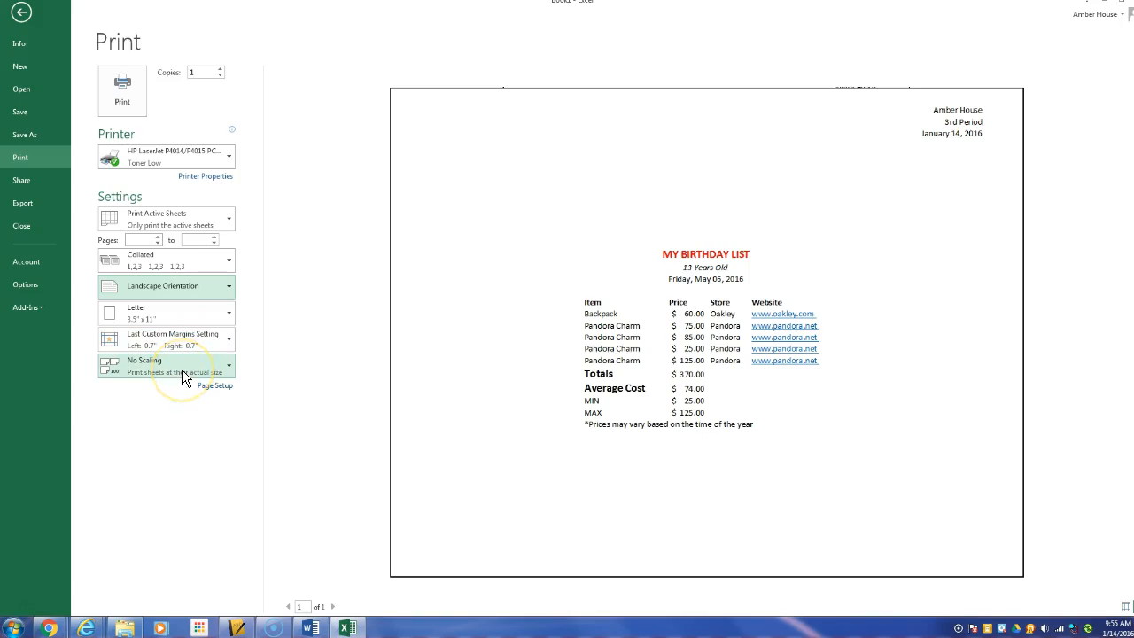
Set print scaling to Fit Sheet on One Page, adjusting Page Setup scaling in between
click(166, 366)
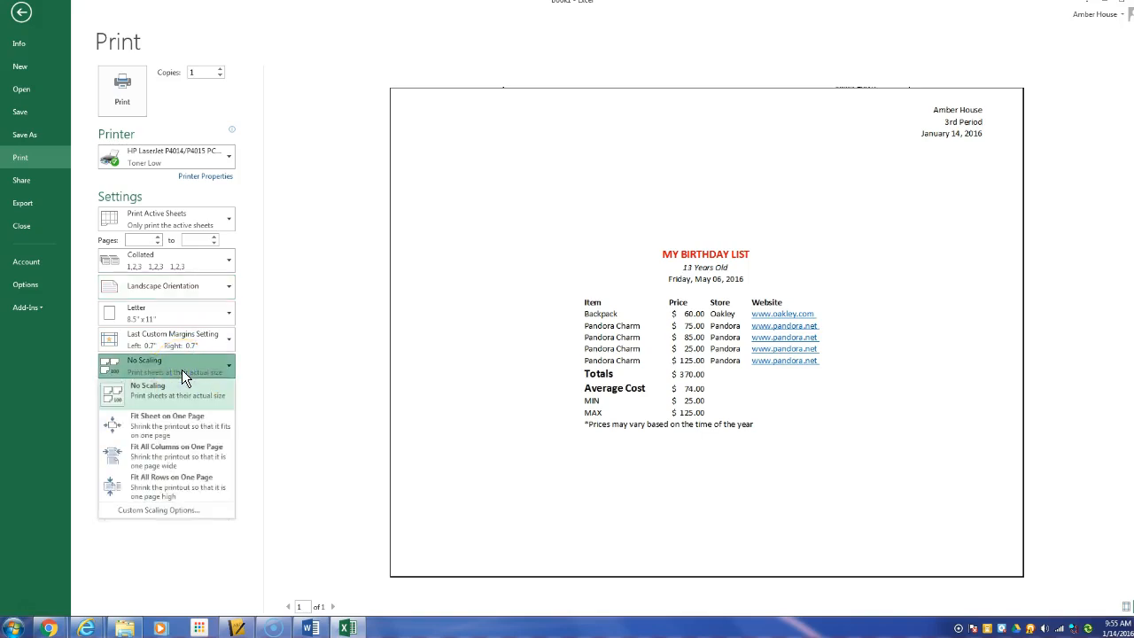
click(167, 421)
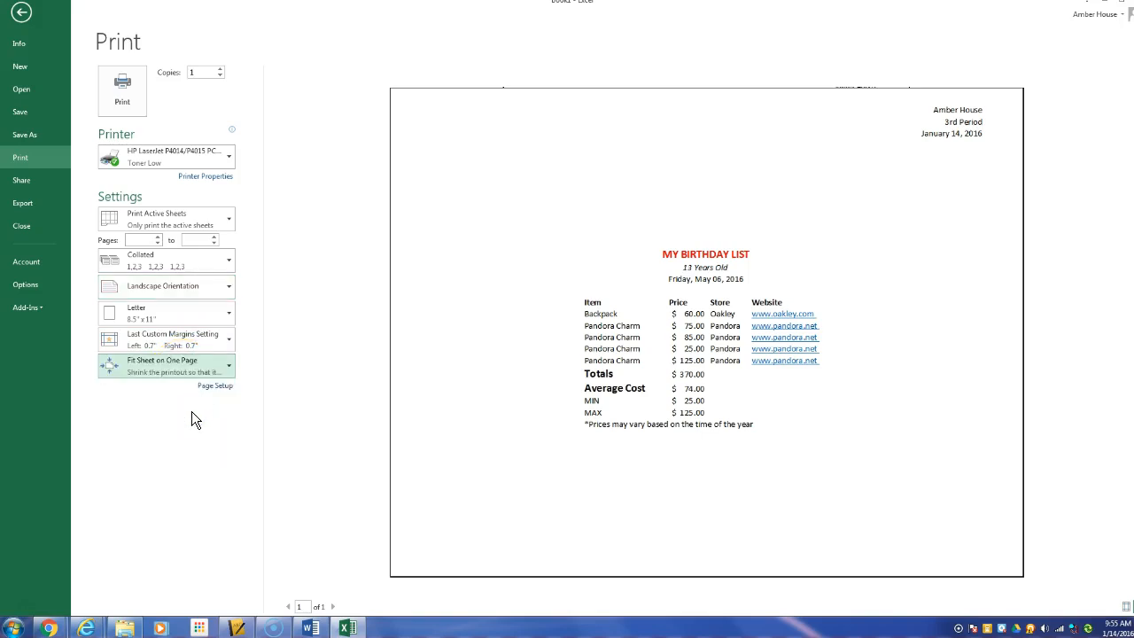
click(166, 366)
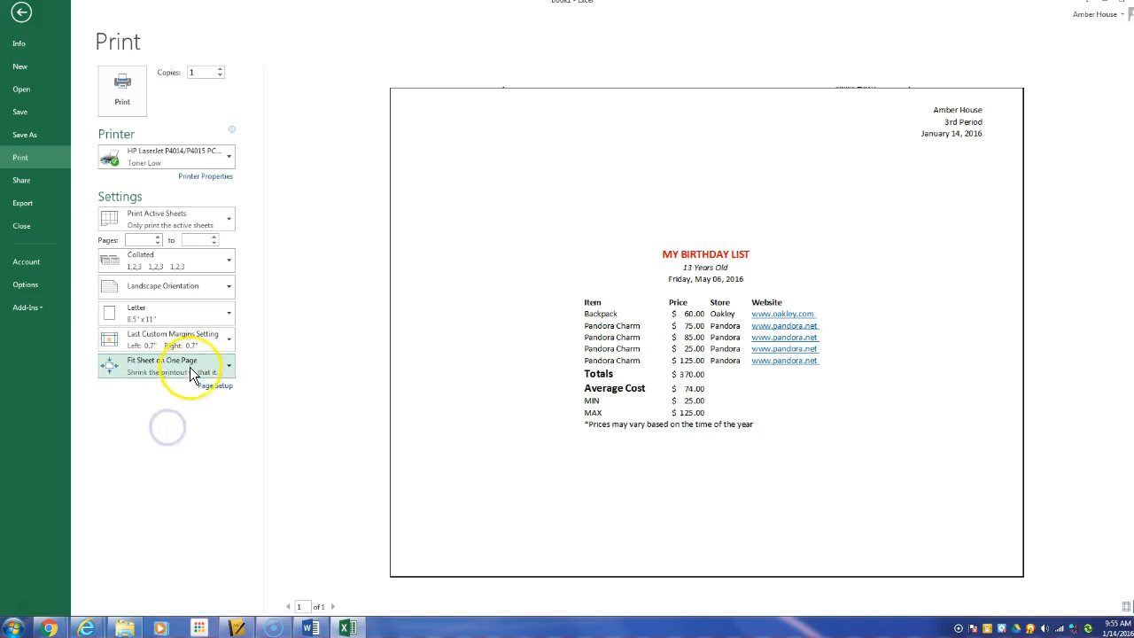
click(215, 385)
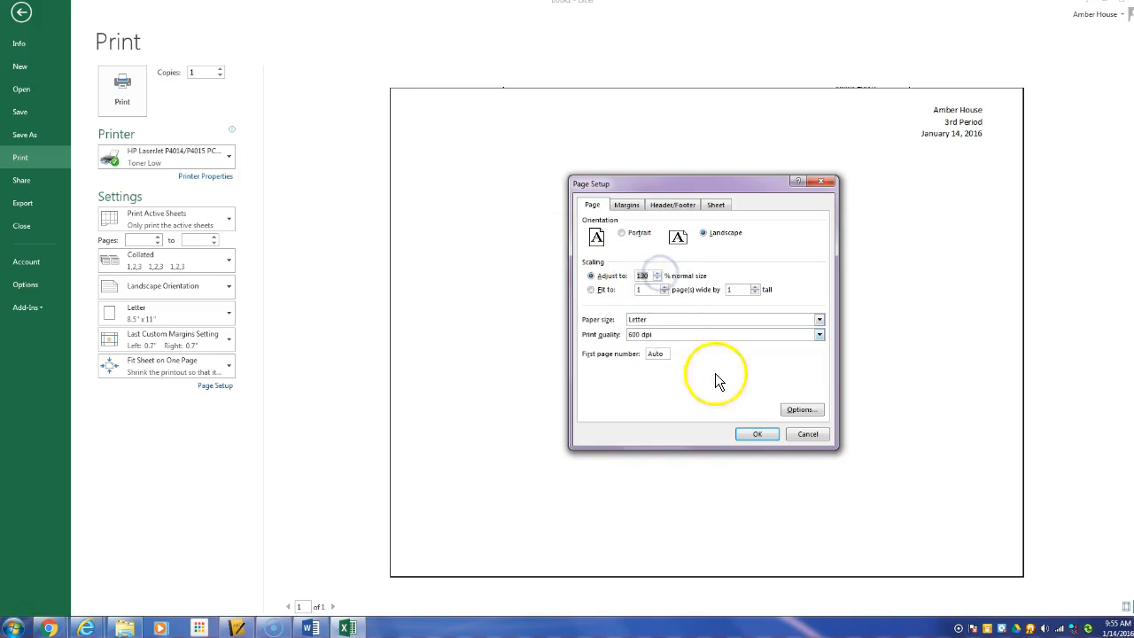
click(757, 434)
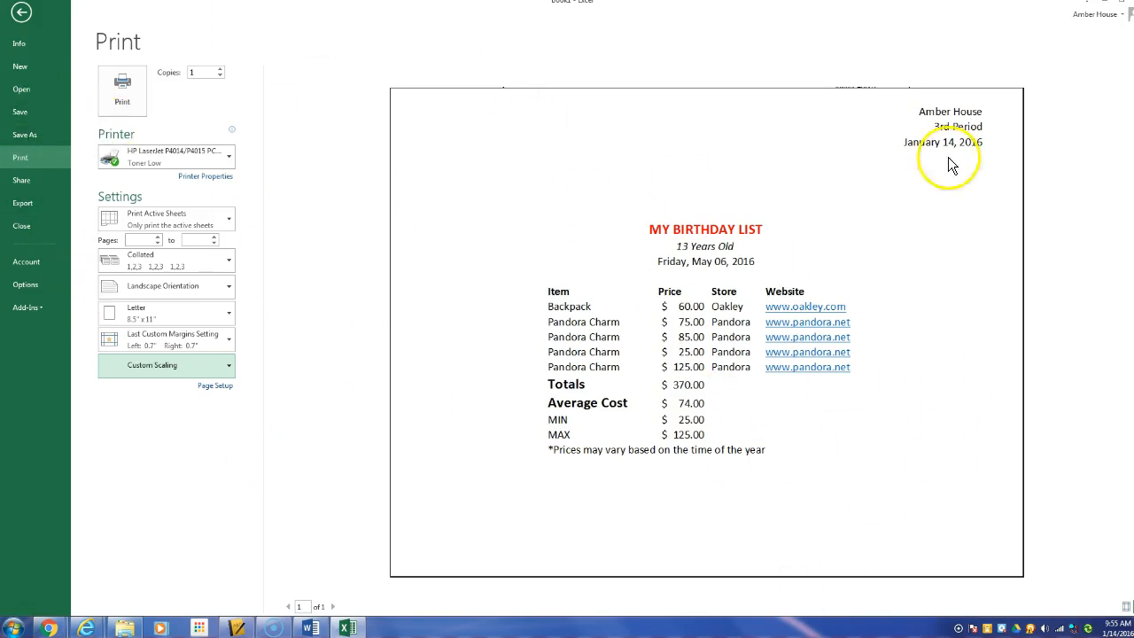
mouse_move(122, 186)
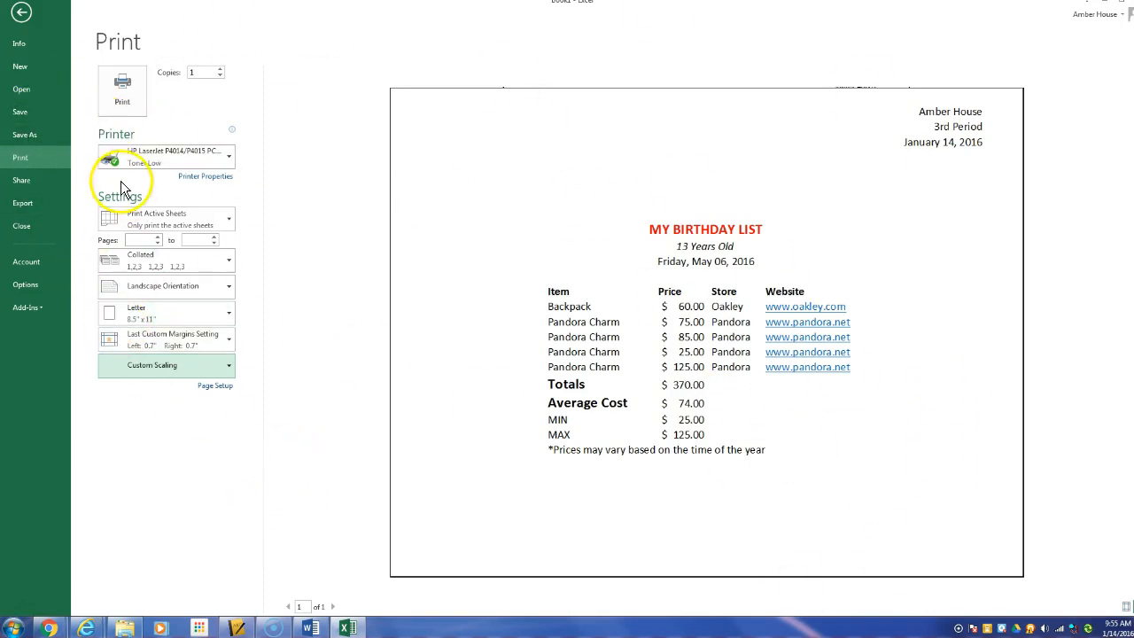
click(165, 365)
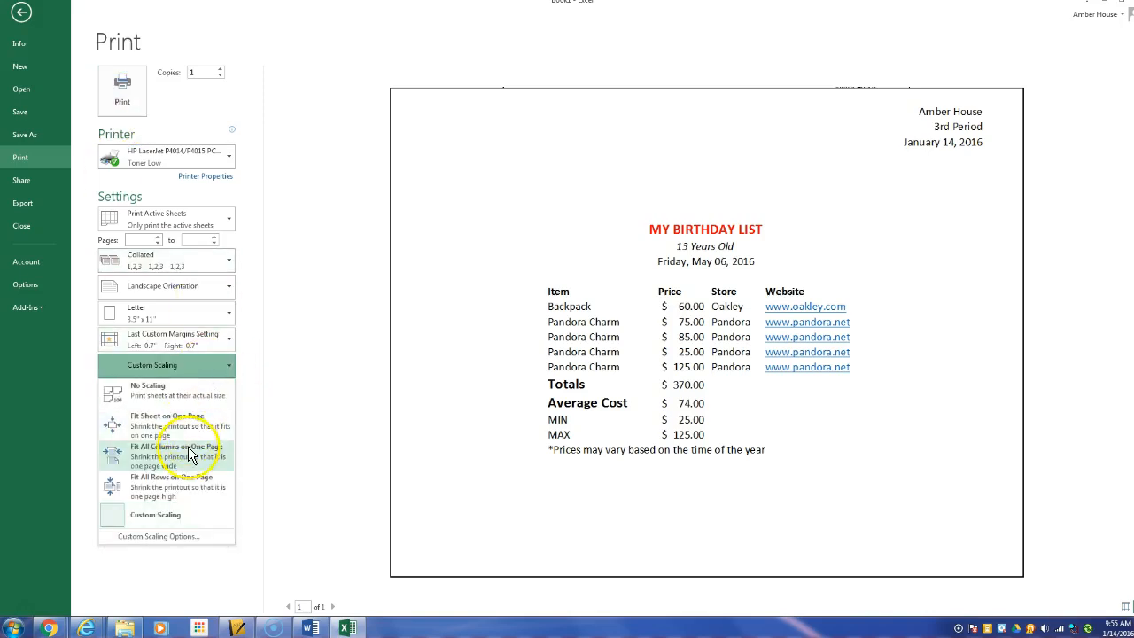
click(168, 424)
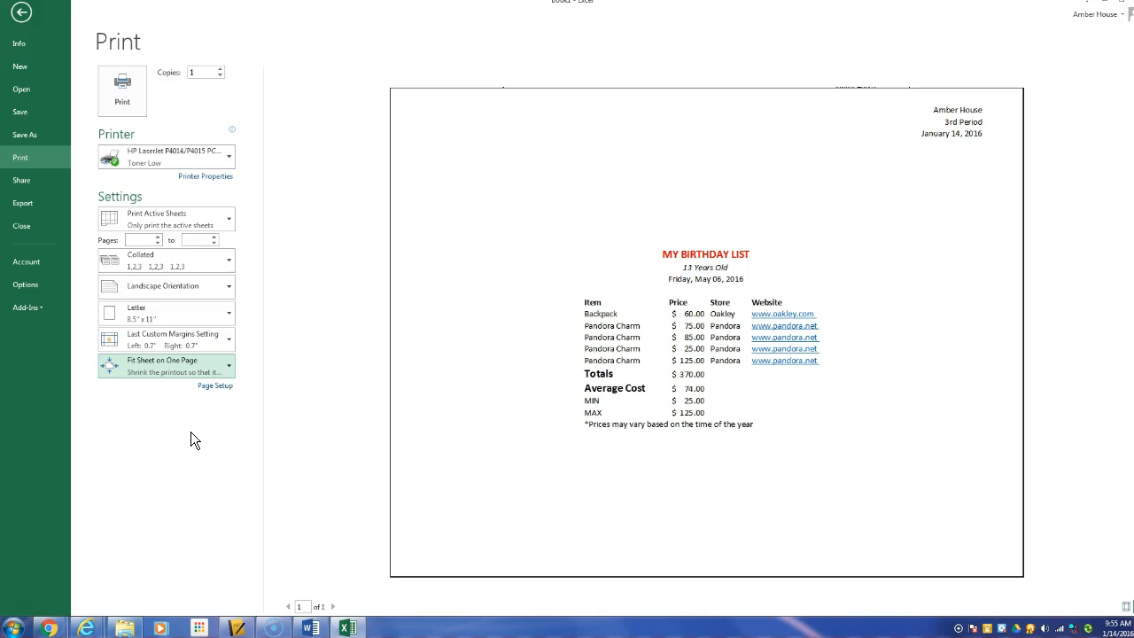
mouse_move(24, 16)
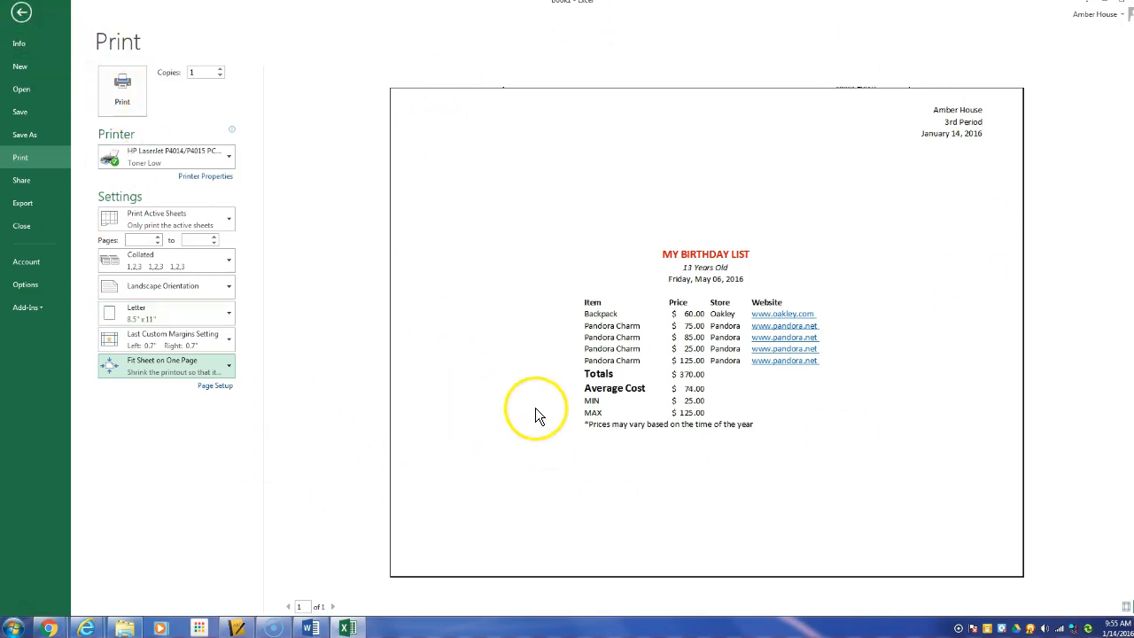
mouse_move(881, 116)
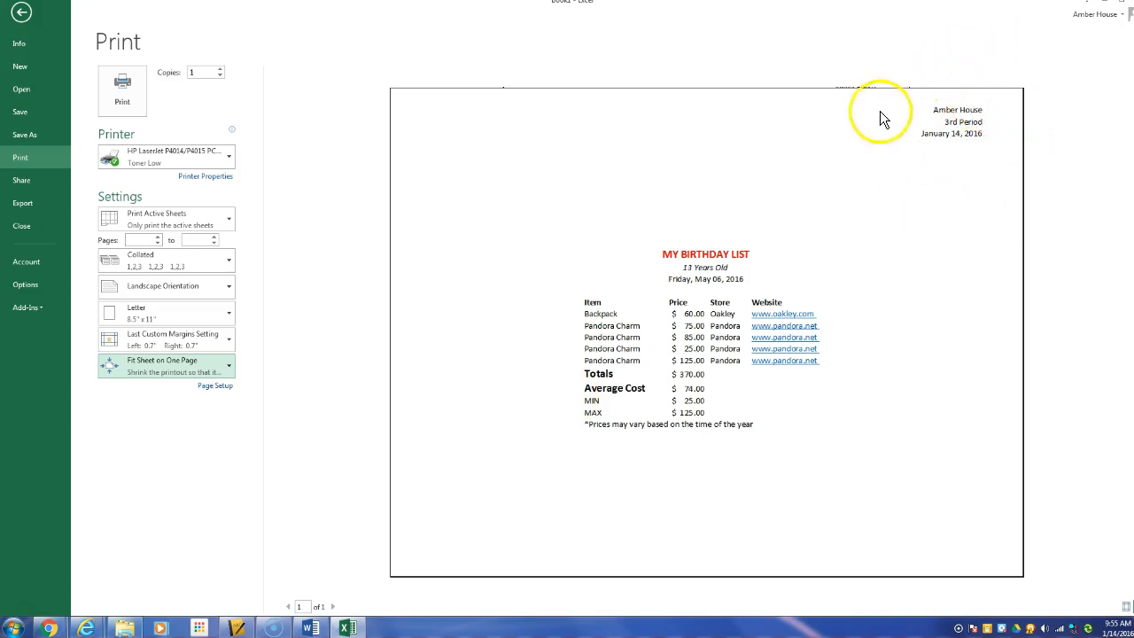
mouse_move(651, 259)
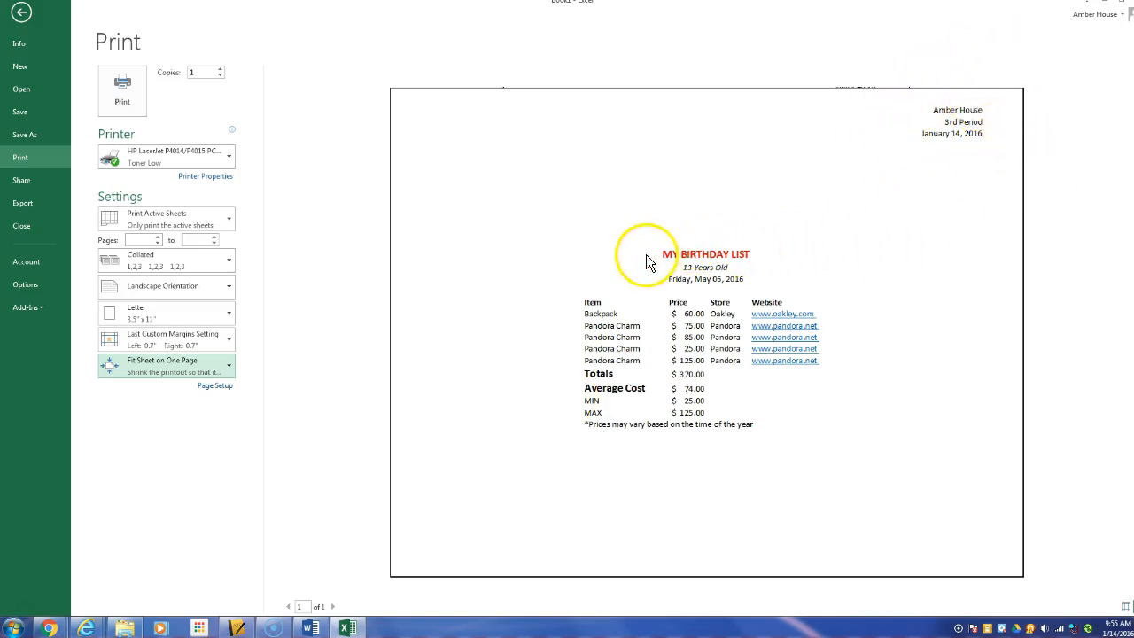
mouse_move(677, 280)
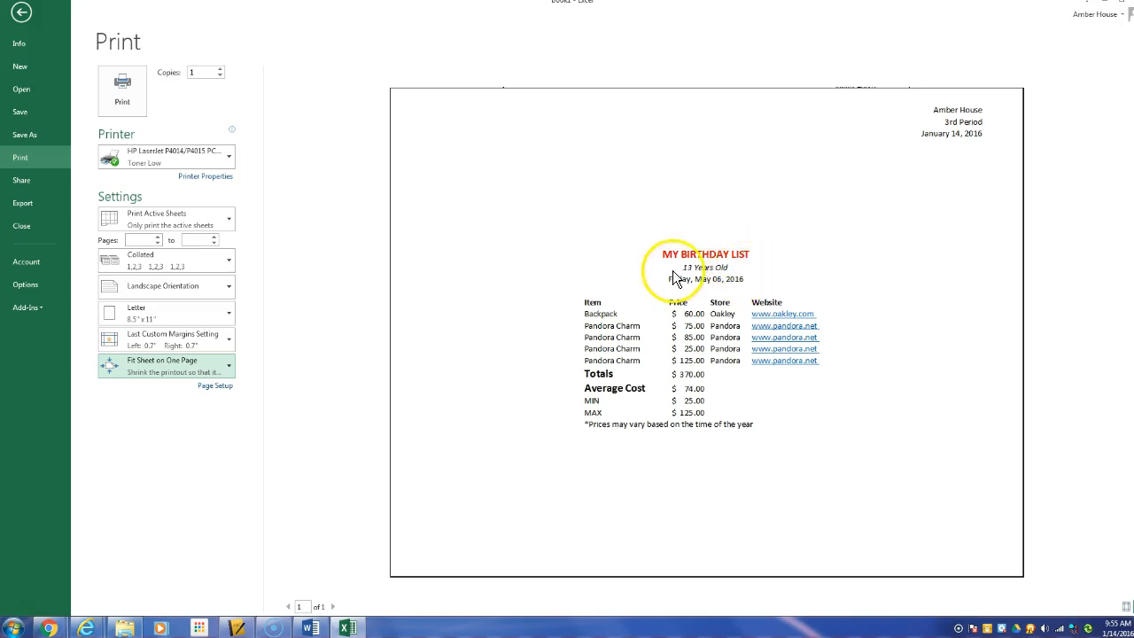
mouse_move(714, 293)
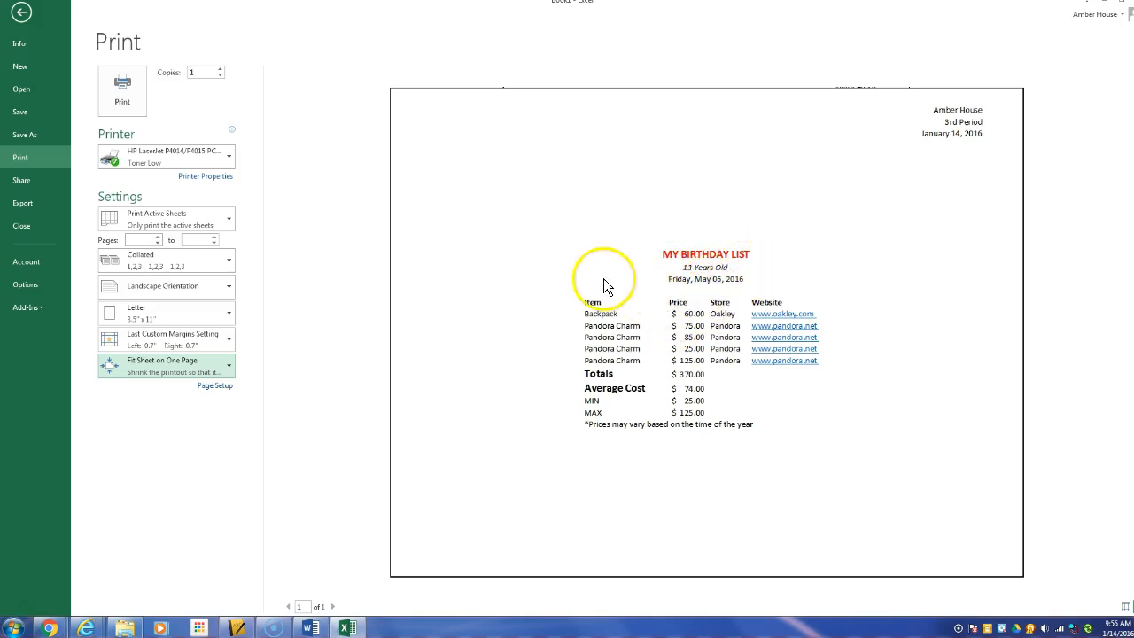
mouse_move(736, 324)
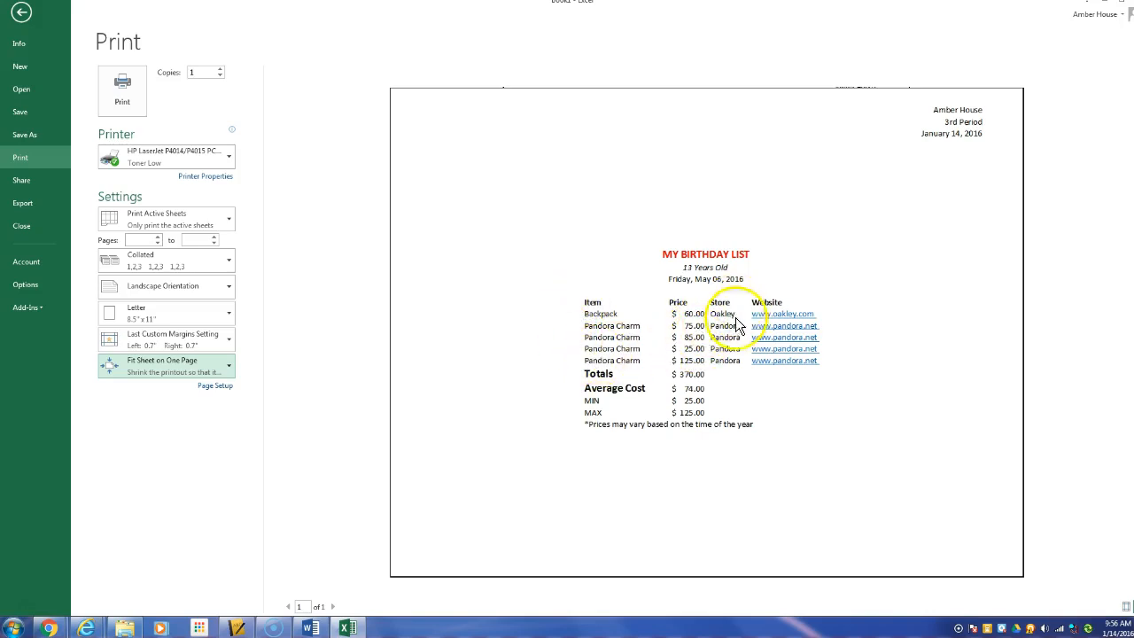
mouse_move(870, 385)
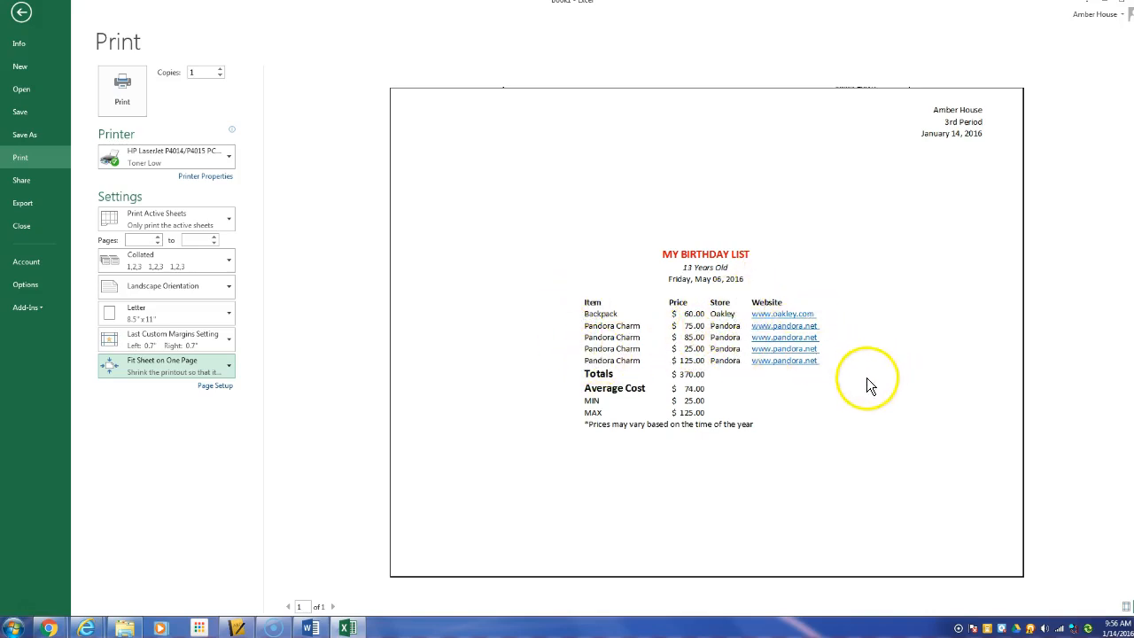
Leave print preview, then bring up the workbook's File information screen
click(19, 19)
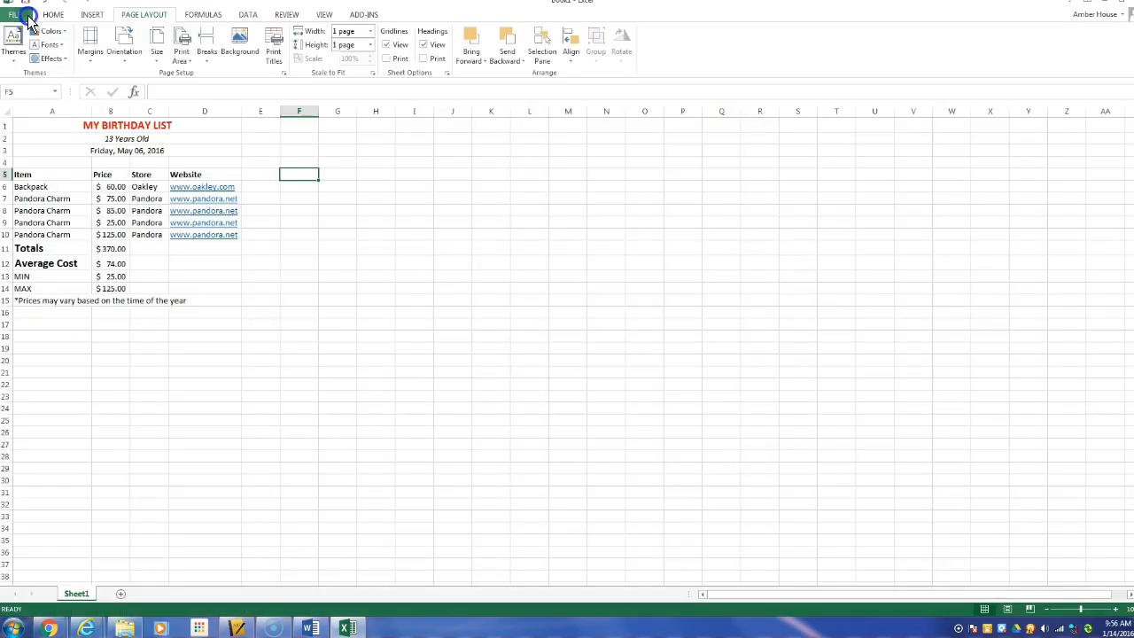
mouse_move(339, 123)
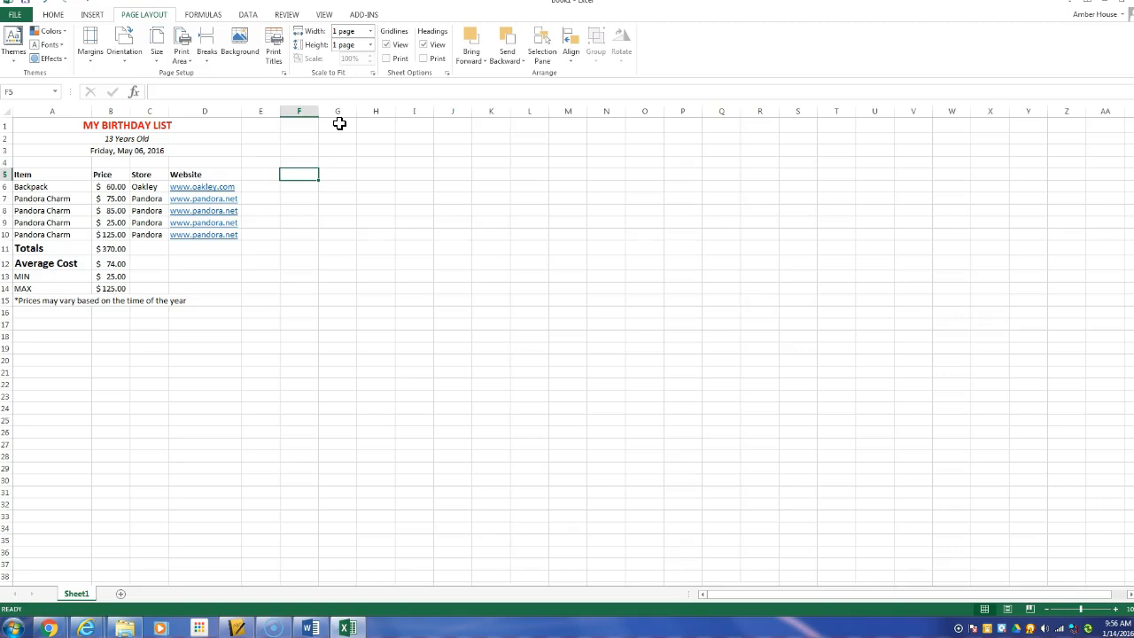
click(13, 14)
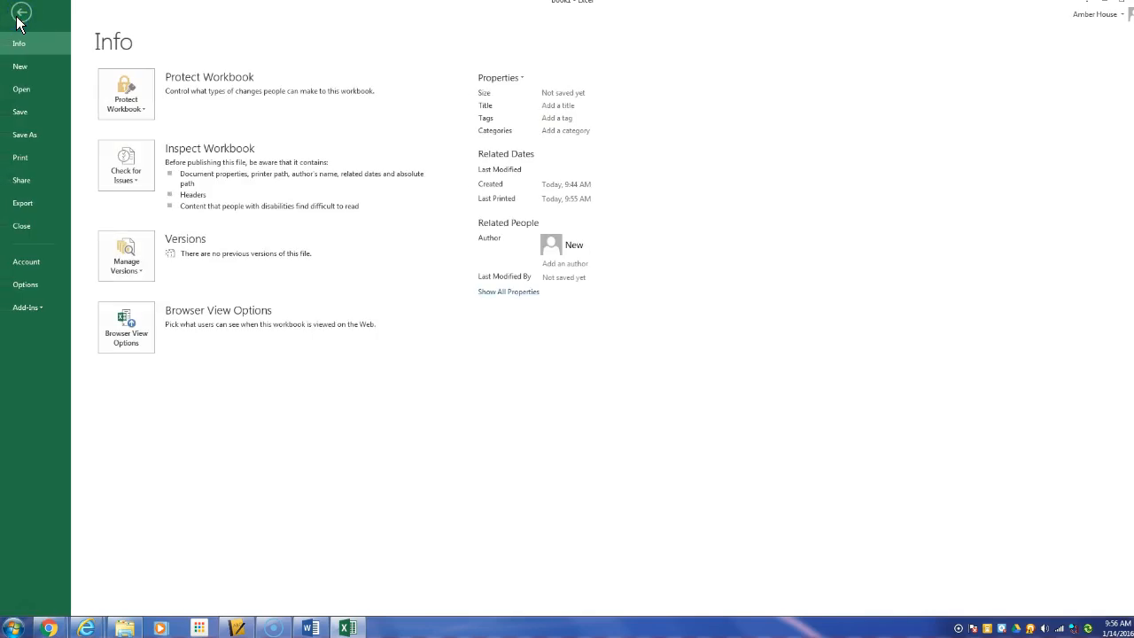
mouse_move(36, 144)
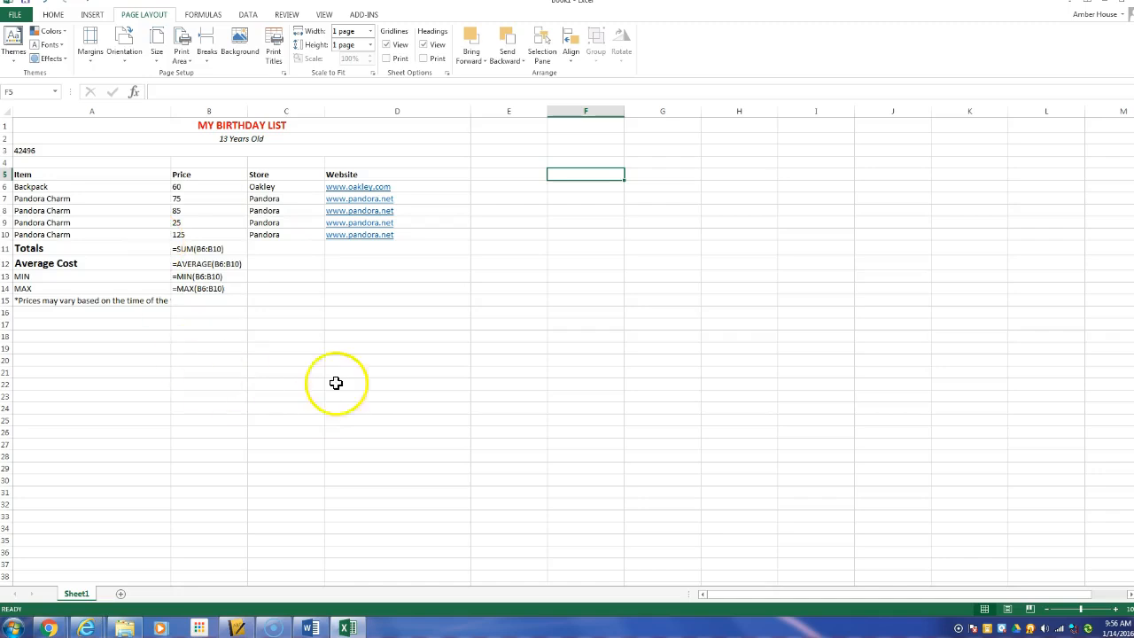
mouse_move(185, 391)
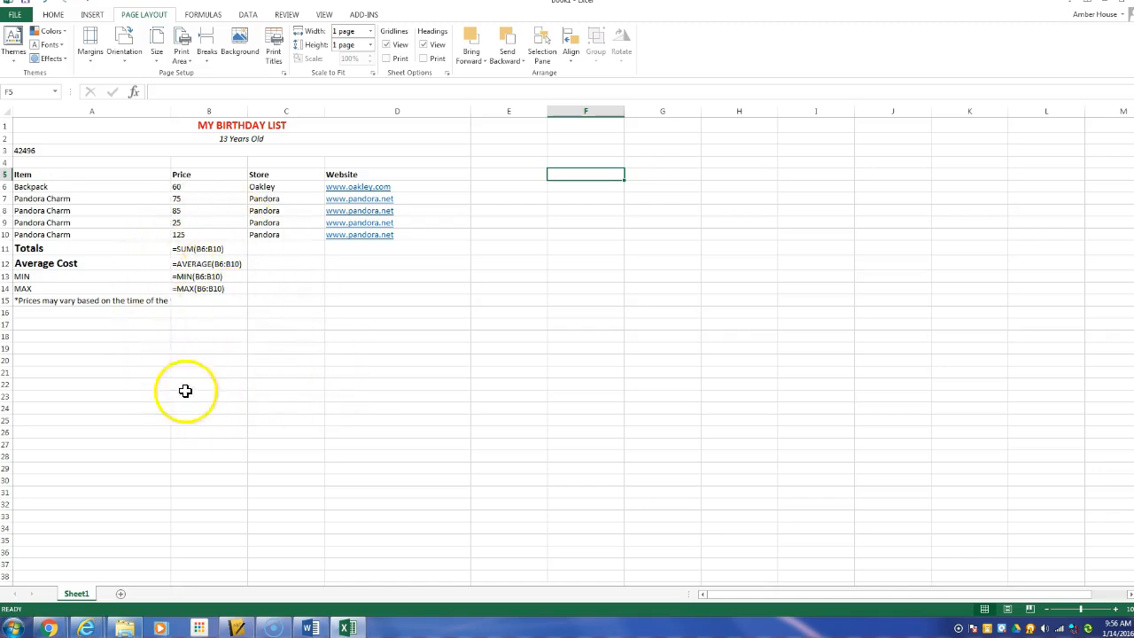
mouse_move(210, 267)
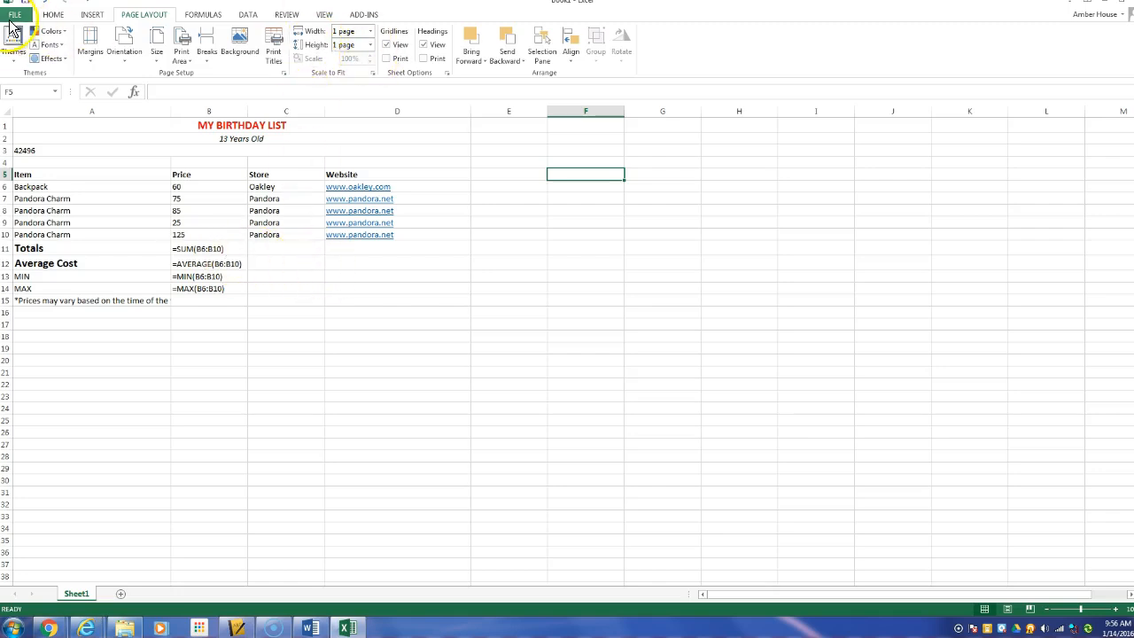
Save the workbook as 'Wish List' in the Documents library
click(19, 16)
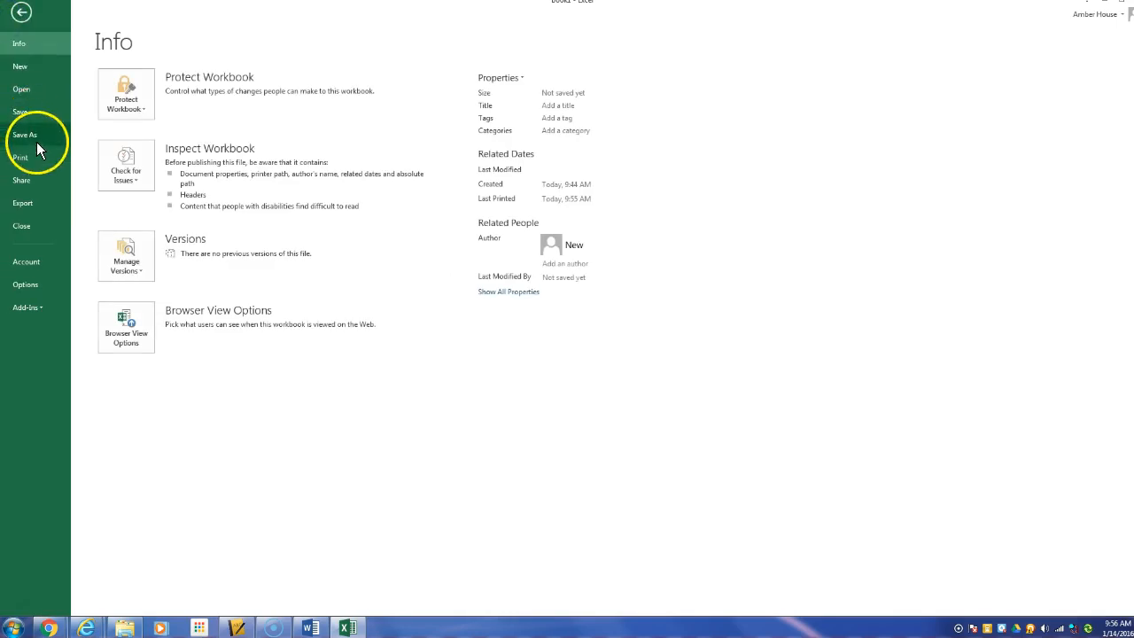
click(25, 135)
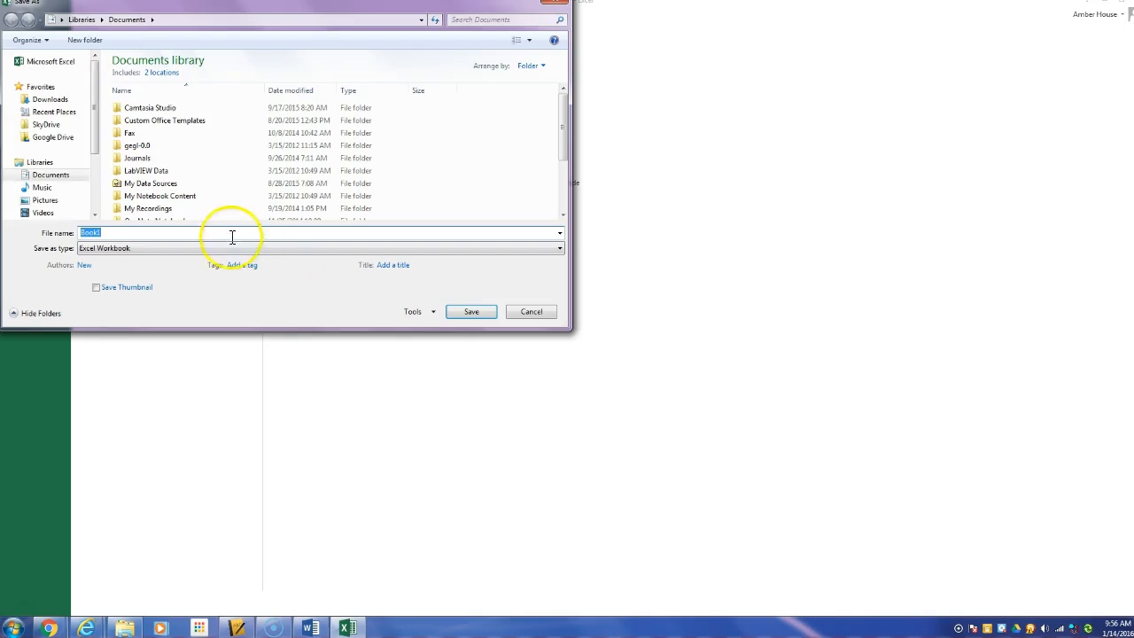
mouse_move(425, 227)
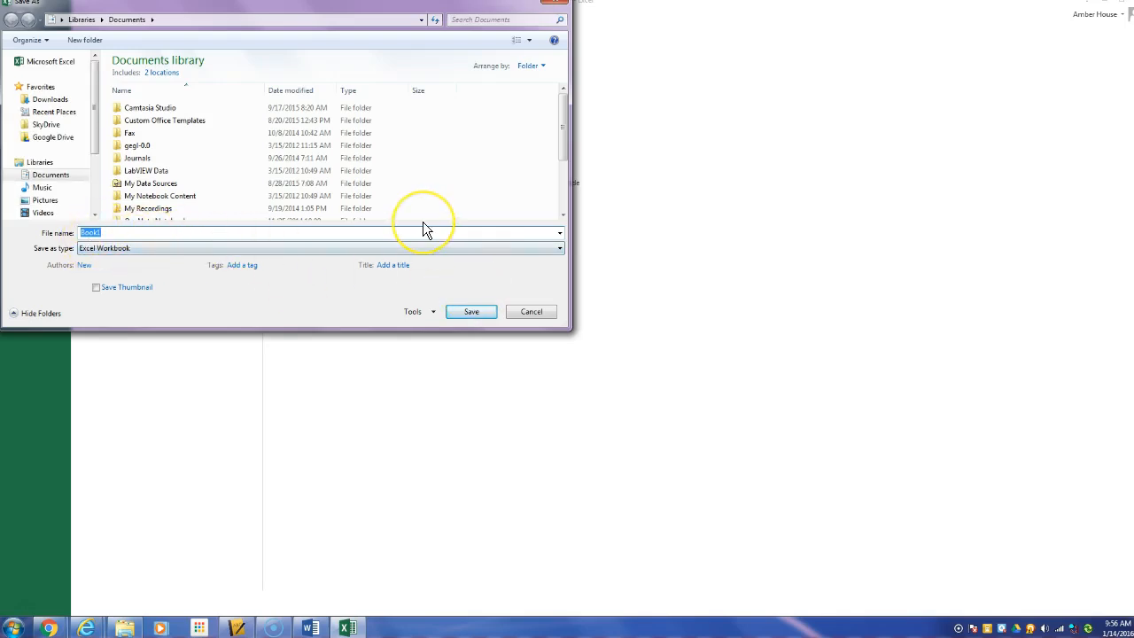
text(Wish List)
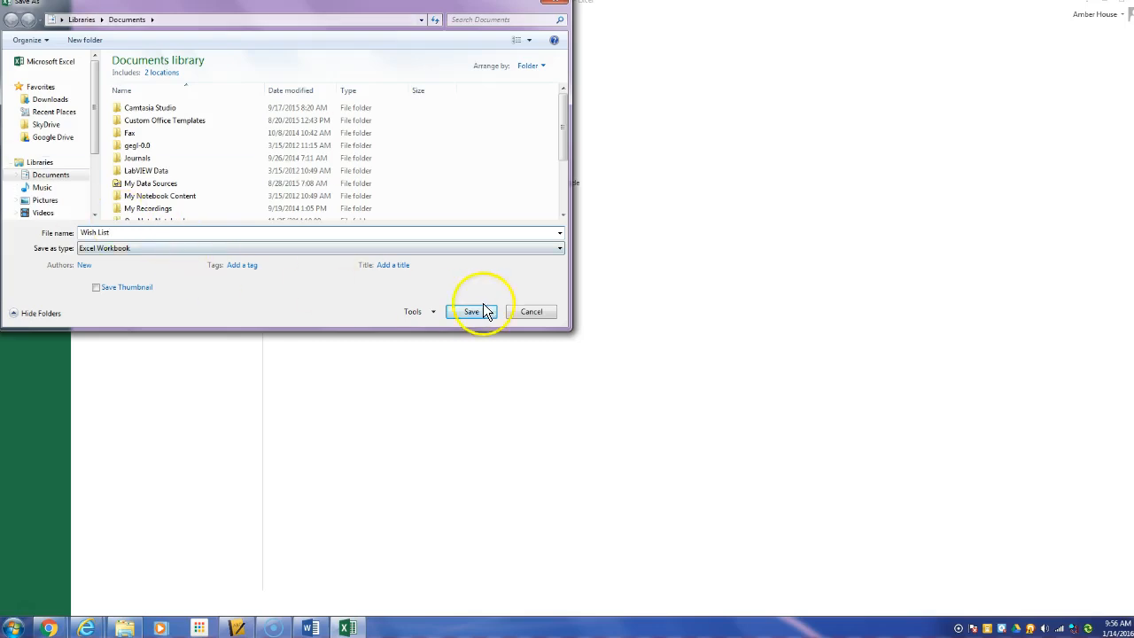
mouse_move(341, 276)
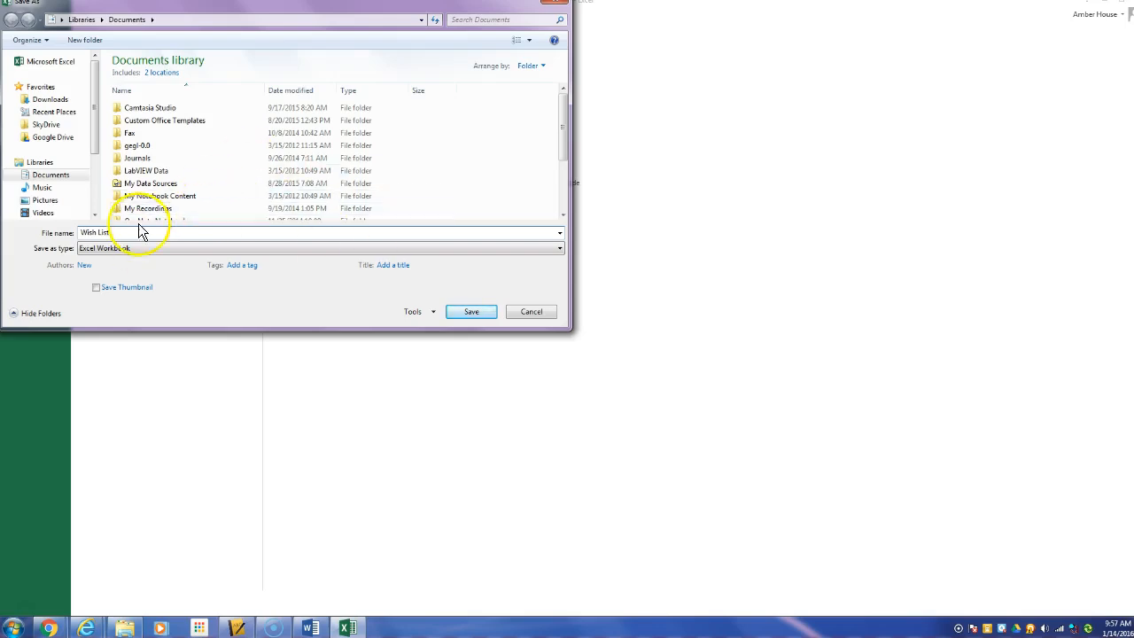
click(471, 311)
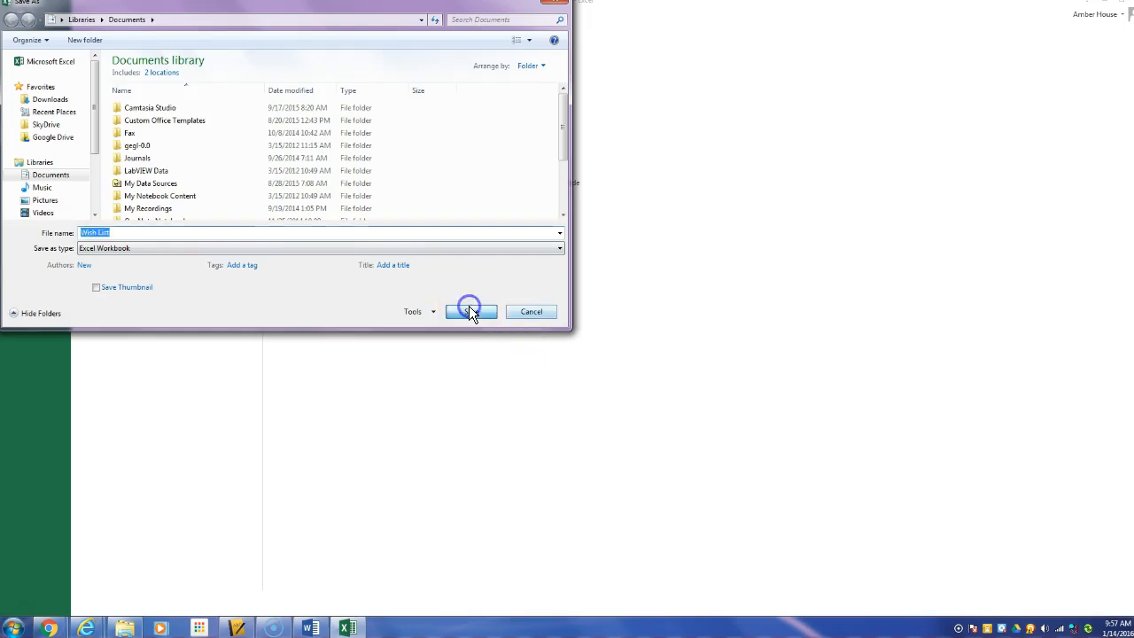
click(470, 312)
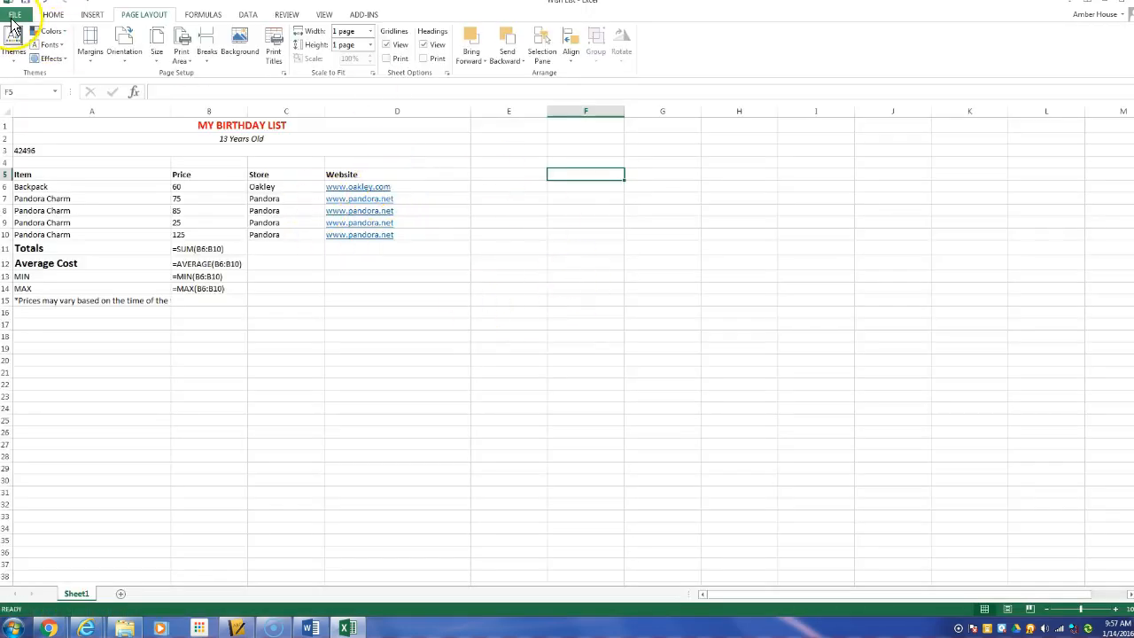
Save a PDF copy named 'Wish List' in the Documents folder
click(22, 16)
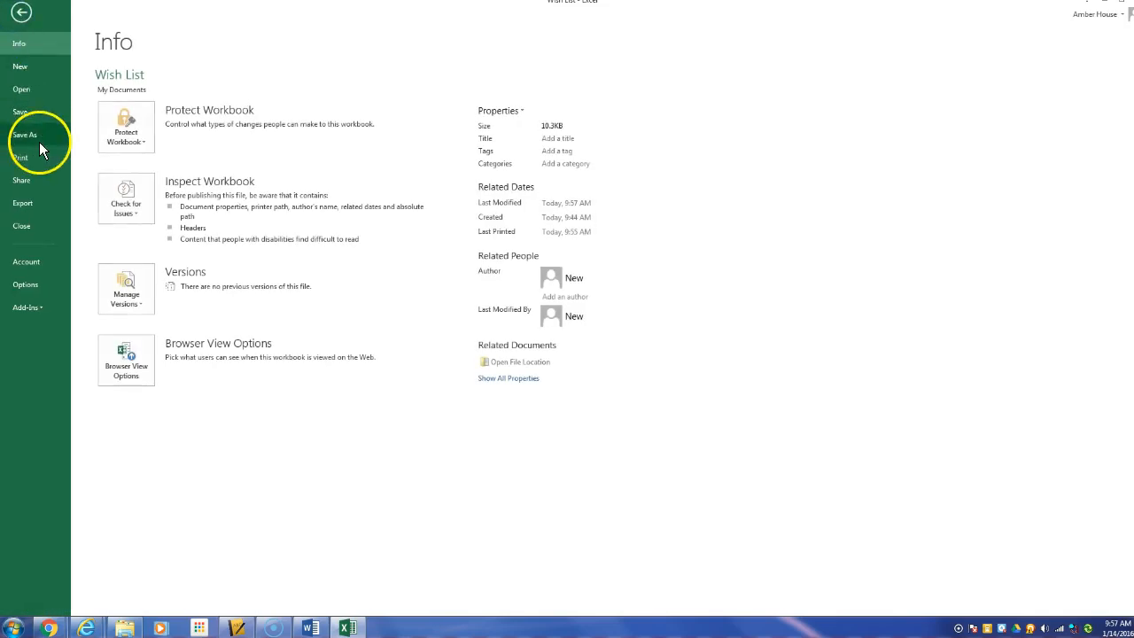
click(25, 135)
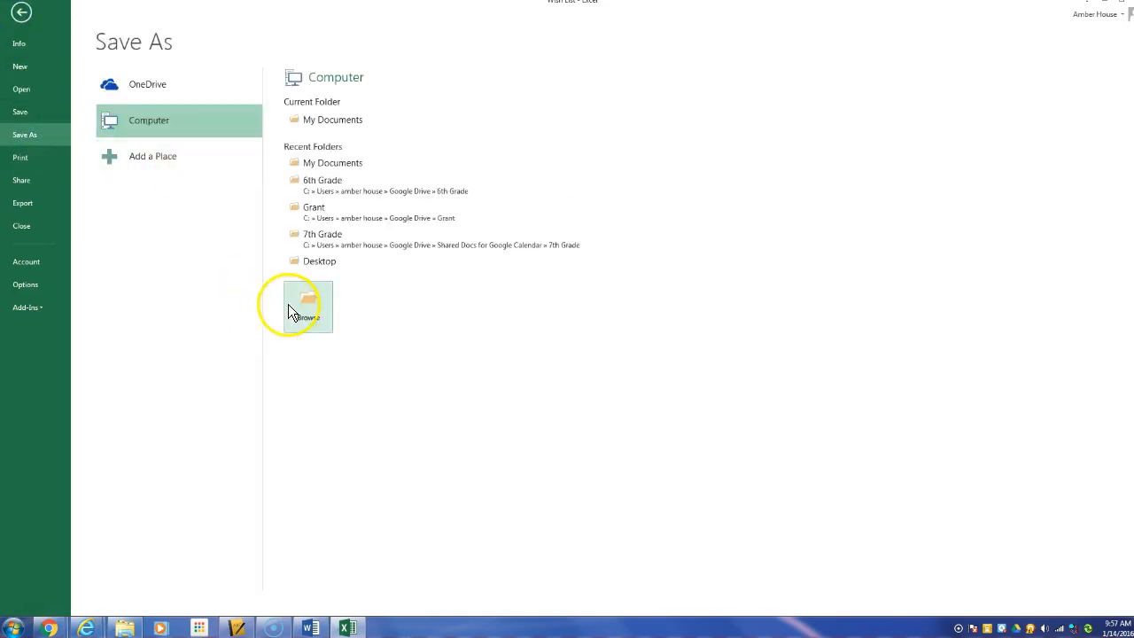
click(301, 306)
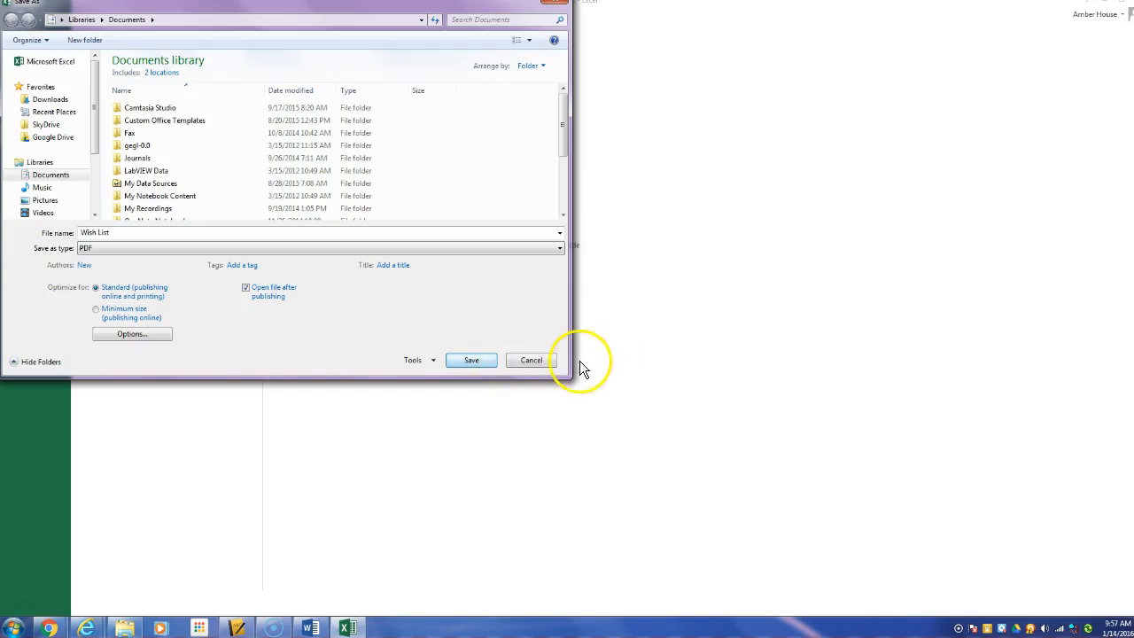
click(531, 359)
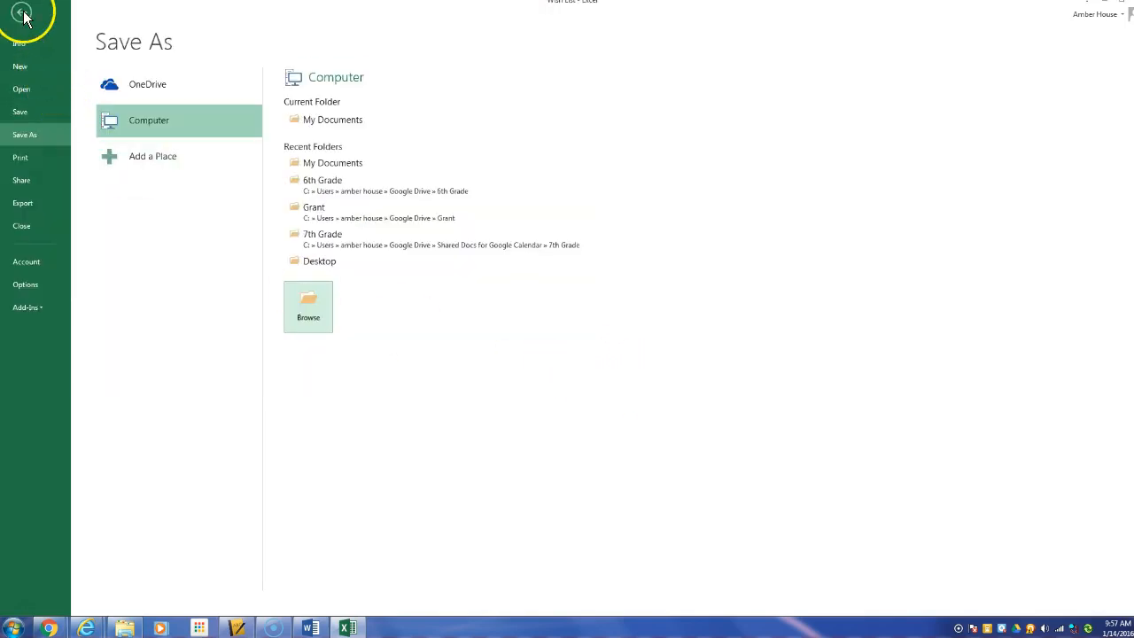
Leave Backstage view and return to the Wish List worksheet showing formulas
click(33, 17)
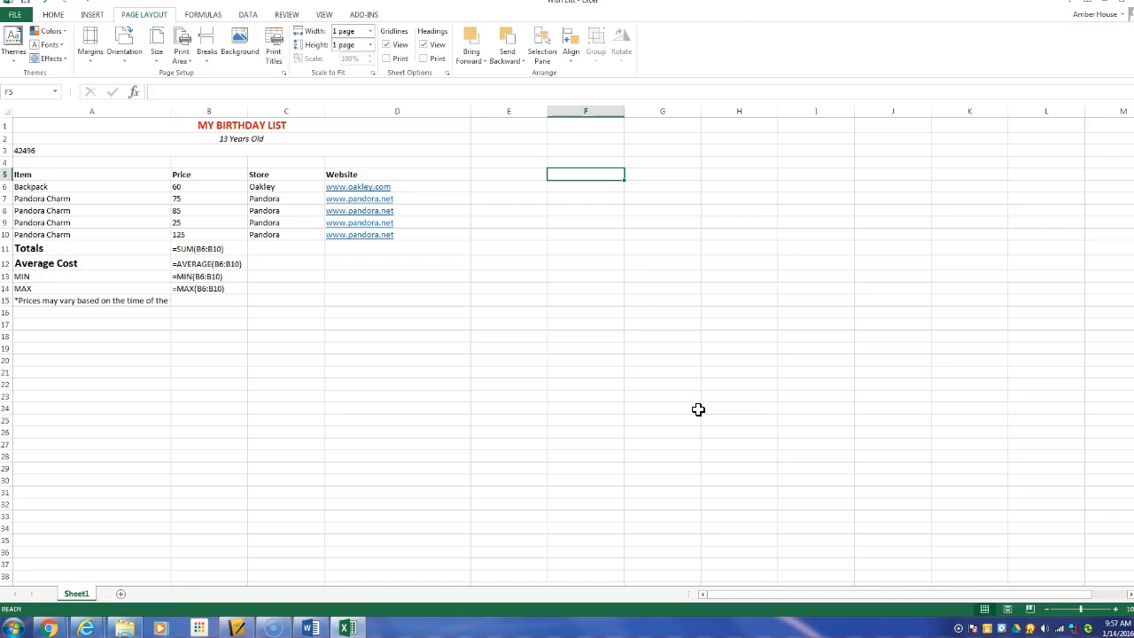
mouse_move(291, 198)
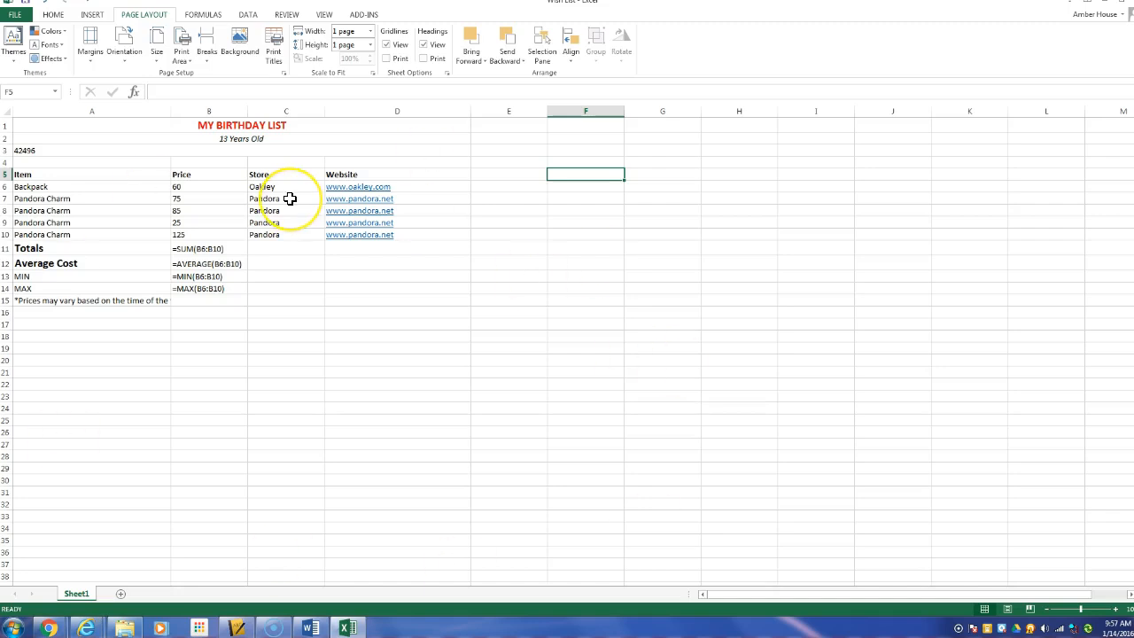